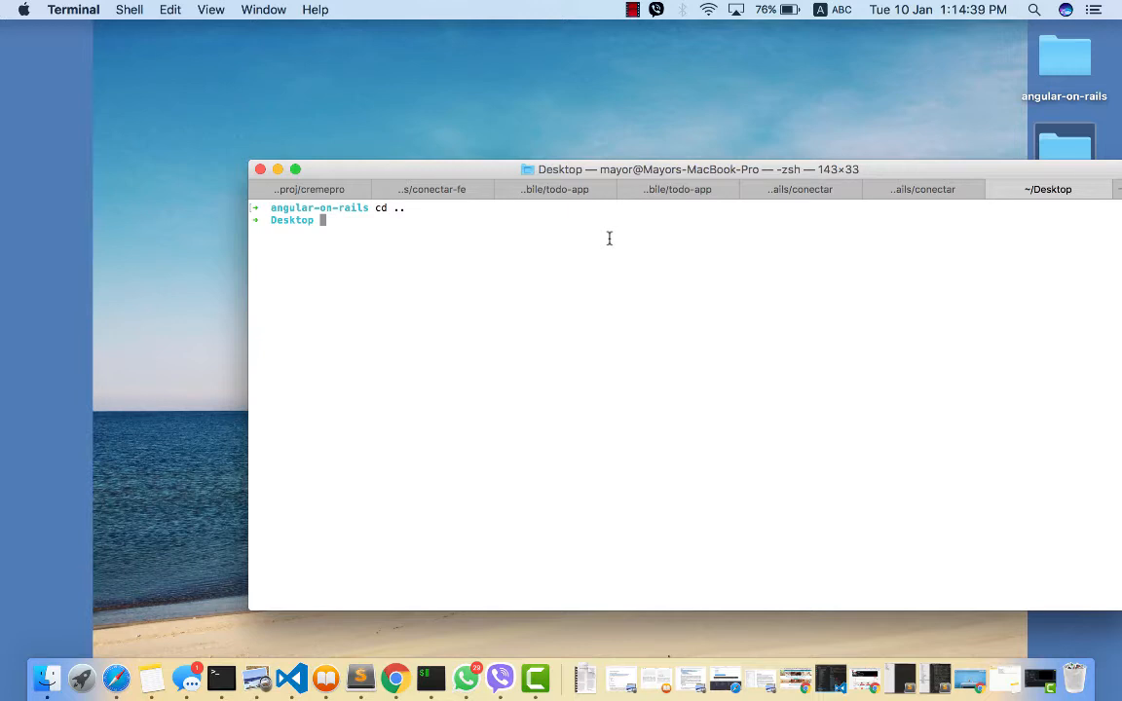
mouse_move(623, 175)
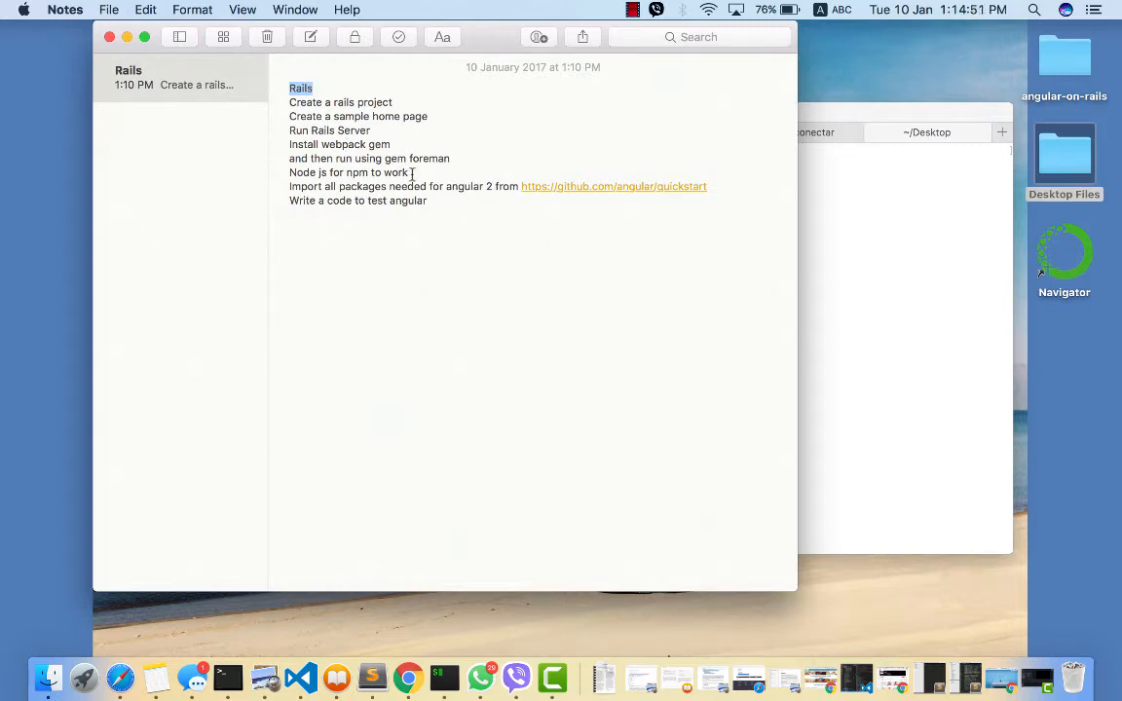
Select a whole line of the Rails plan in the Notes checklist.
triple_click(348, 171)
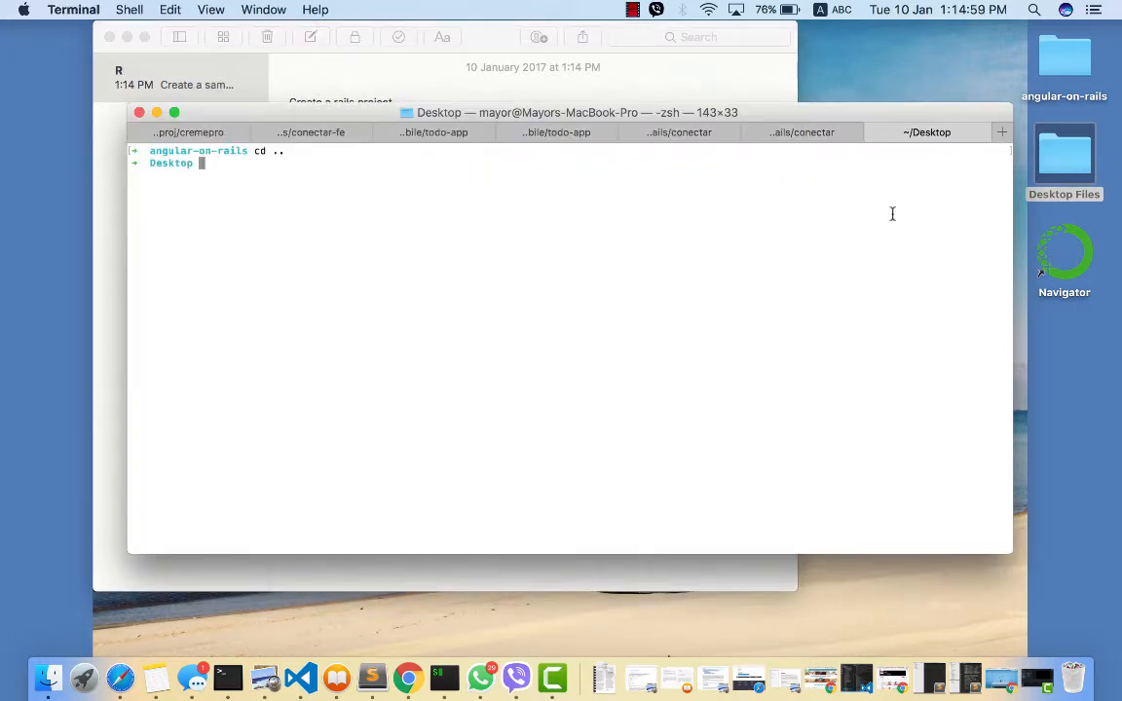
Run rails new angular-on-rails-webpack --skip-turbolinks --skip-spring --skip-test to generate the app.
text(rails new)
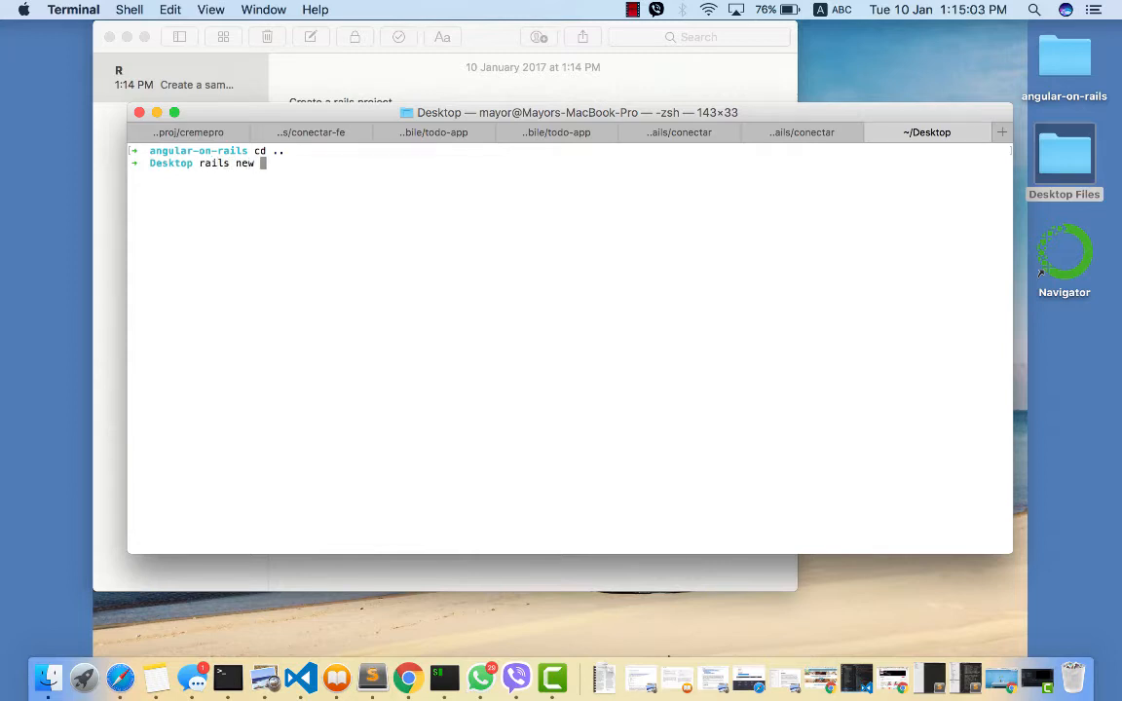
text(angular)
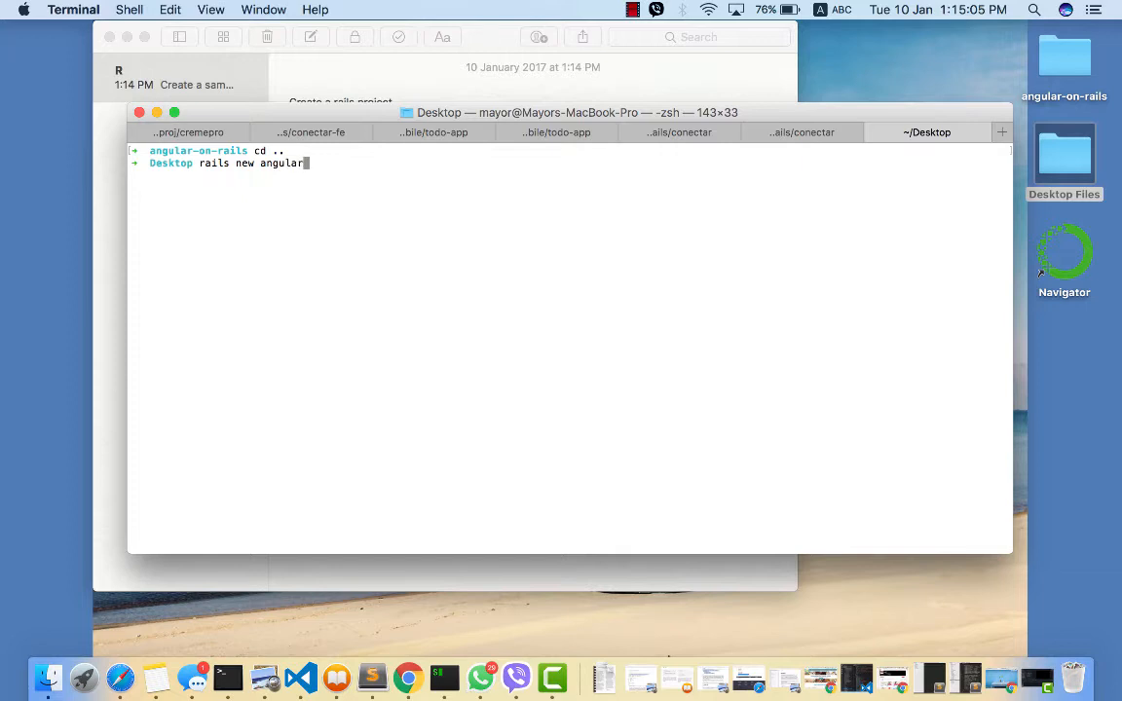
text(-on-rails-web)
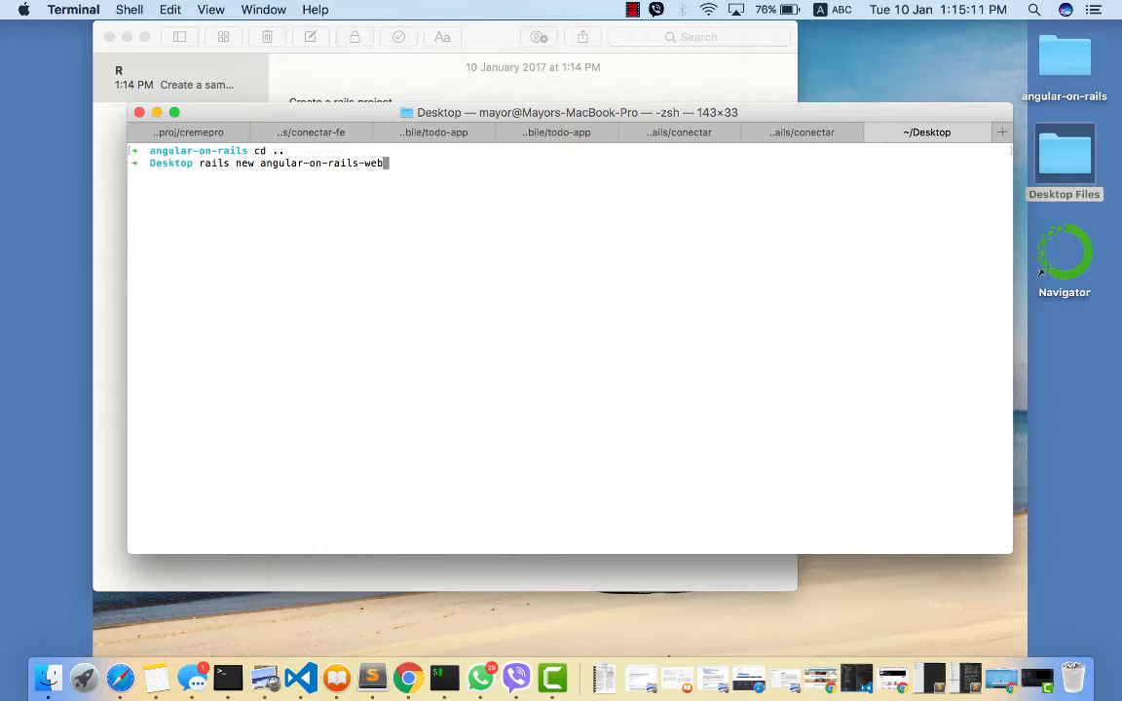
text(pack)
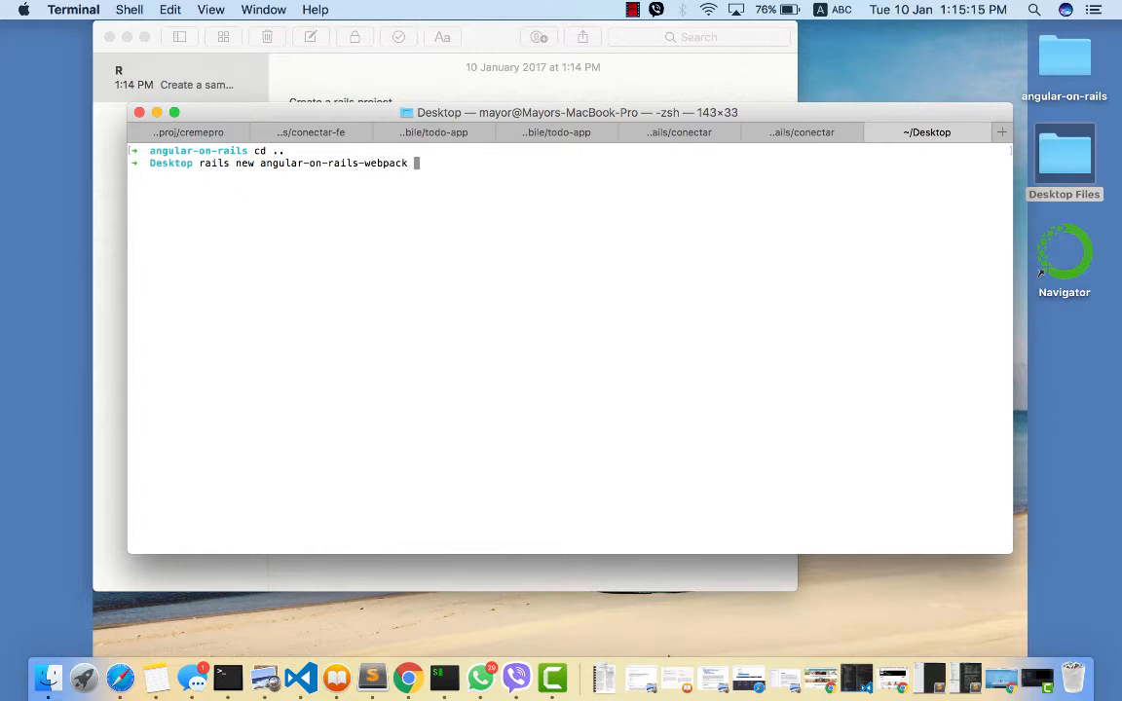
text(--skip)
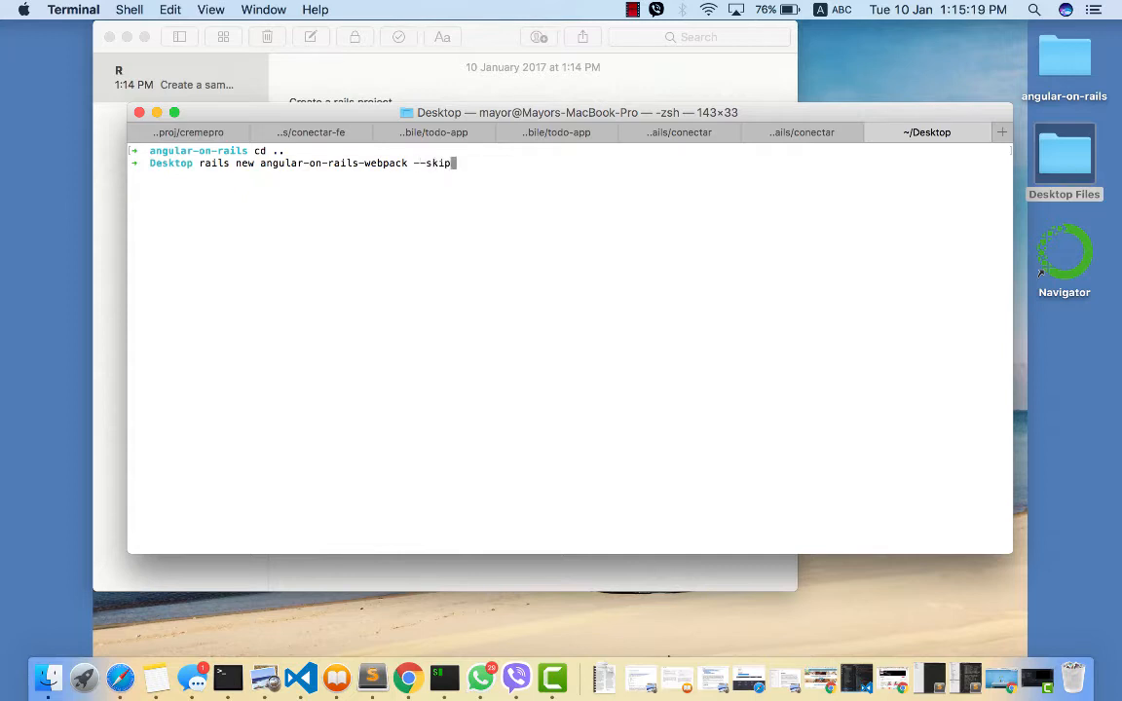
text(turb)
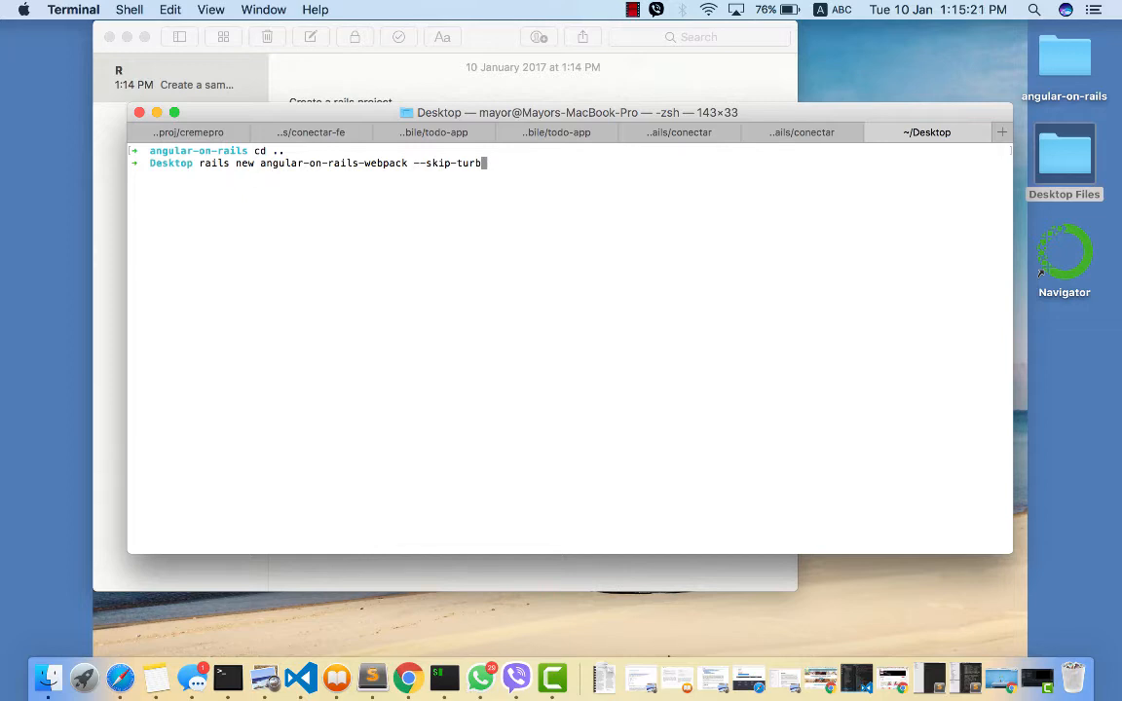
text(o)
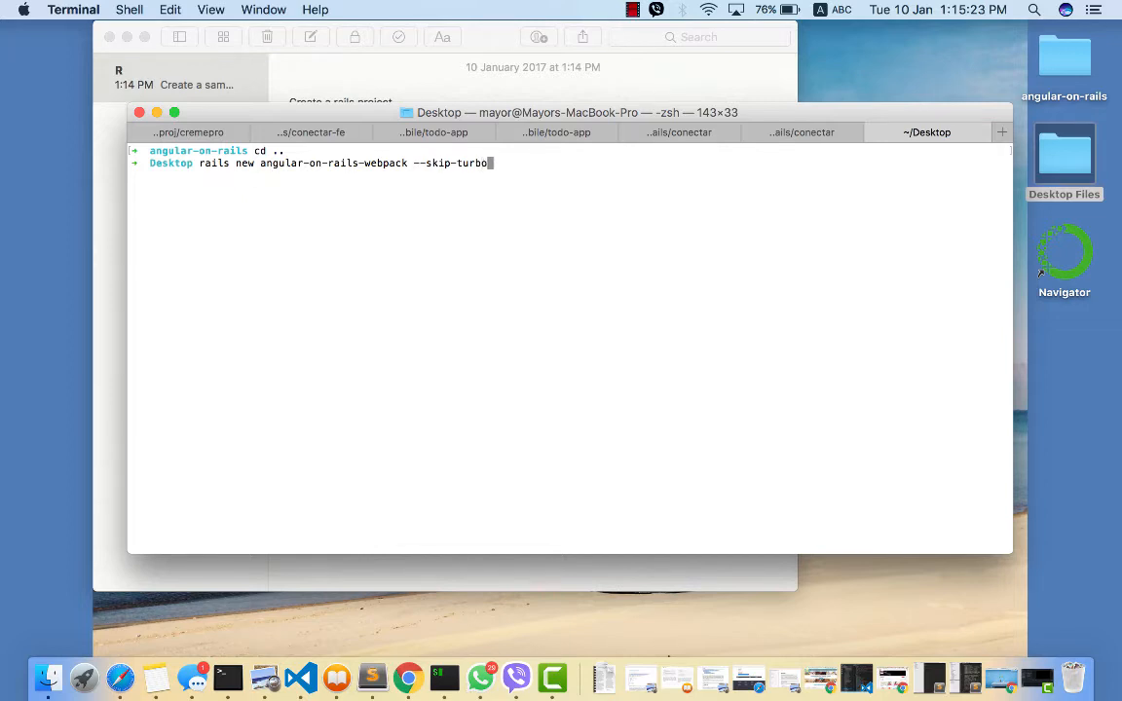
text(links)
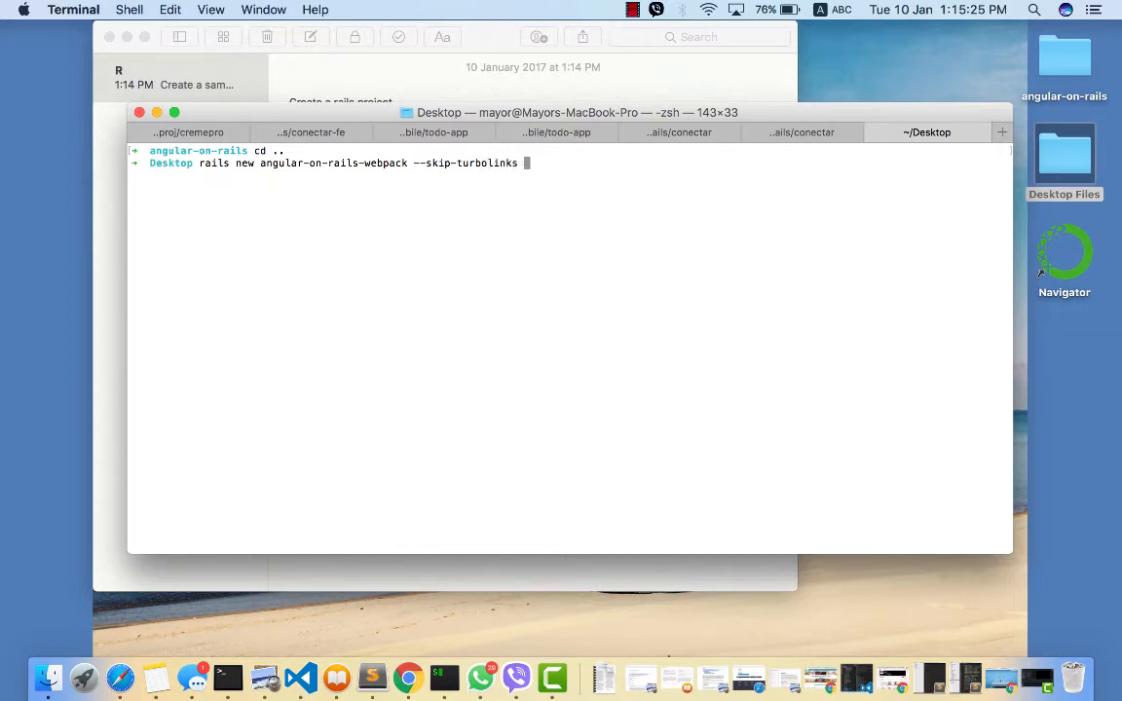
text(--s)
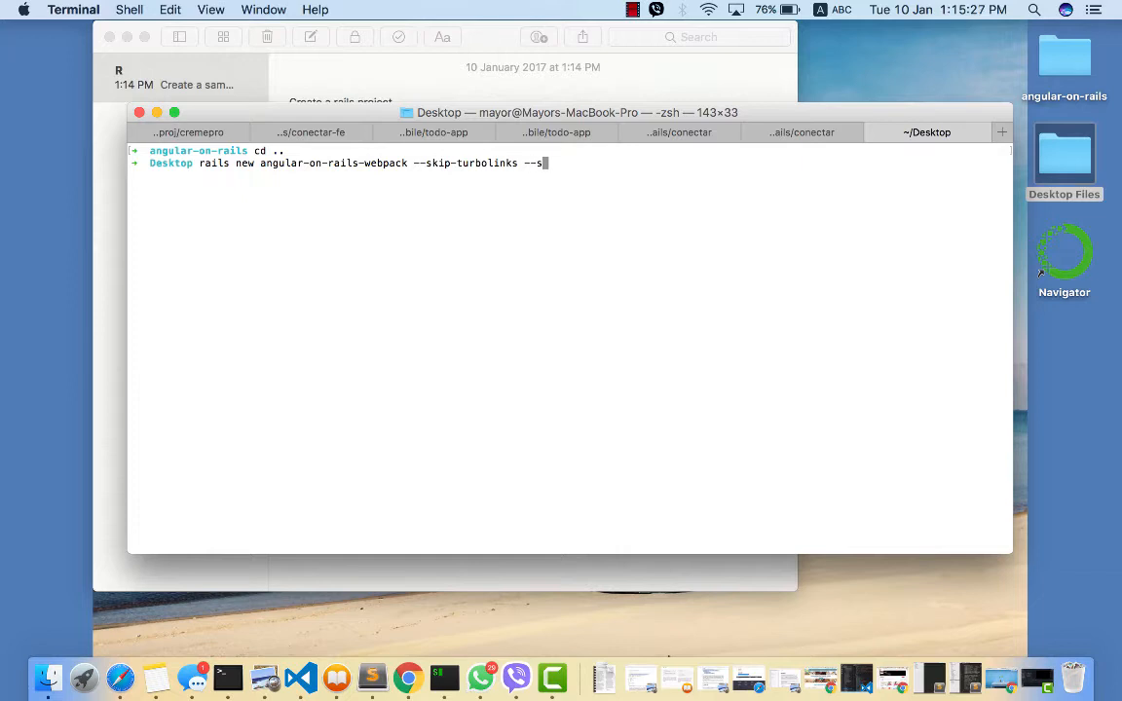
text(kip)
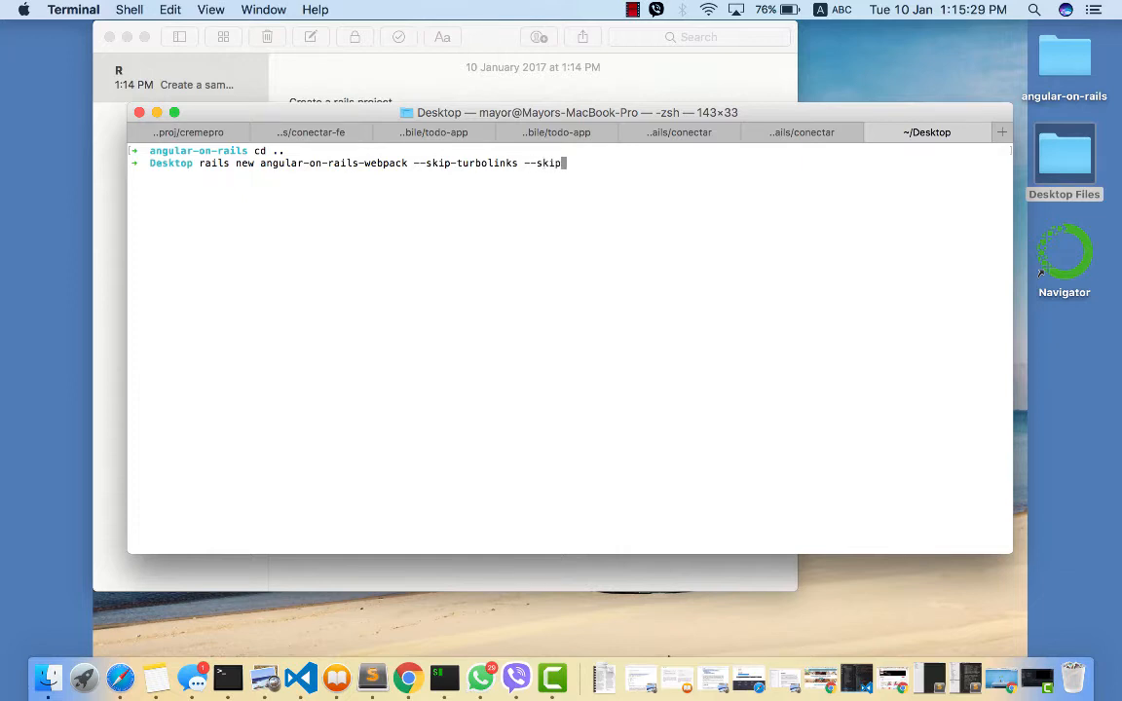
text(s)
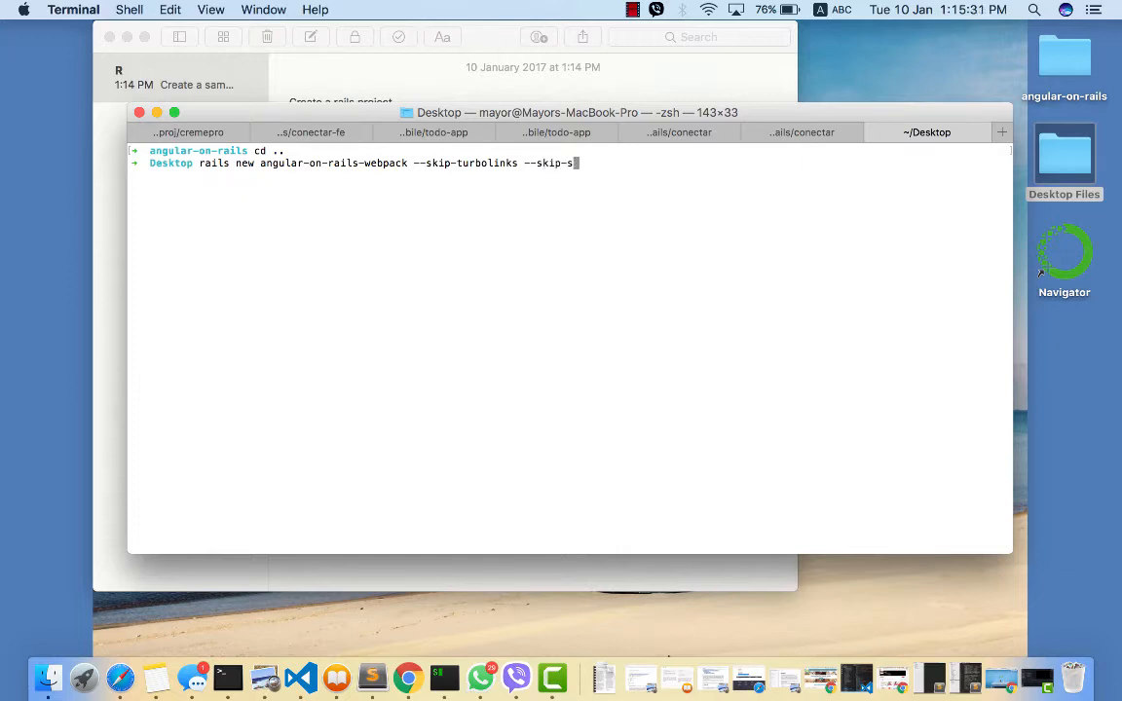
text(ring)
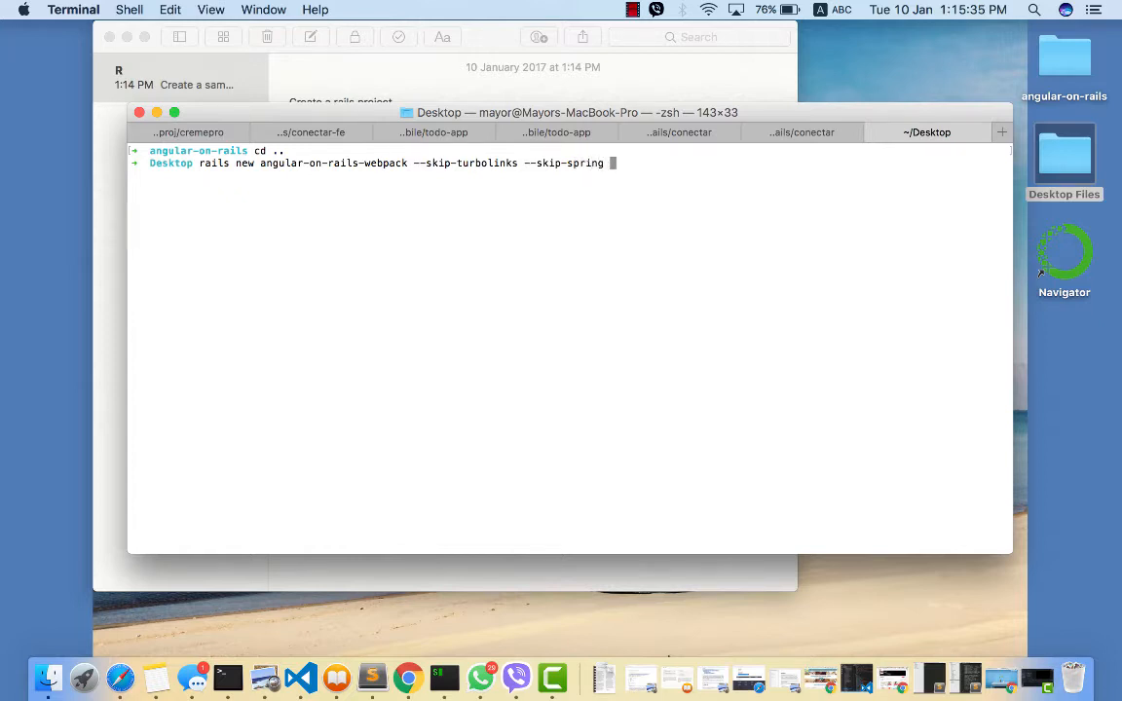
text(--skip)
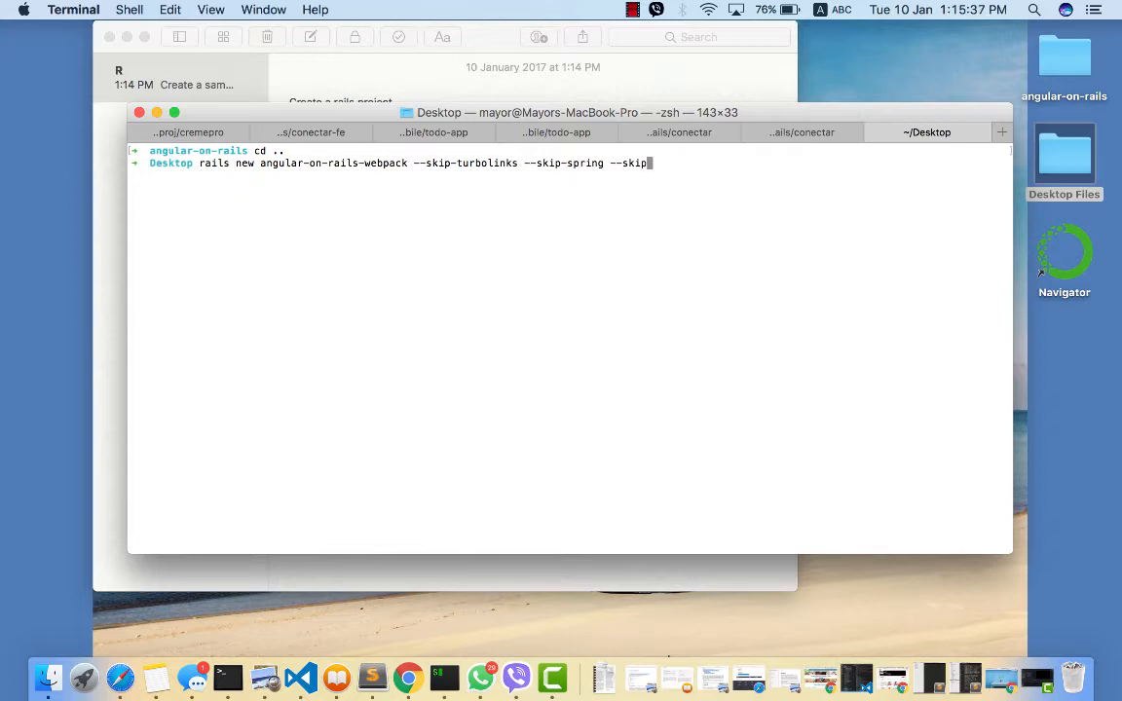
text(te)
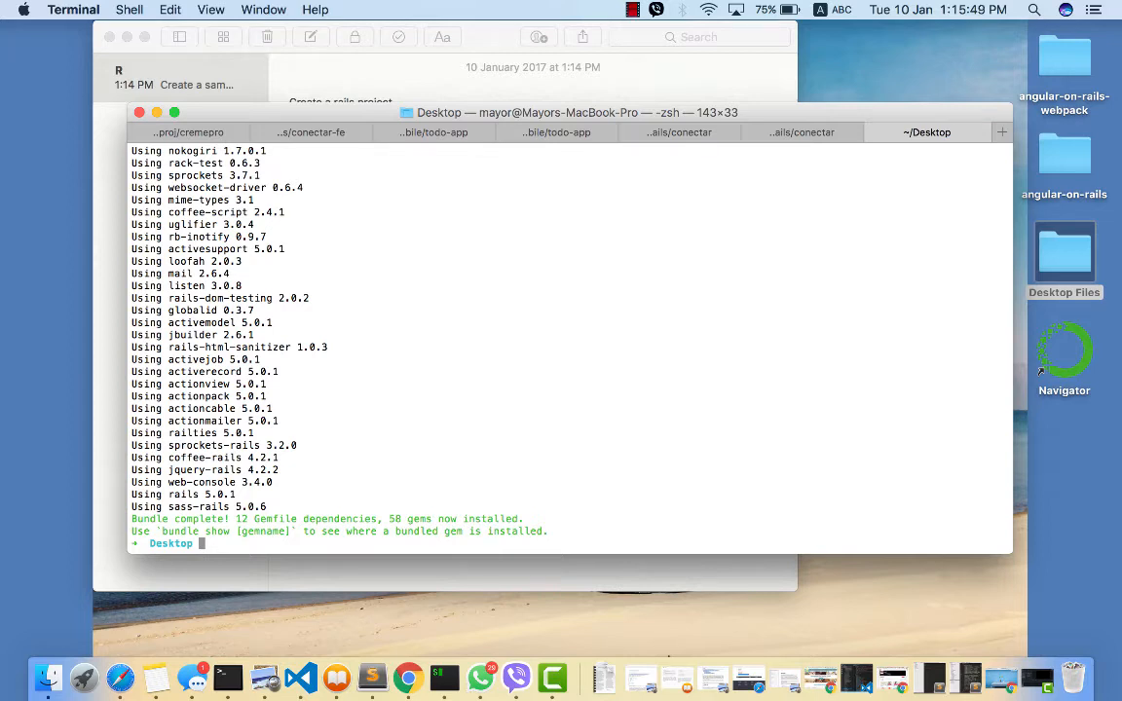
Change into angular-on-rails-webpack and start the Rails server with rails s.
text(cd)
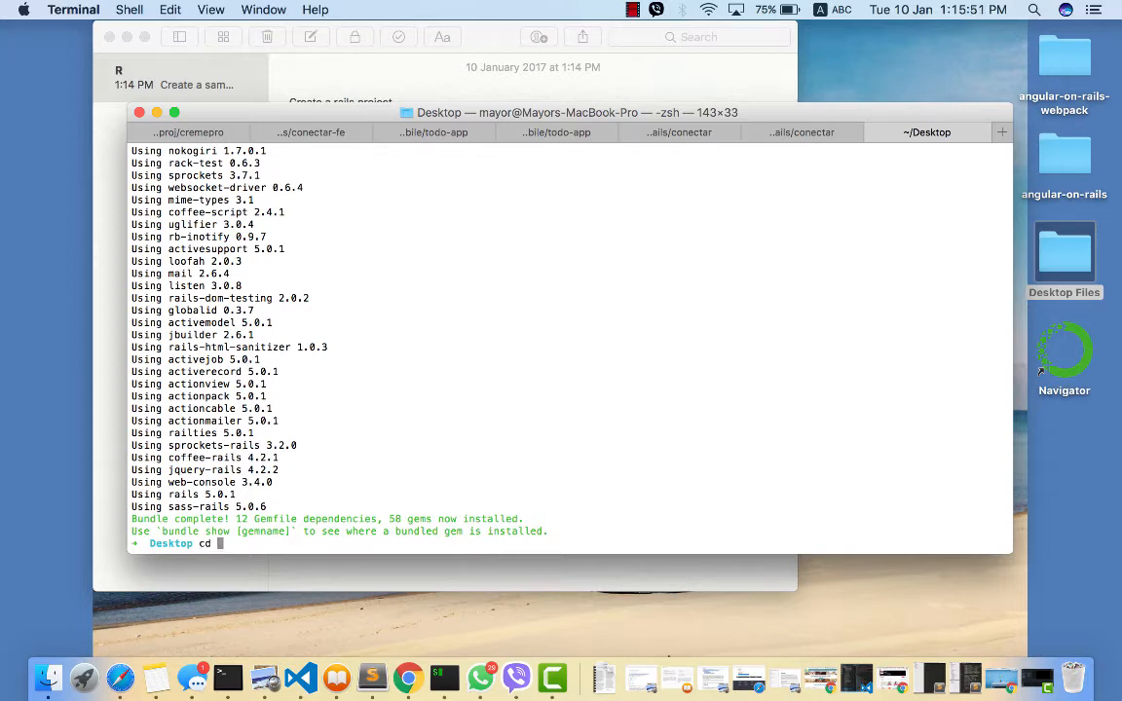
text(an)
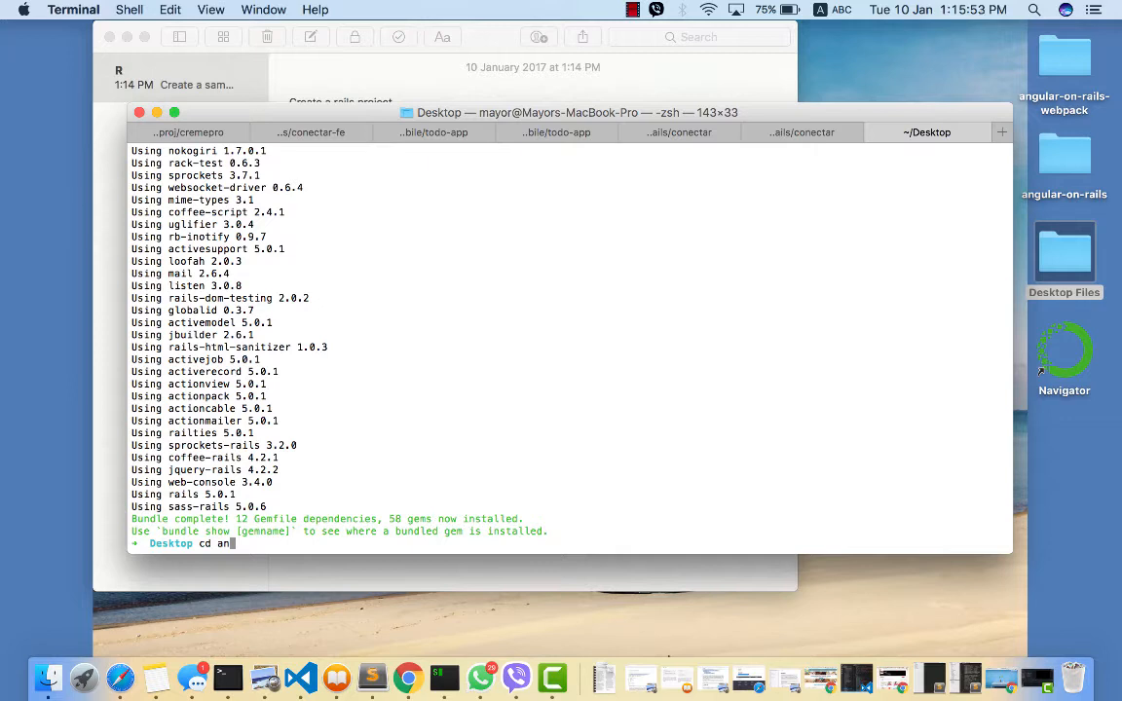
text(gular-on-rails)
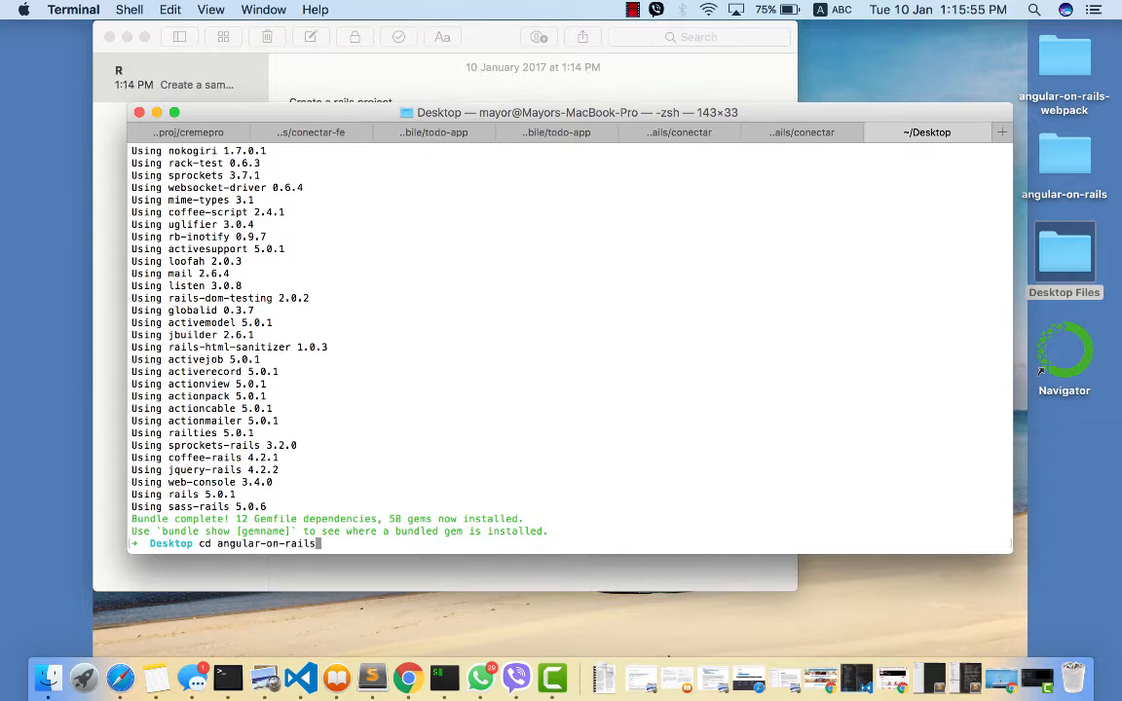
key(Return)
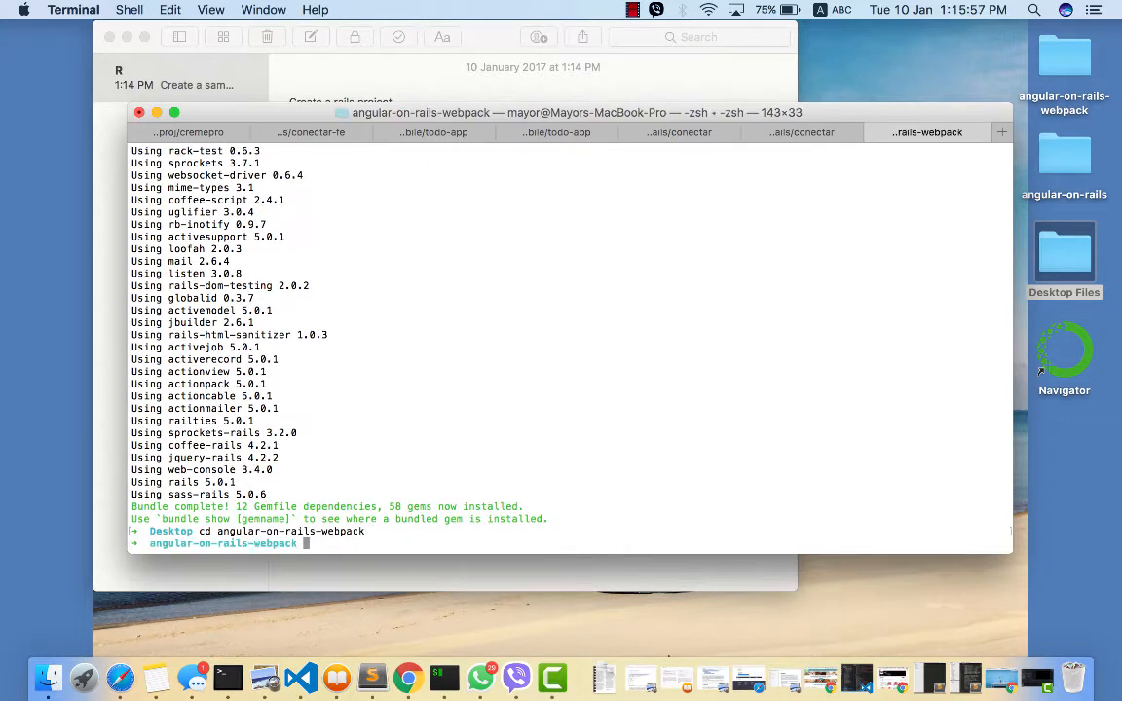
text(rails s)
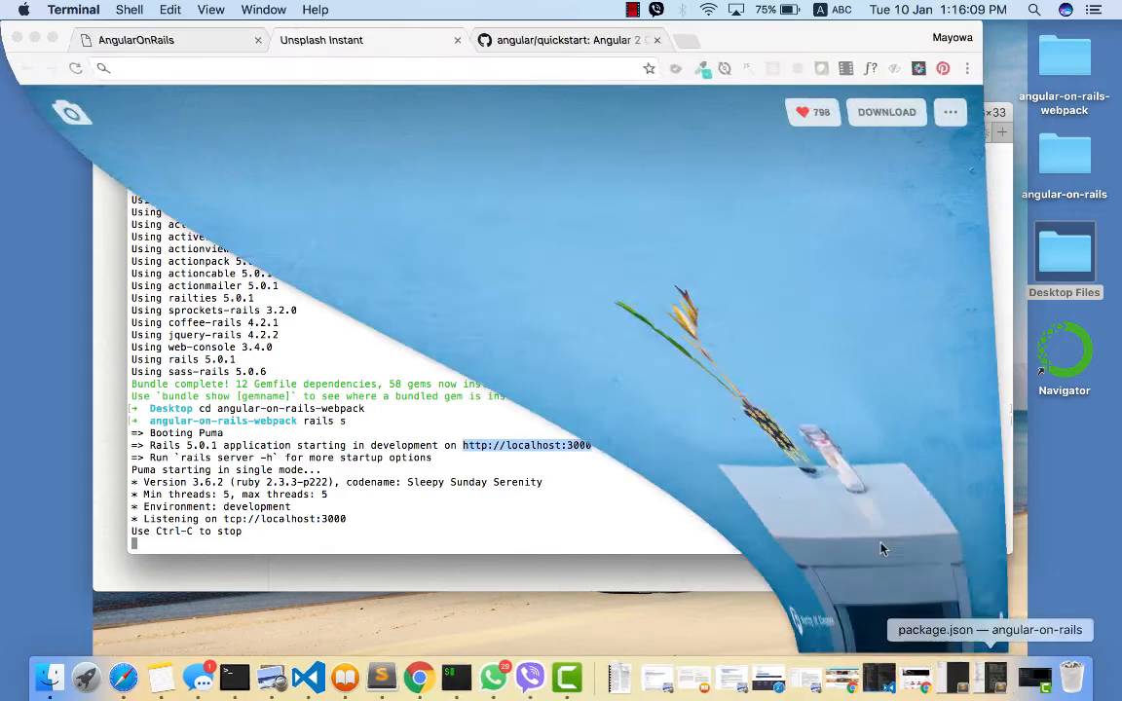
Load localhost:3000 in Chrome to see the Rails welcome page.
click(370, 68)
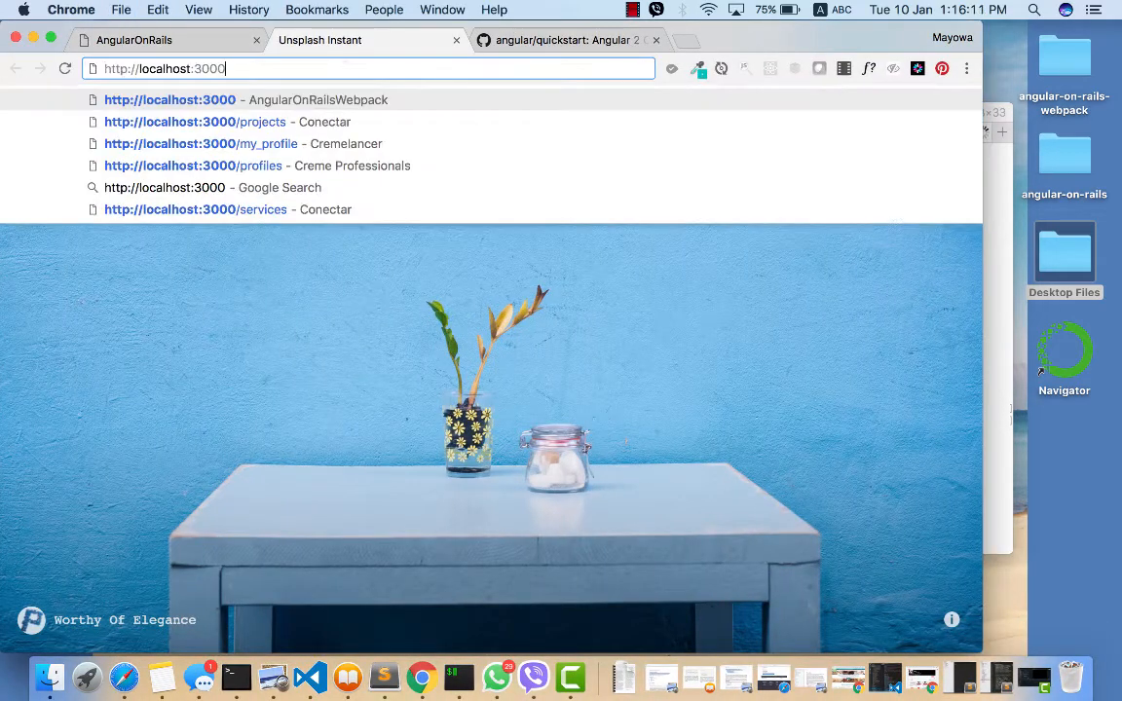
key(Return)
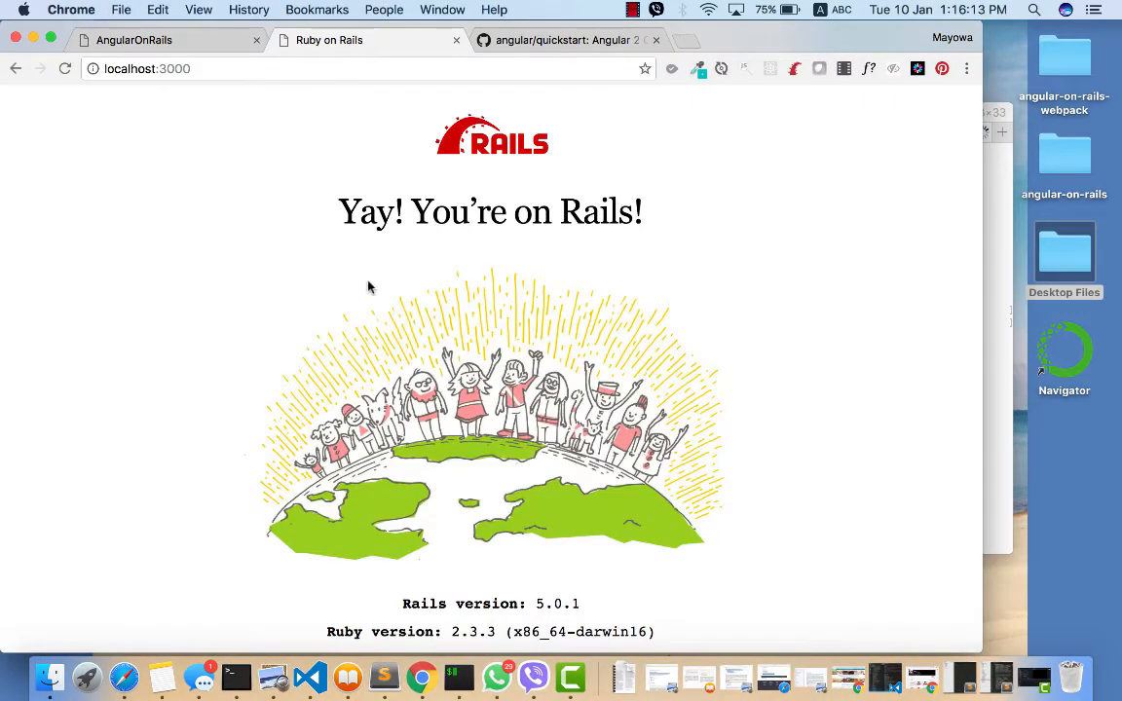
scroll(down, 3)
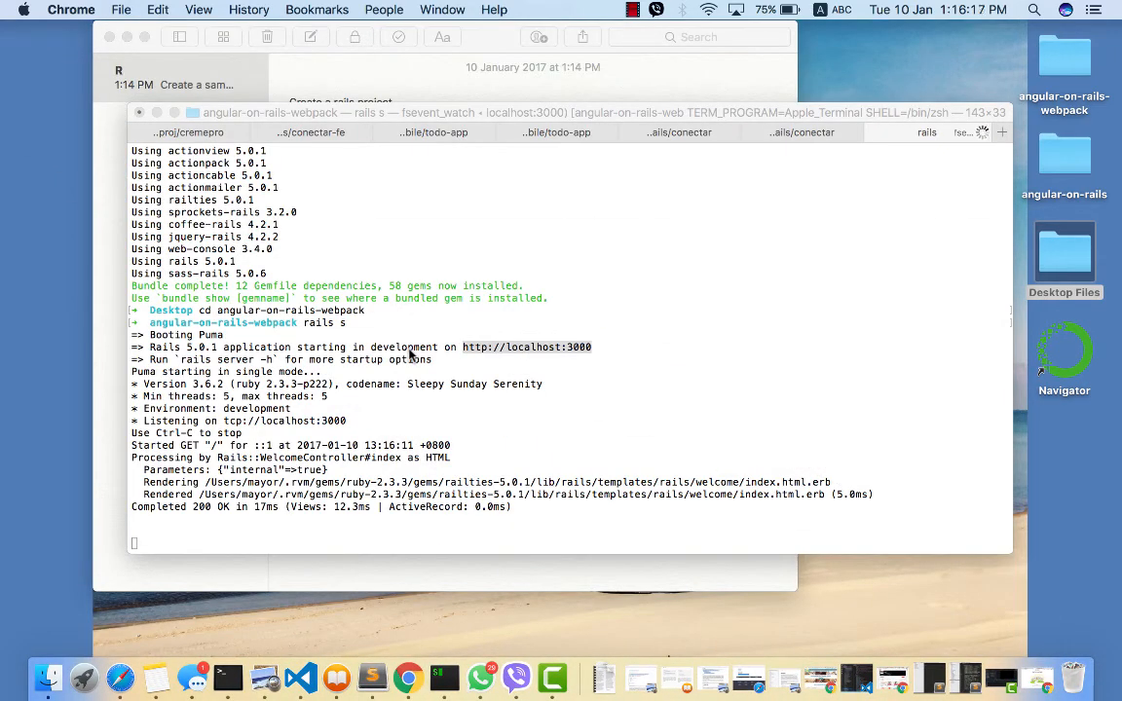
mouse_move(88, 86)
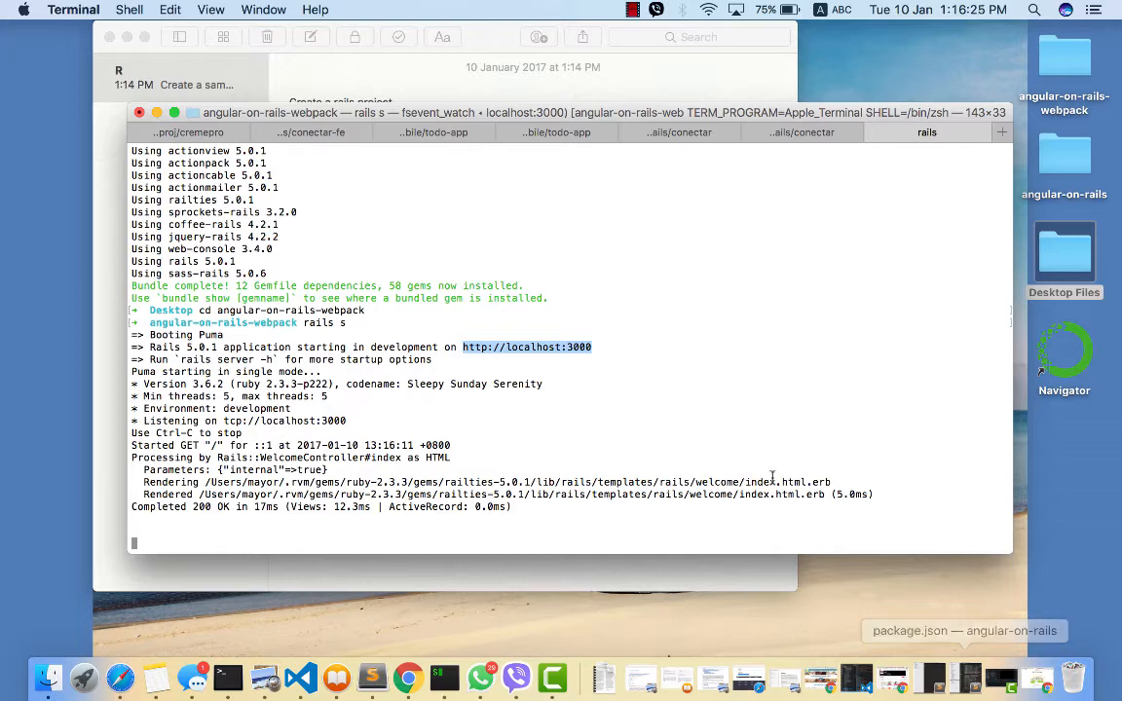
Stop the Rails server with Ctrl+C and begin the subl command to open the project.
key(ctrl+c)
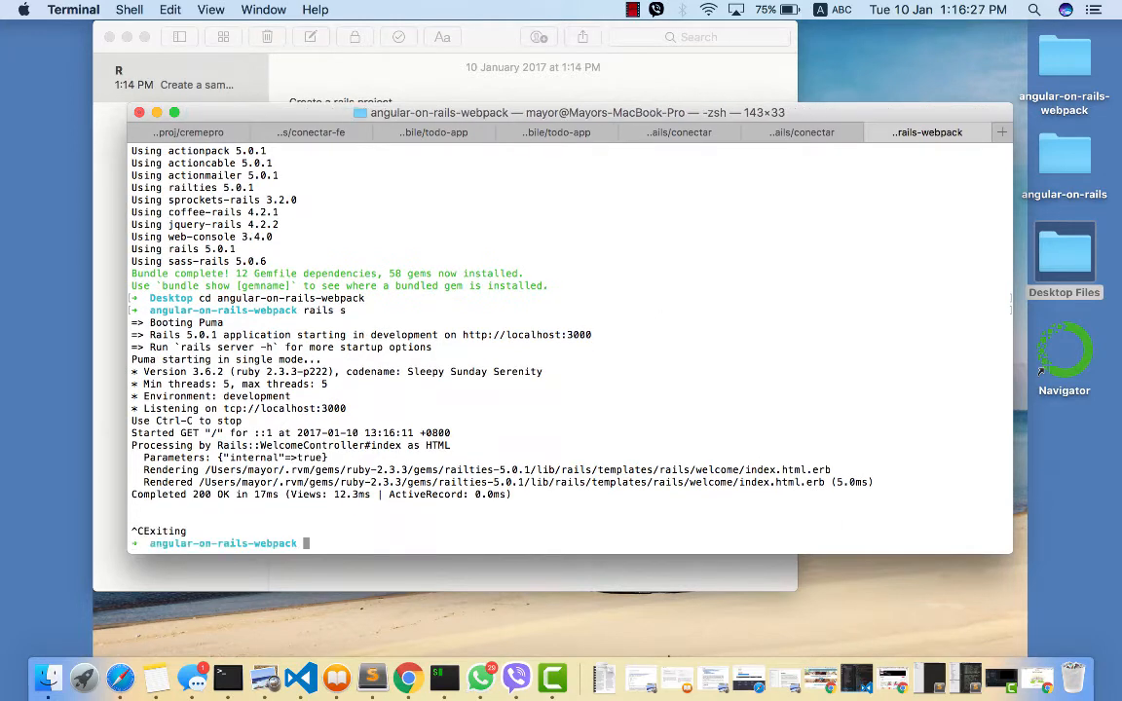
text(sub)
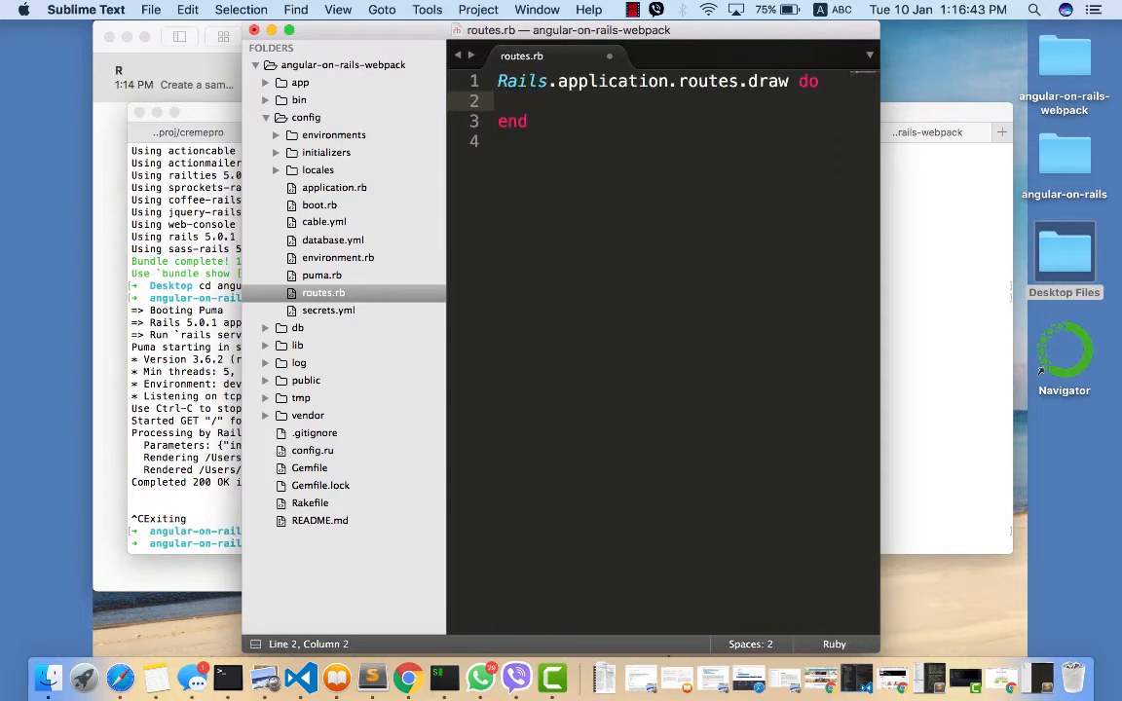
Add root to: "dashboard#index" inside the routes draw block.
text(root)
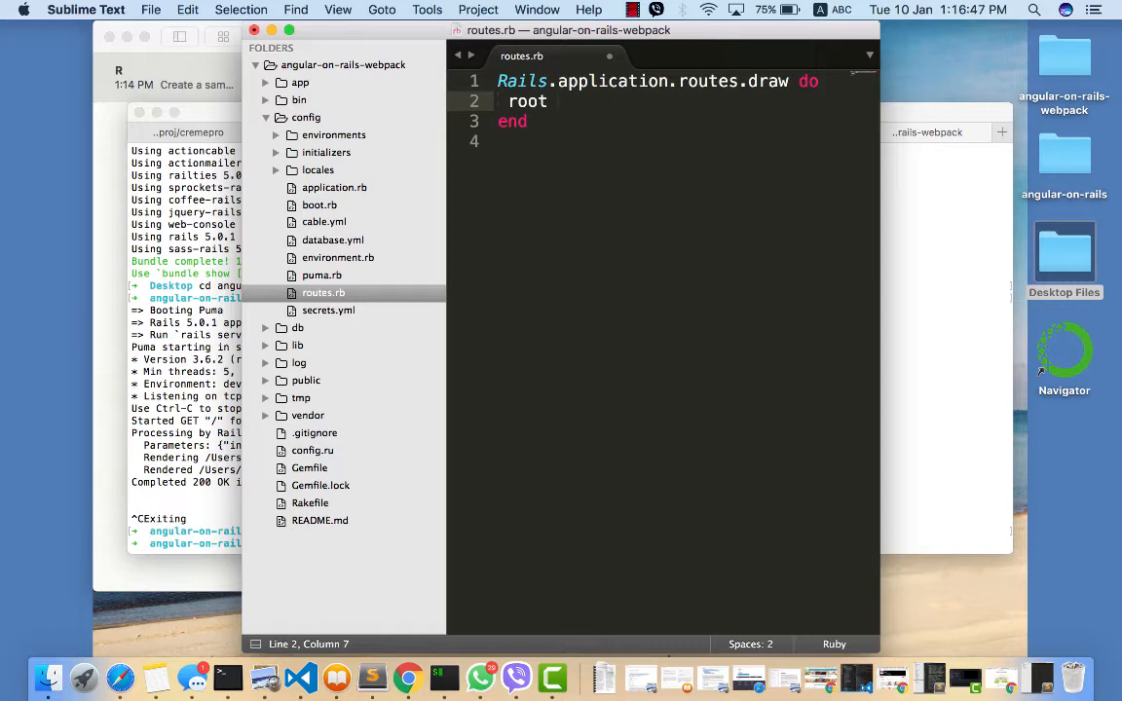
text(to: "dashboar)
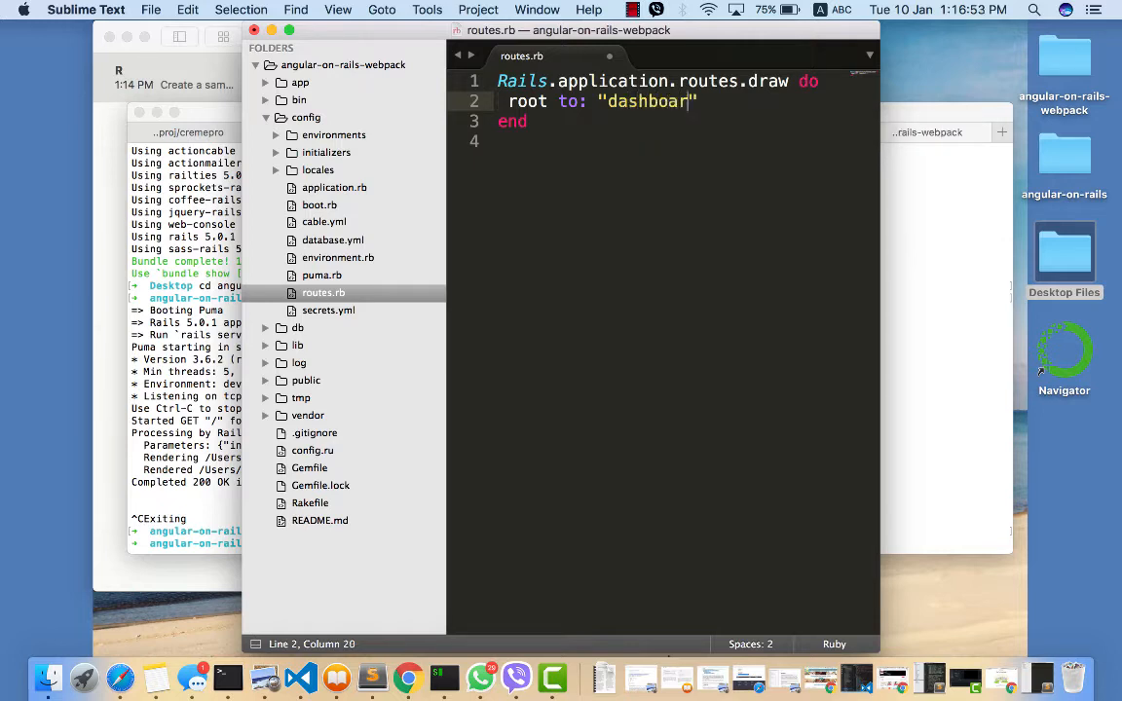
text(#{})
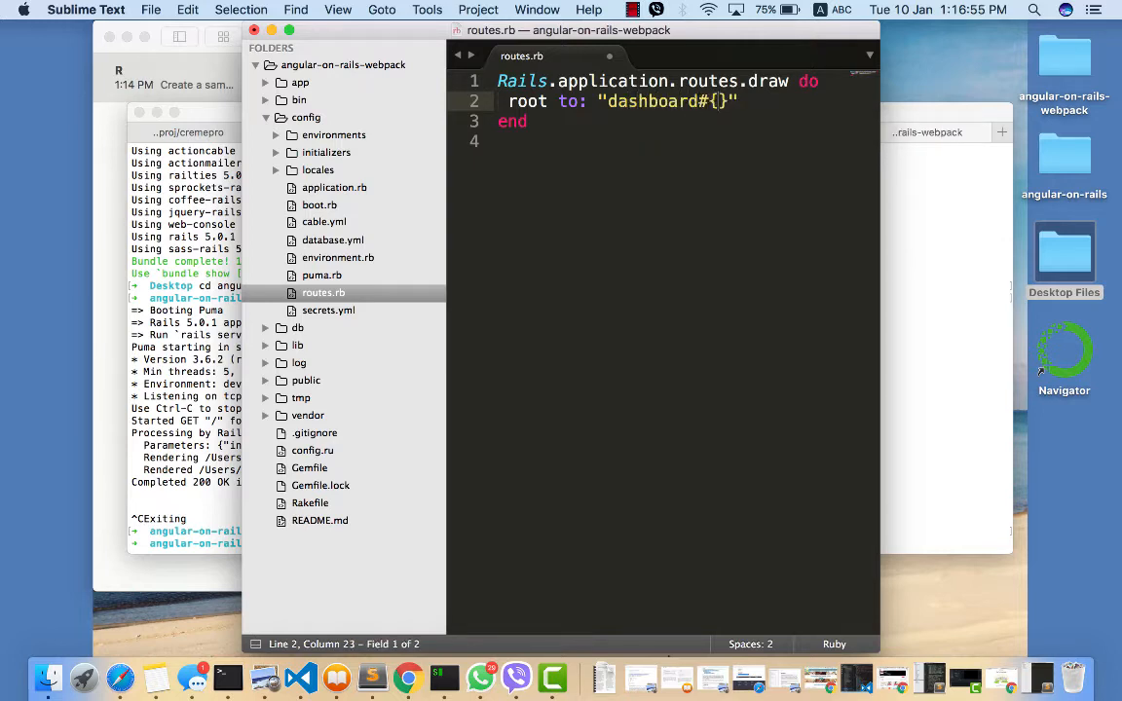
text(index)
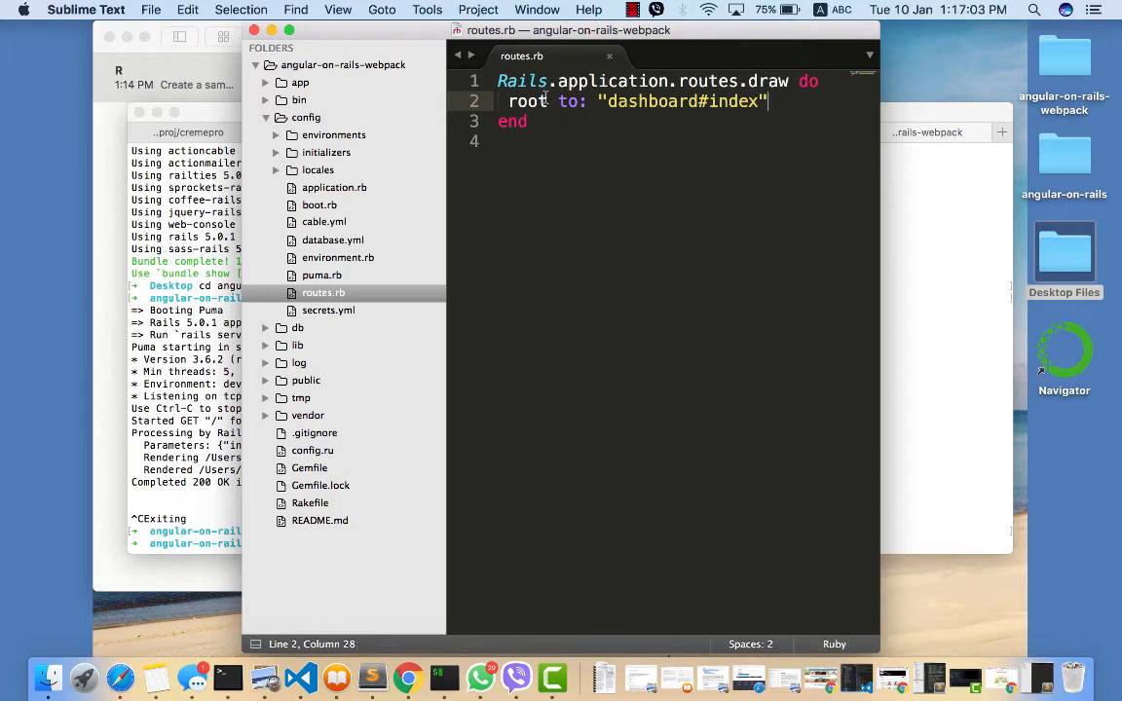
mouse_move(312, 158)
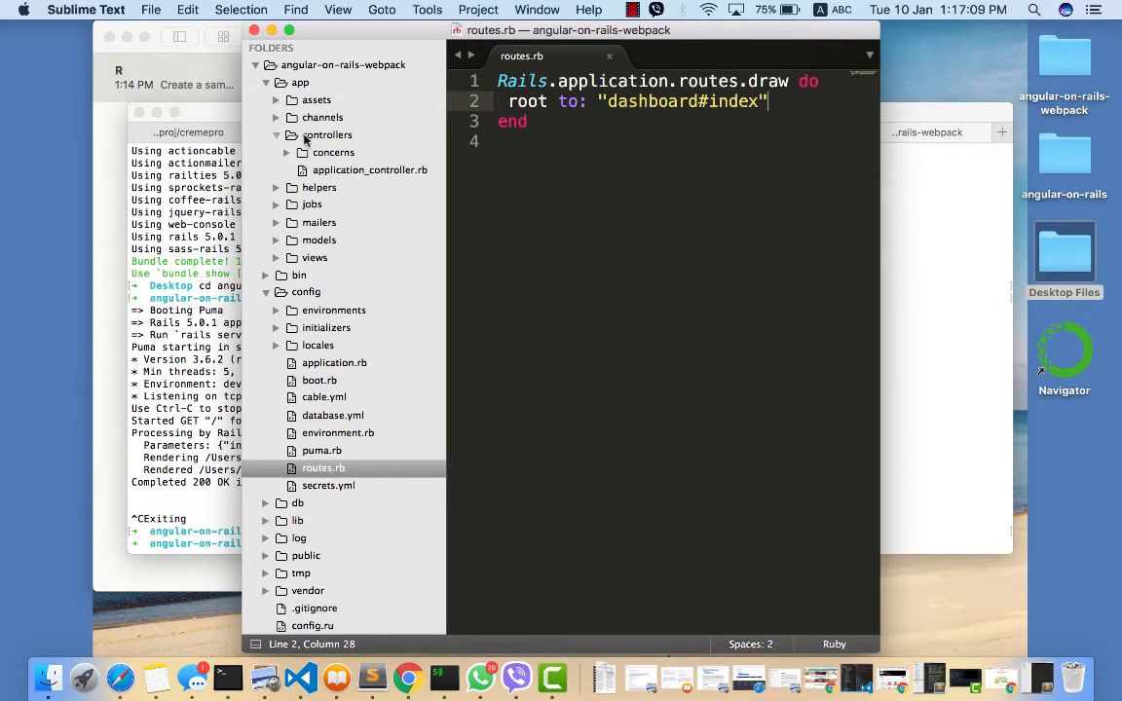
Create a new file in app/controllers saved as dashboard_controller.rb.
right_click(327, 134)
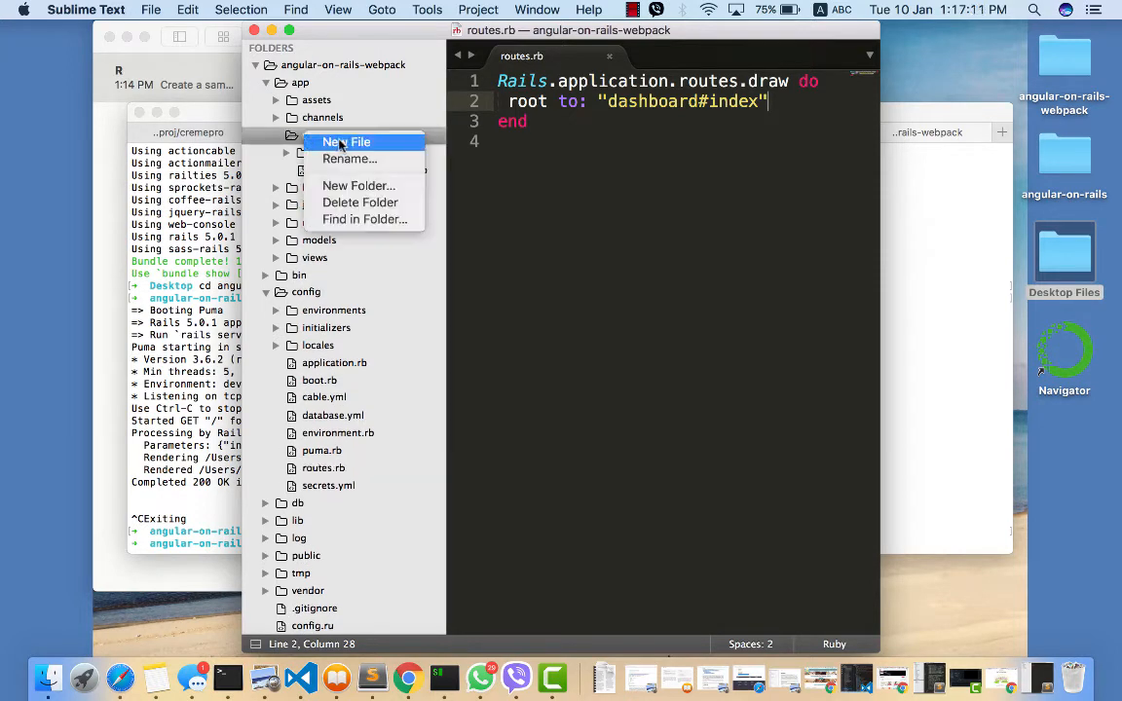
click(346, 140)
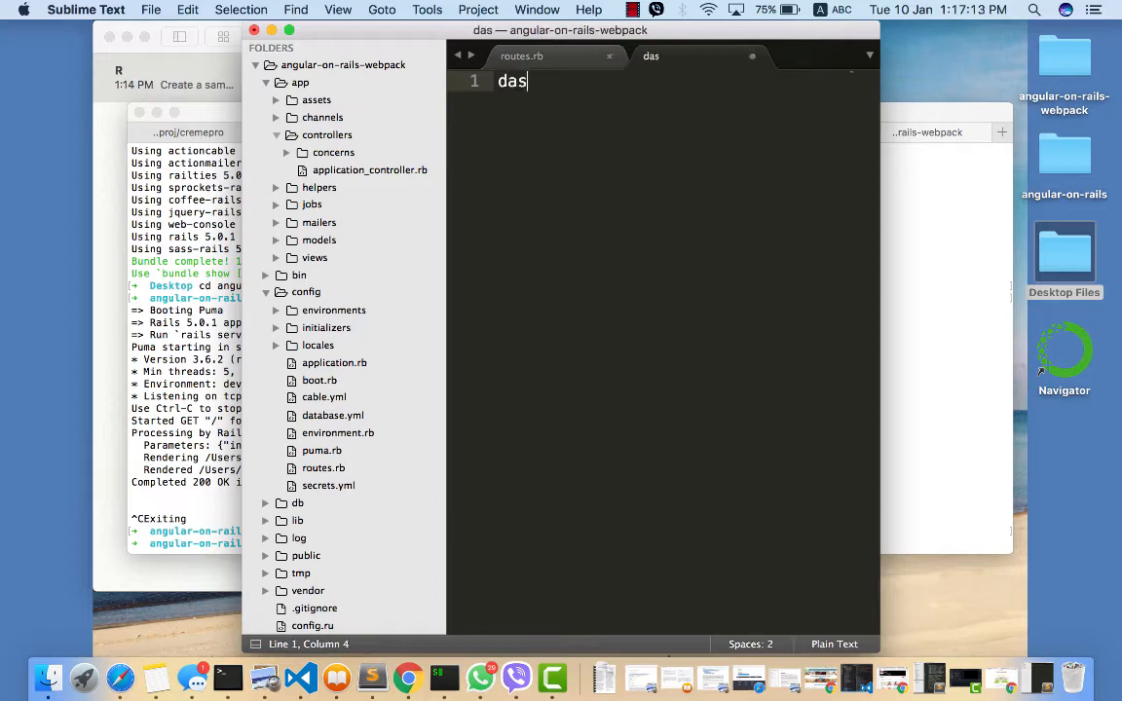
key(cmd+s)
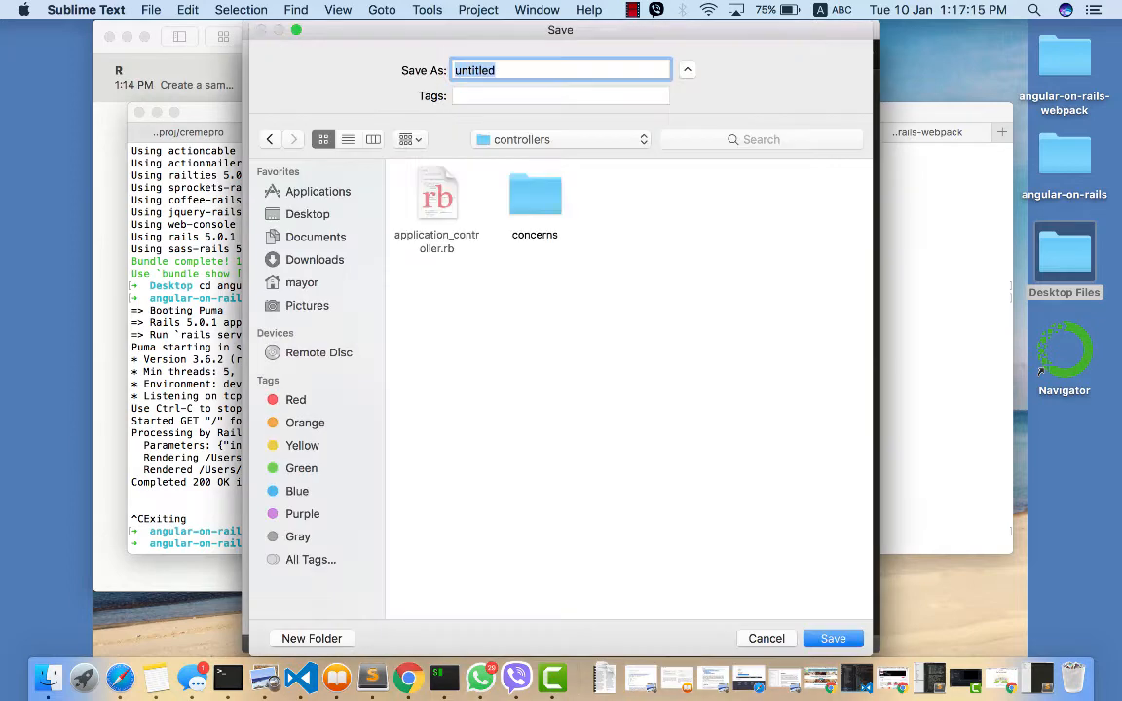
text(dashb)
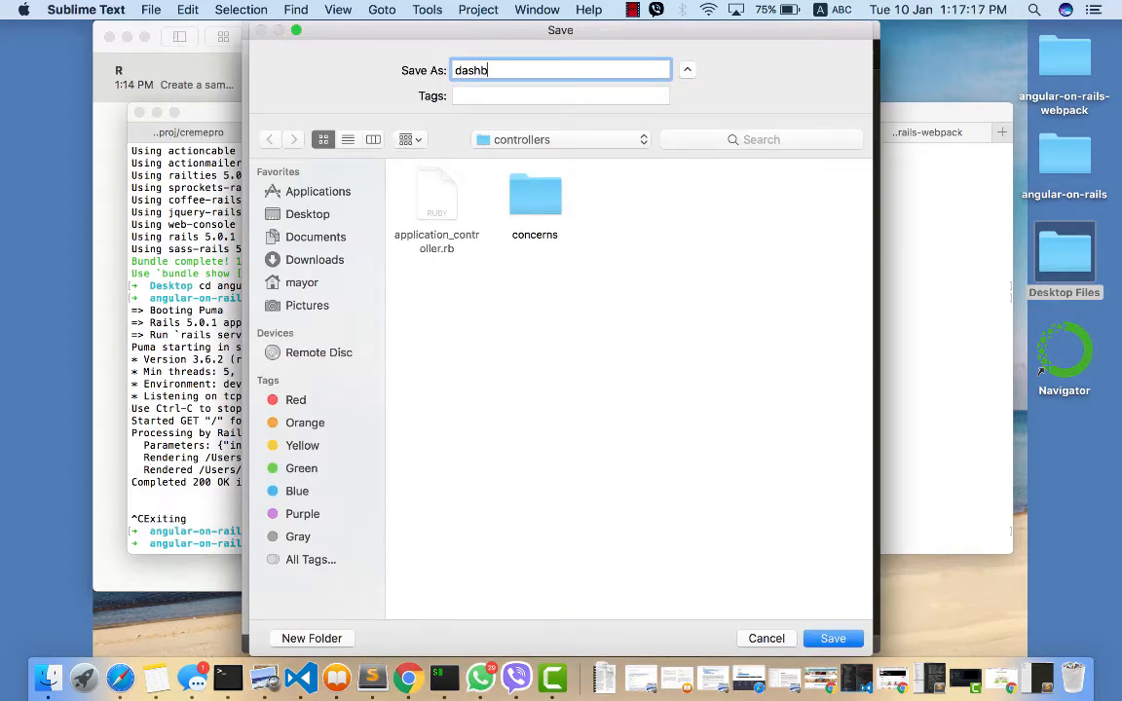
text(oard_)
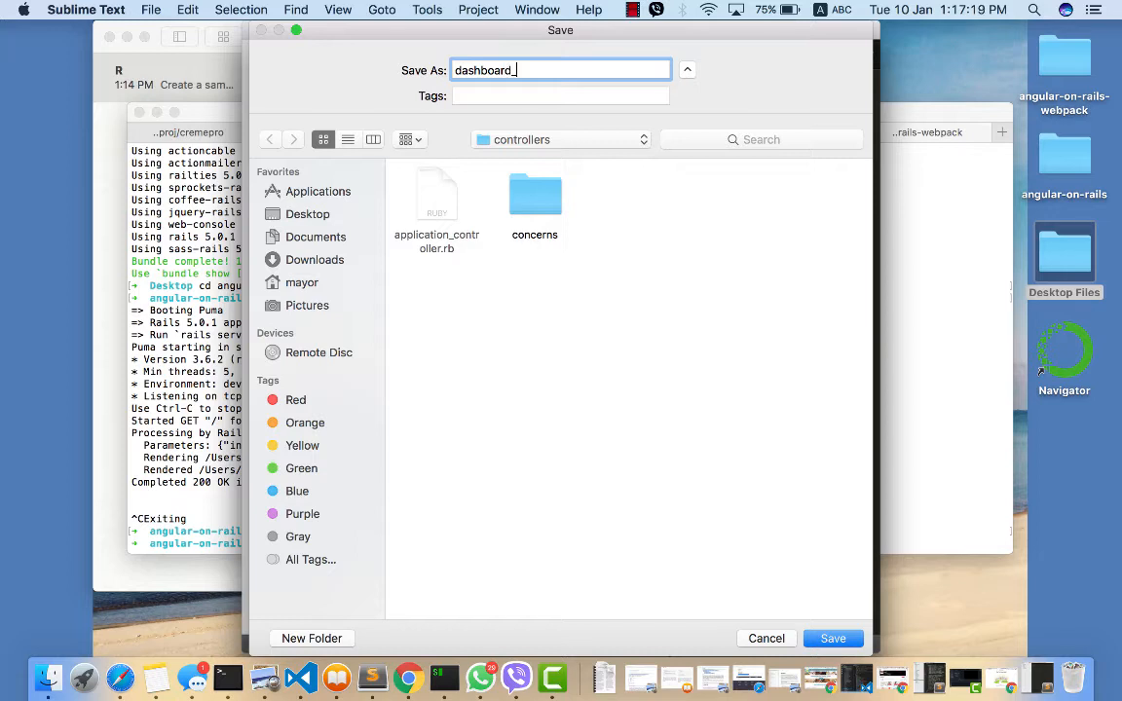
text(controller)
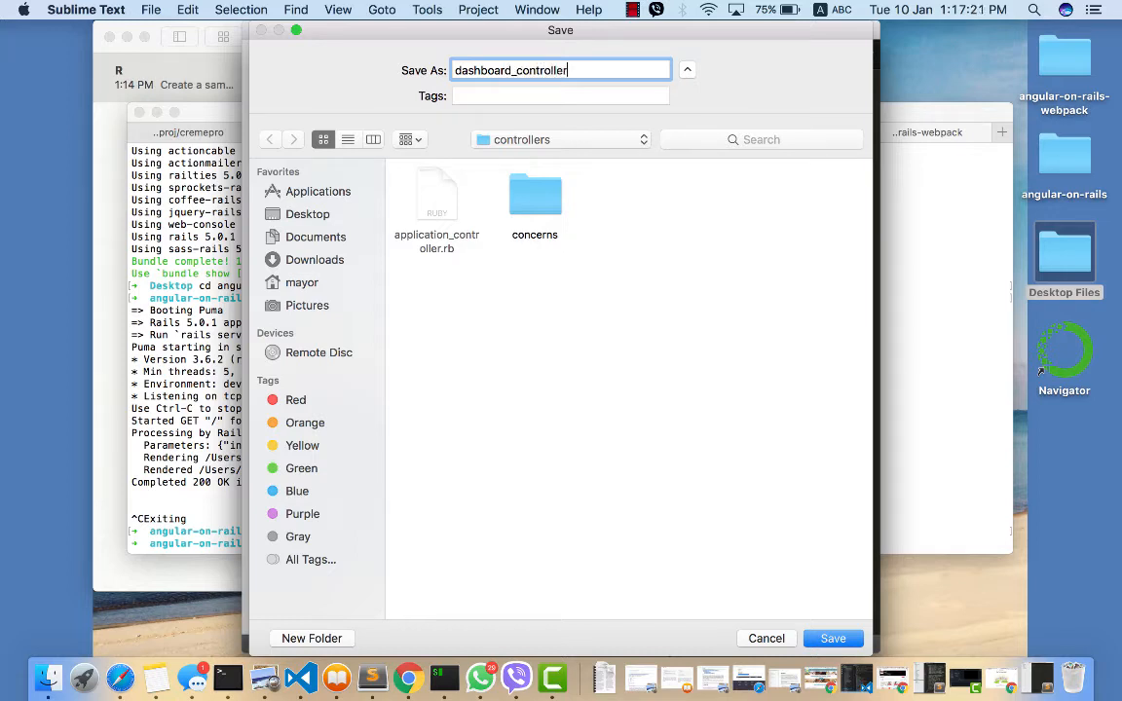
text(.r)
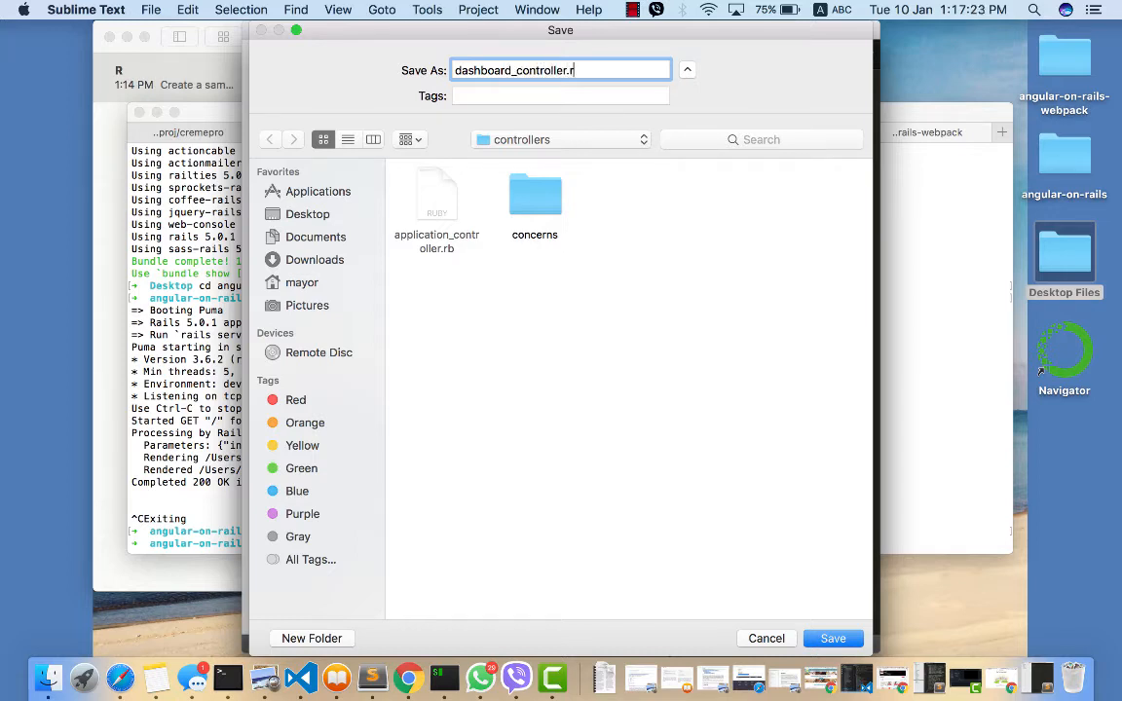
click(834, 639)
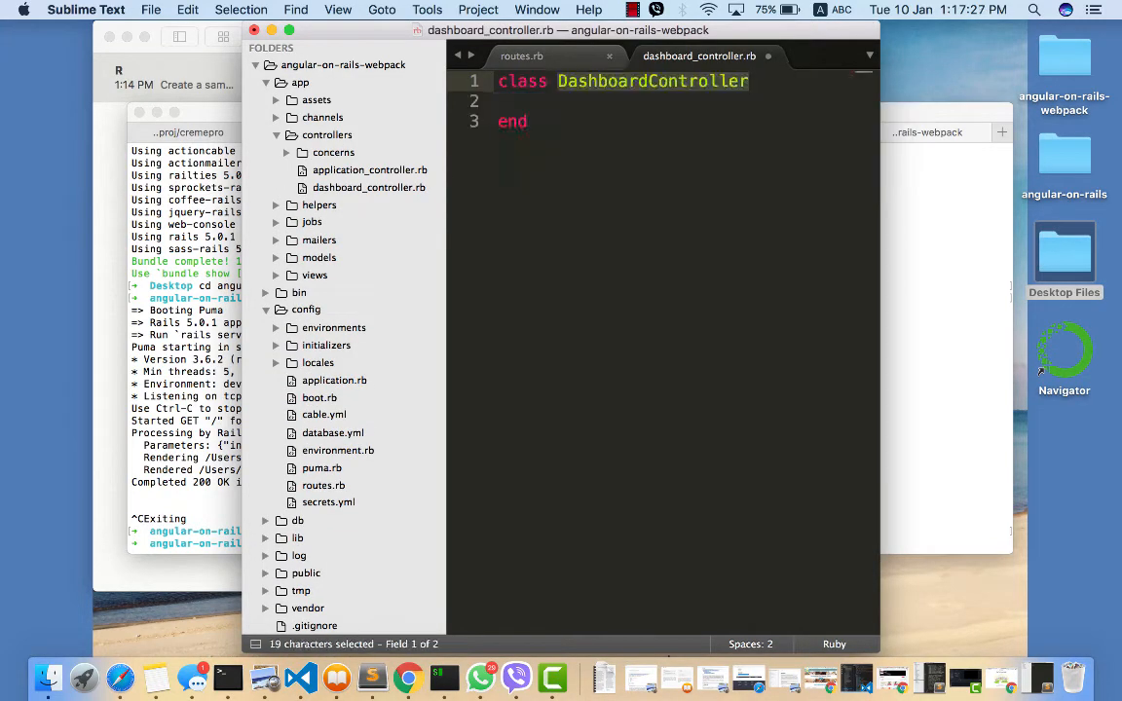
Define class DashboardController < ApplicationController with an end.
text(<)
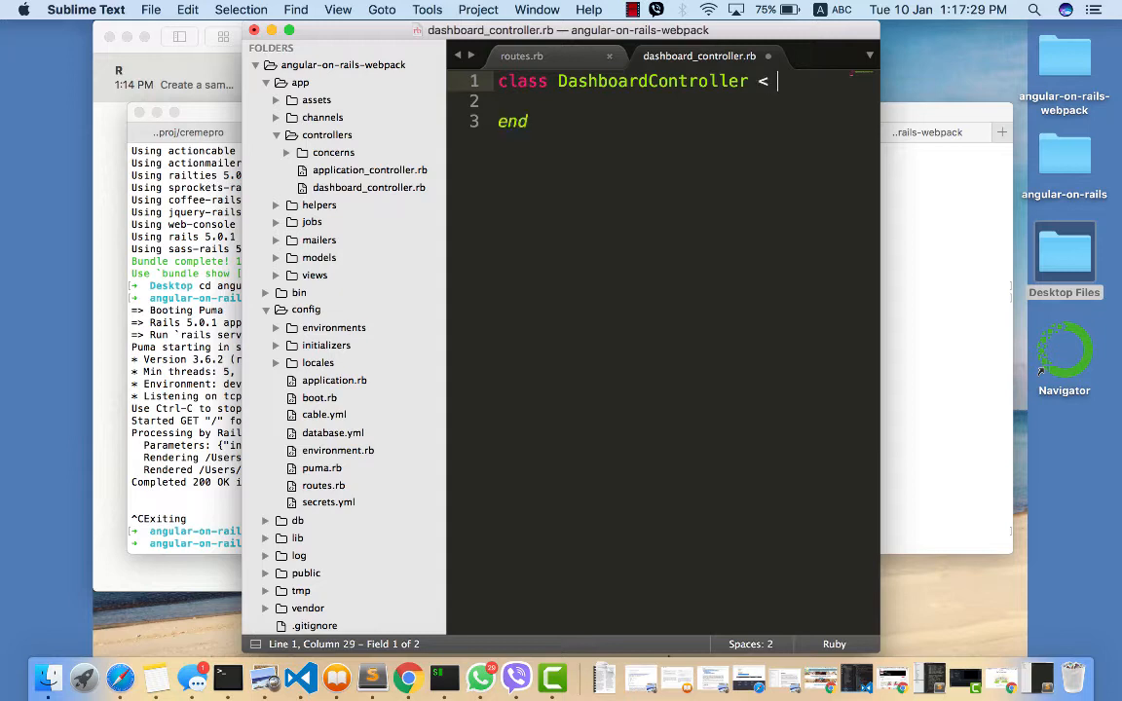
text(Applicat)
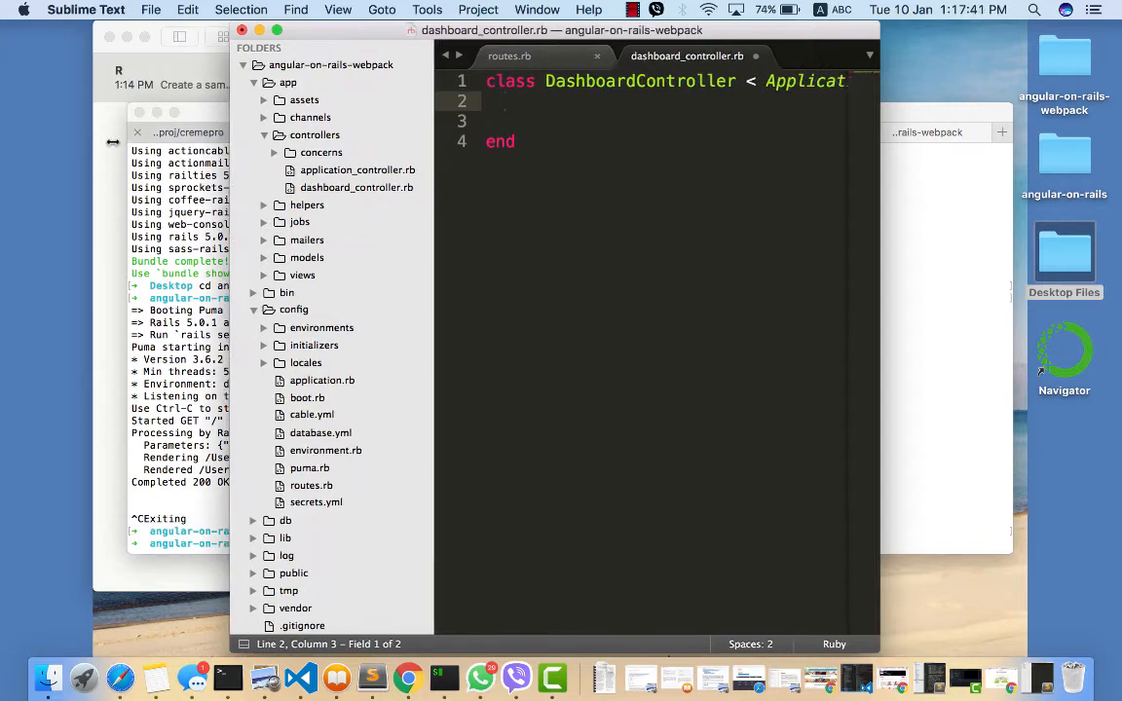
text(de)
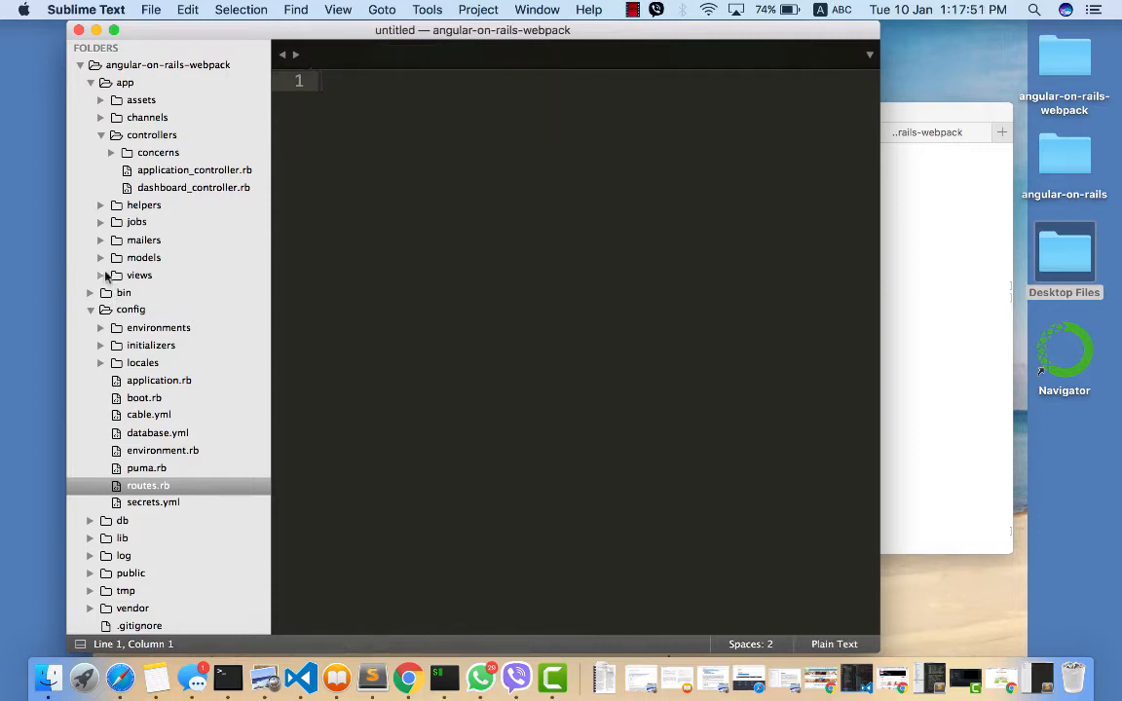
Create a dashboard folder under views and save a new index.html.erb inside it.
right_click(140, 275)
text(das)
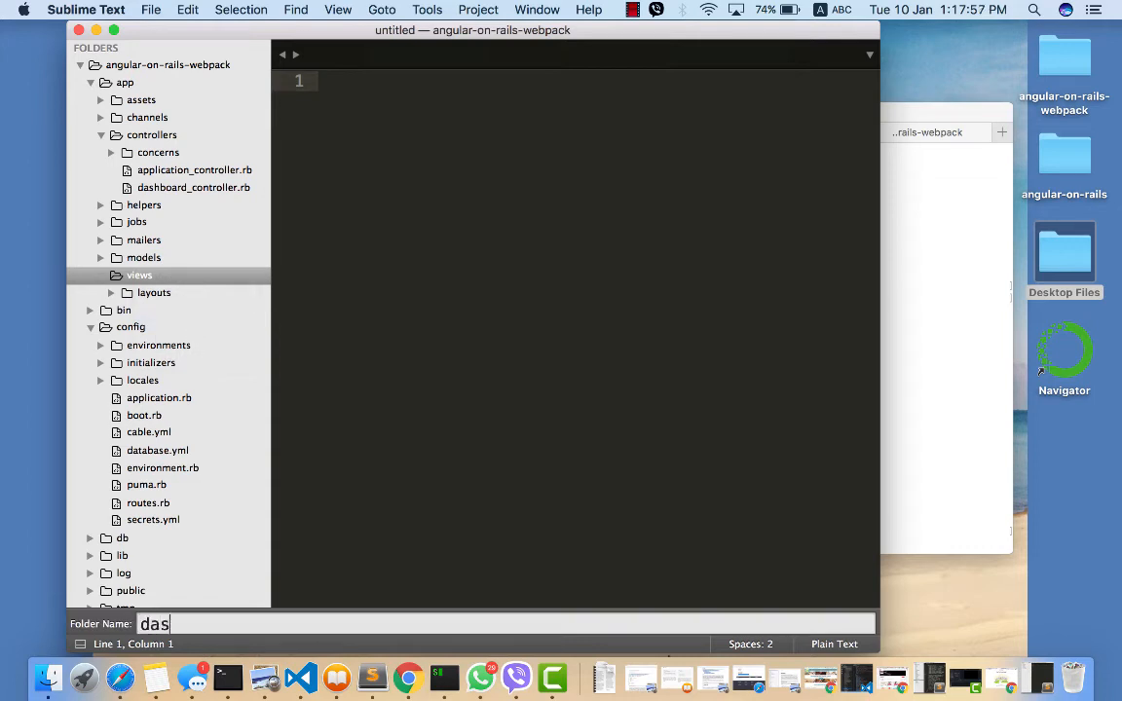
text(h)
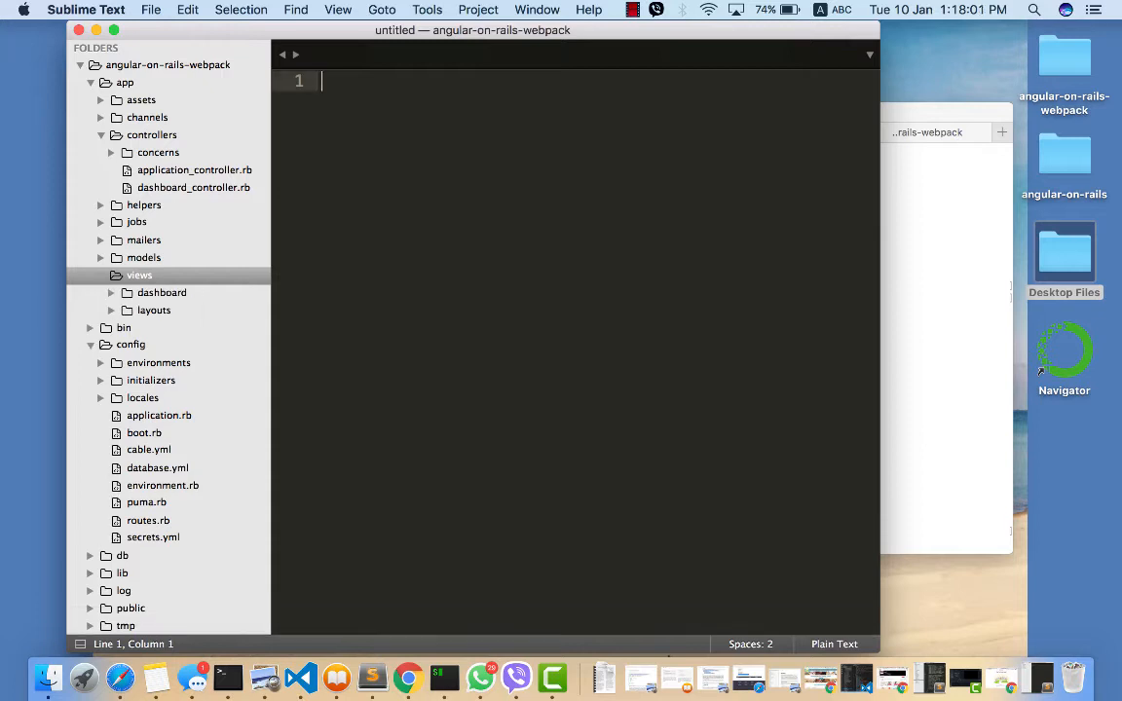
right_click(162, 292)
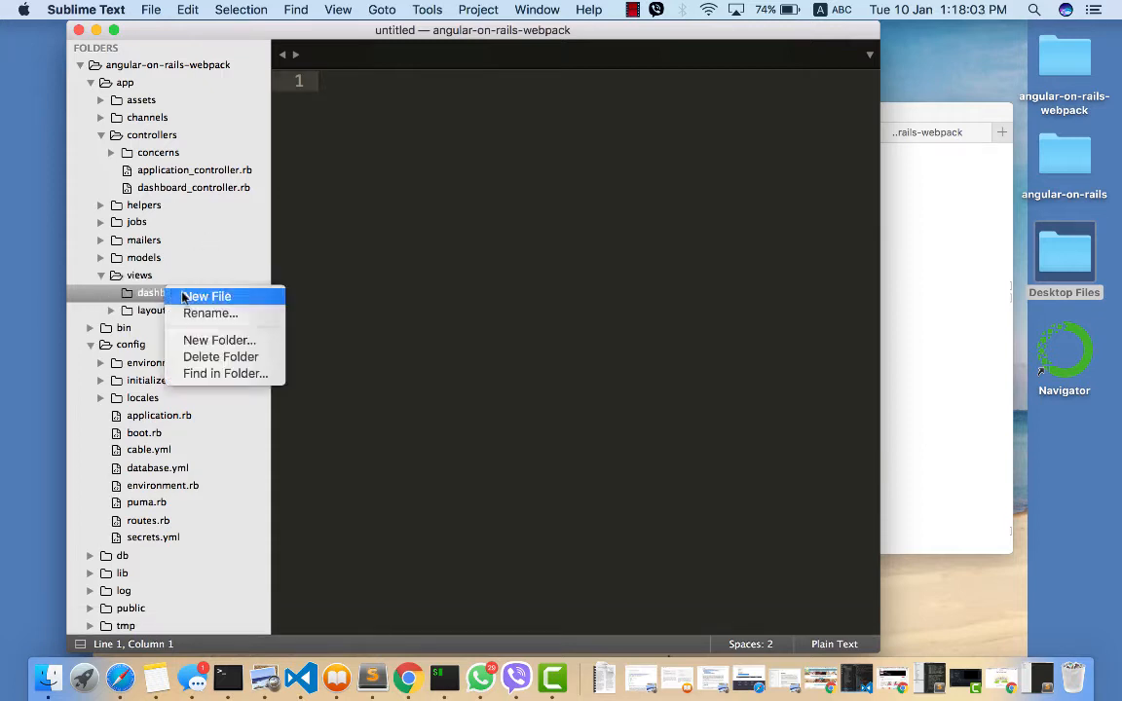
click(206, 296)
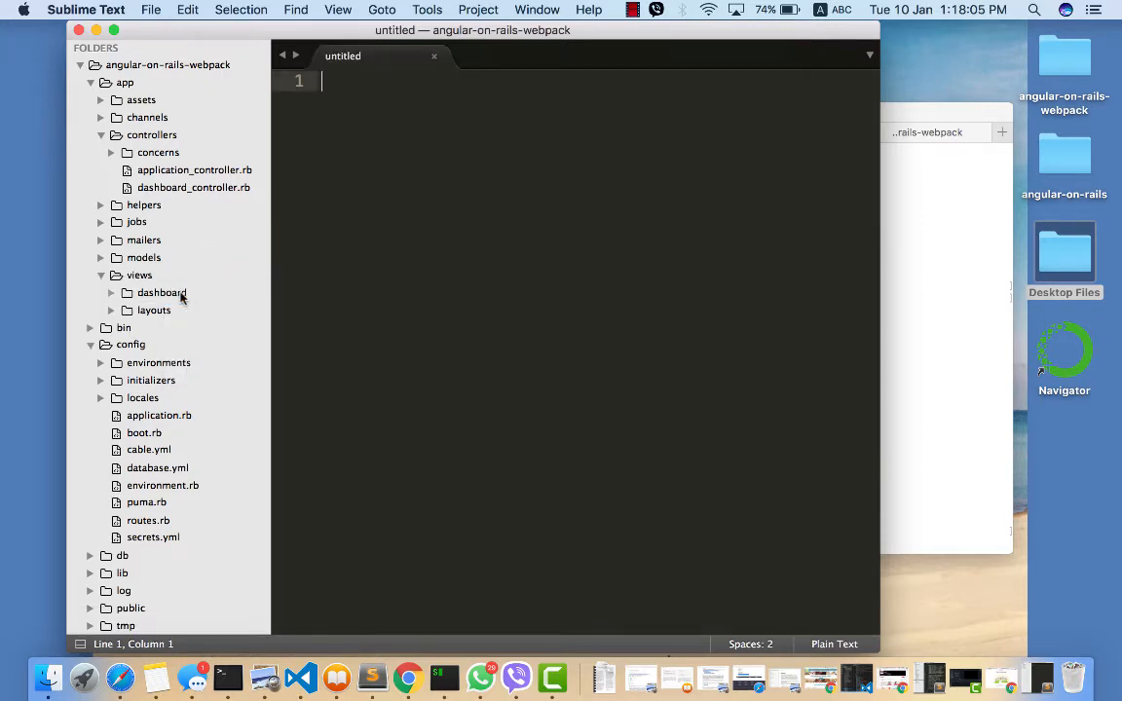
key(cmd+s)
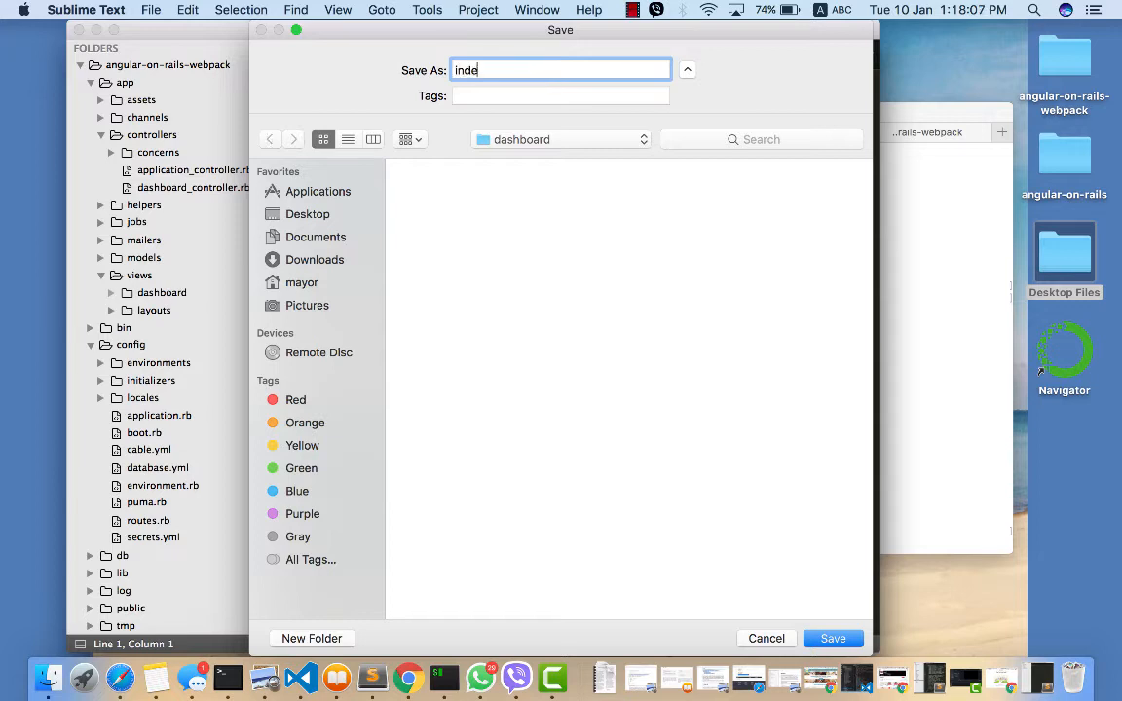
text(x.htm)
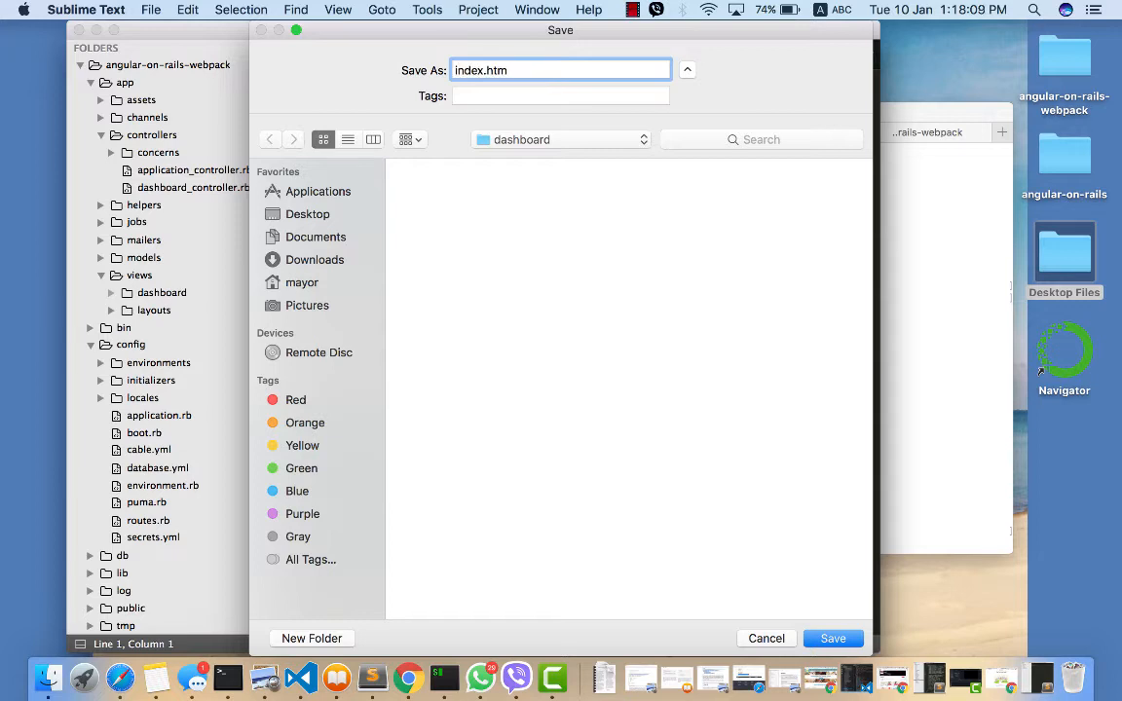
text(l.erb)
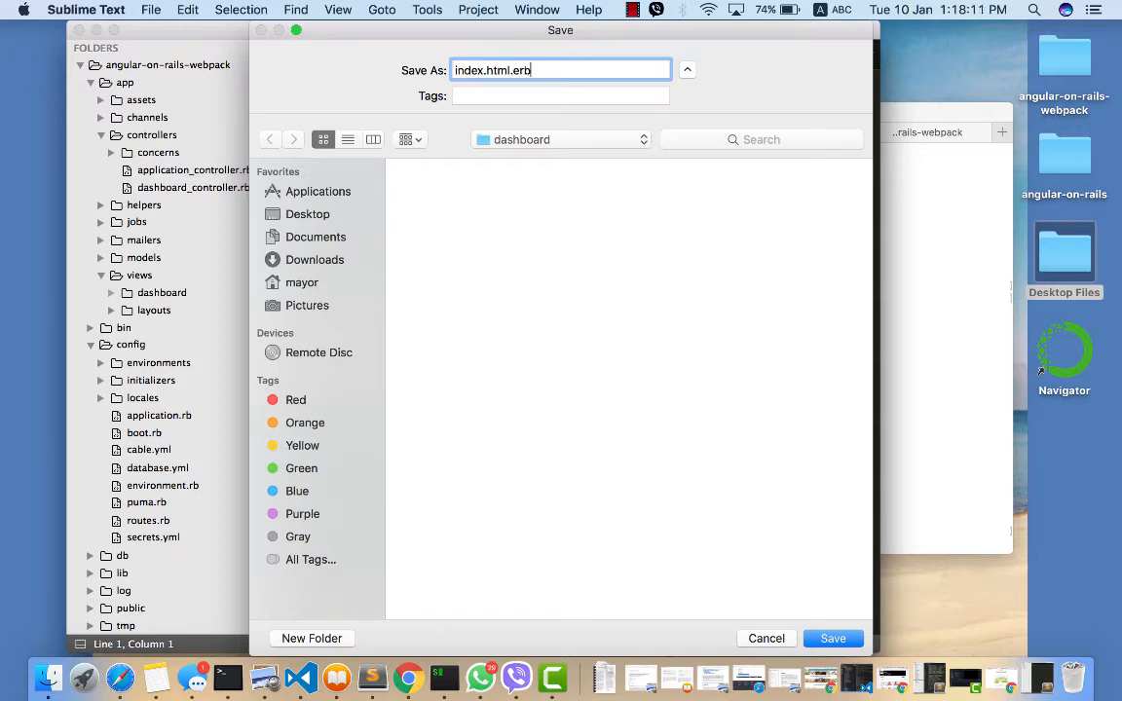
click(834, 640)
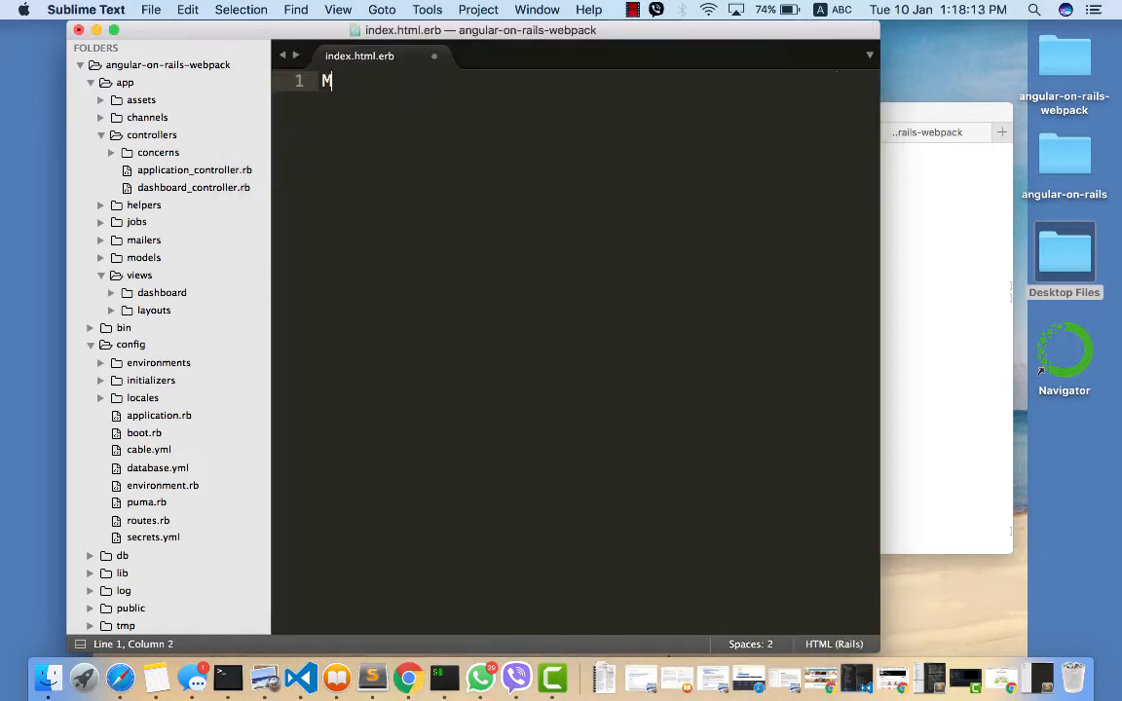
Write <h1>Welcome to the Dashboard</h1> in the view and bring the server terminal forward.
text(<h1>Welcom</h1>)
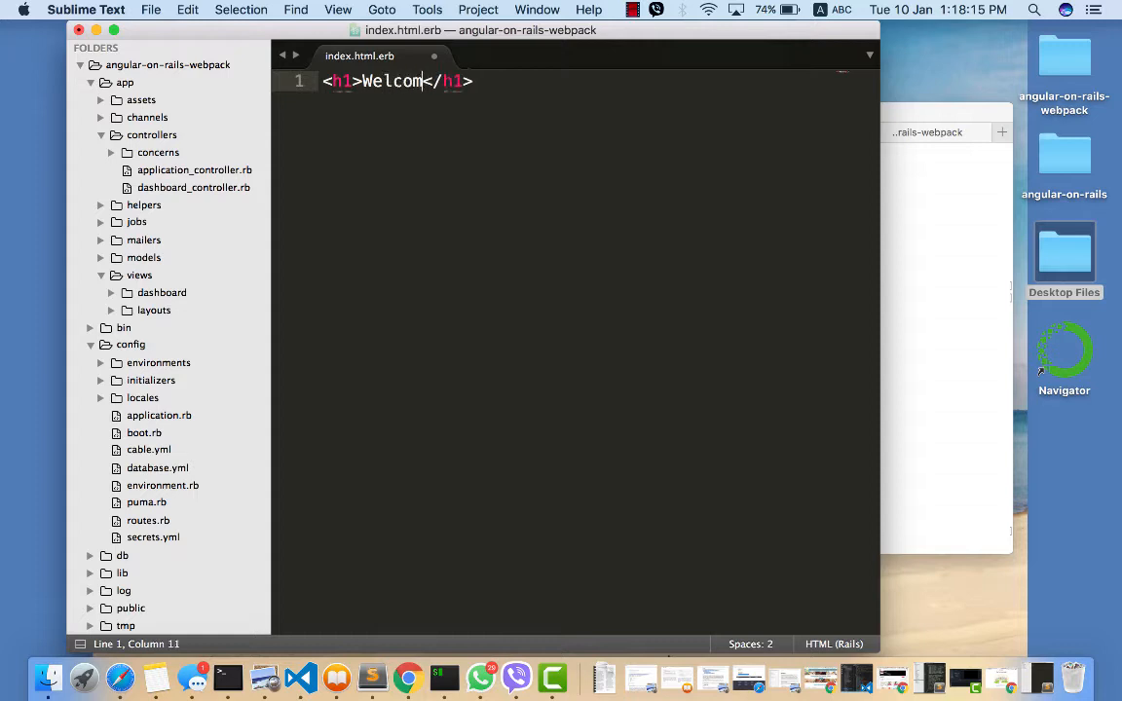
text(e to the Da)
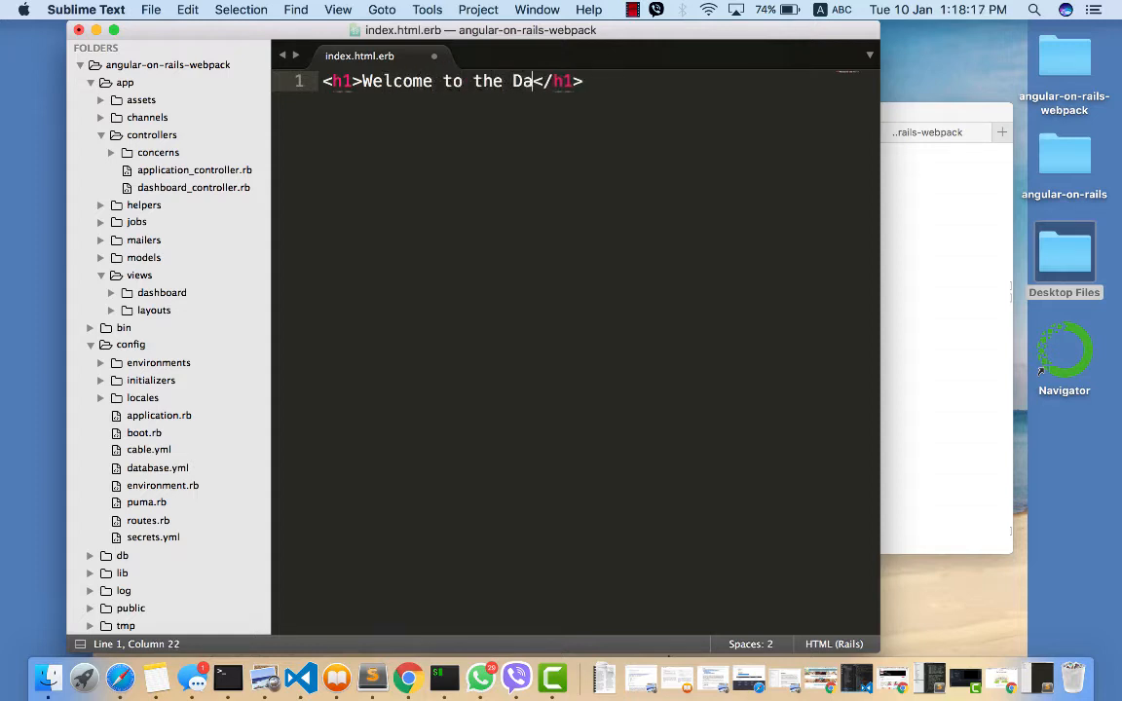
text(shboad)
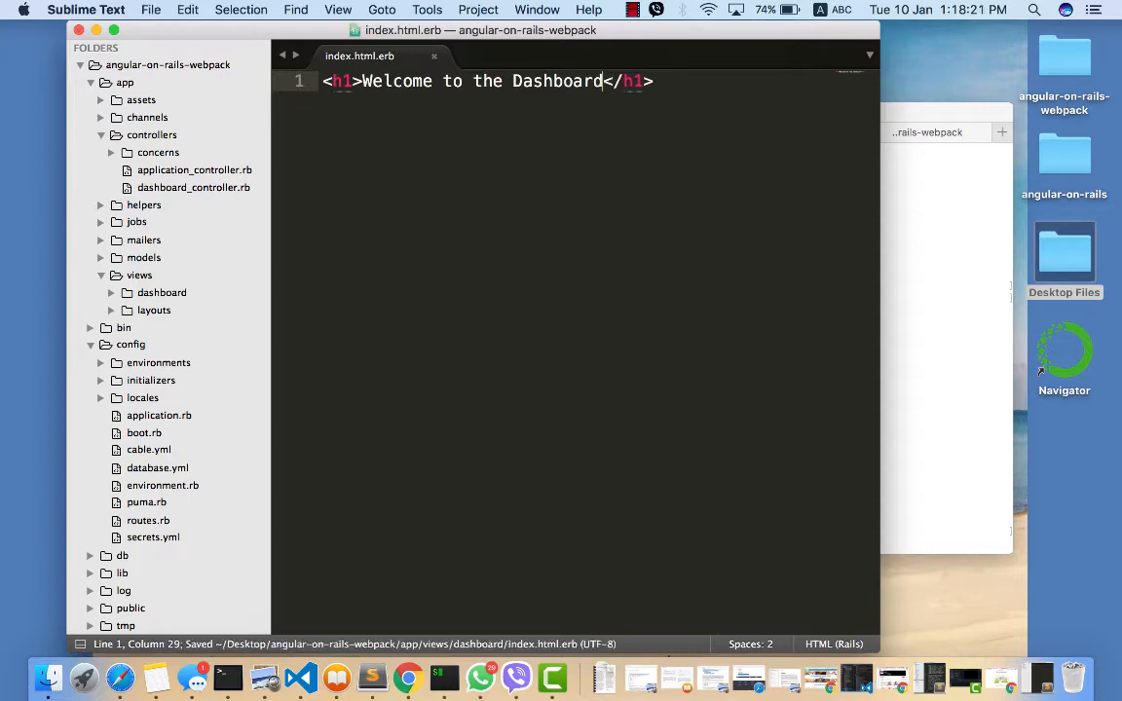
click(228, 678)
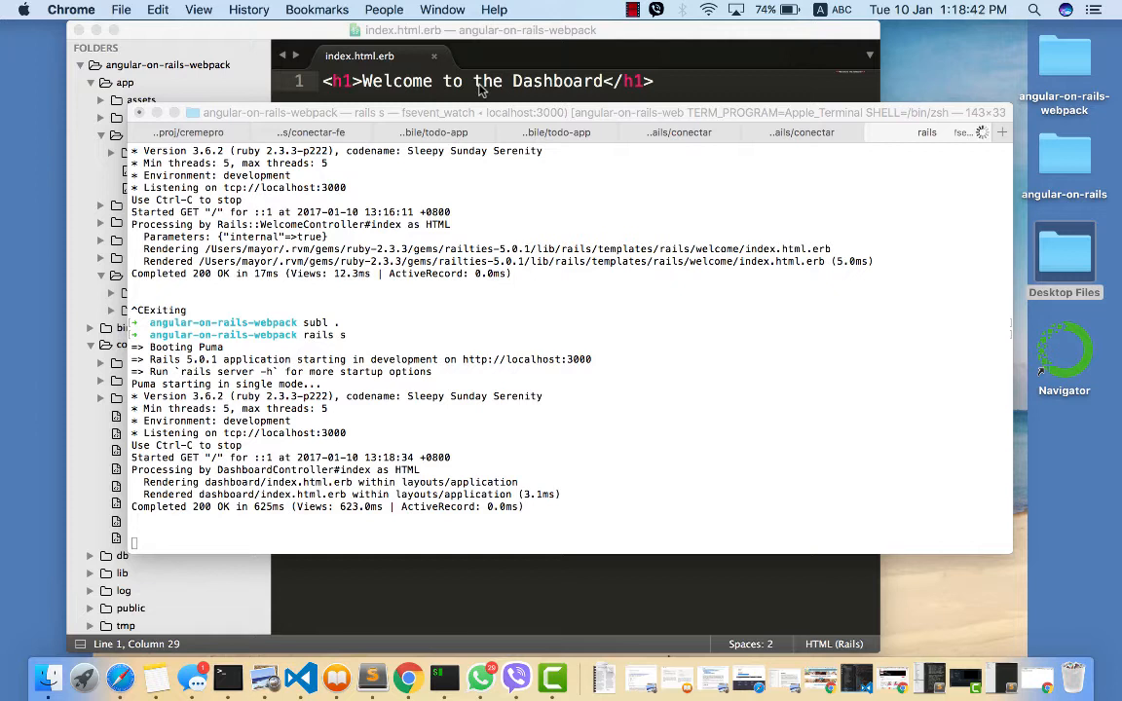
mouse_move(328, 165)
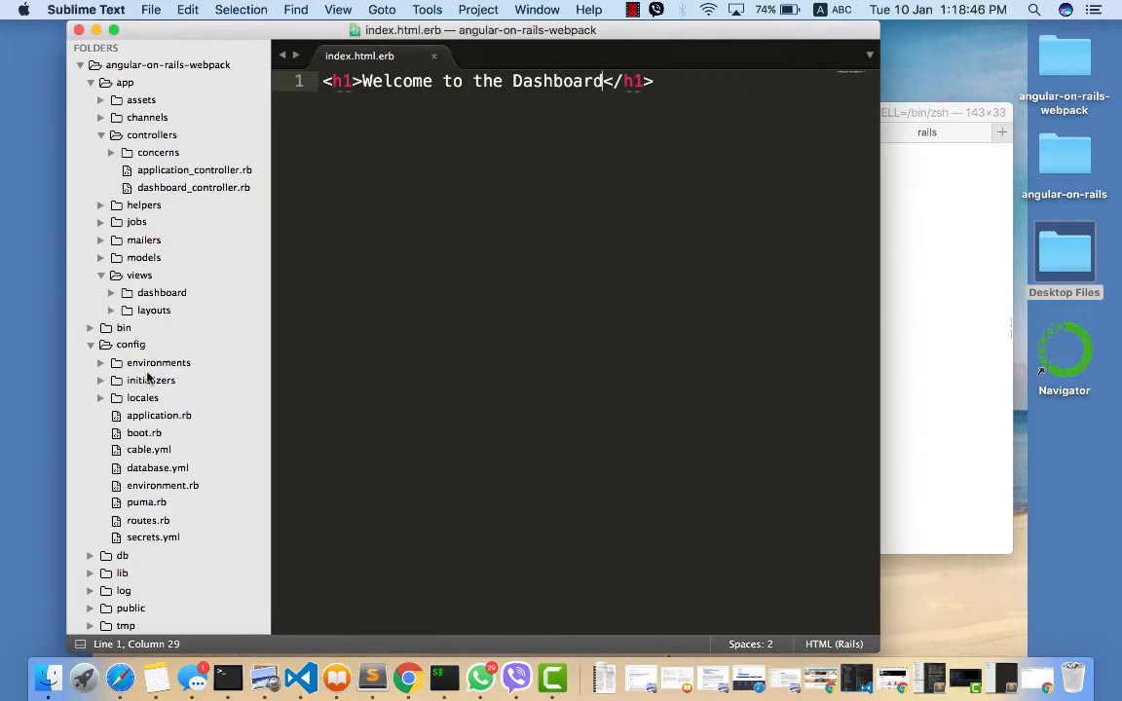
mouse_move(152, 569)
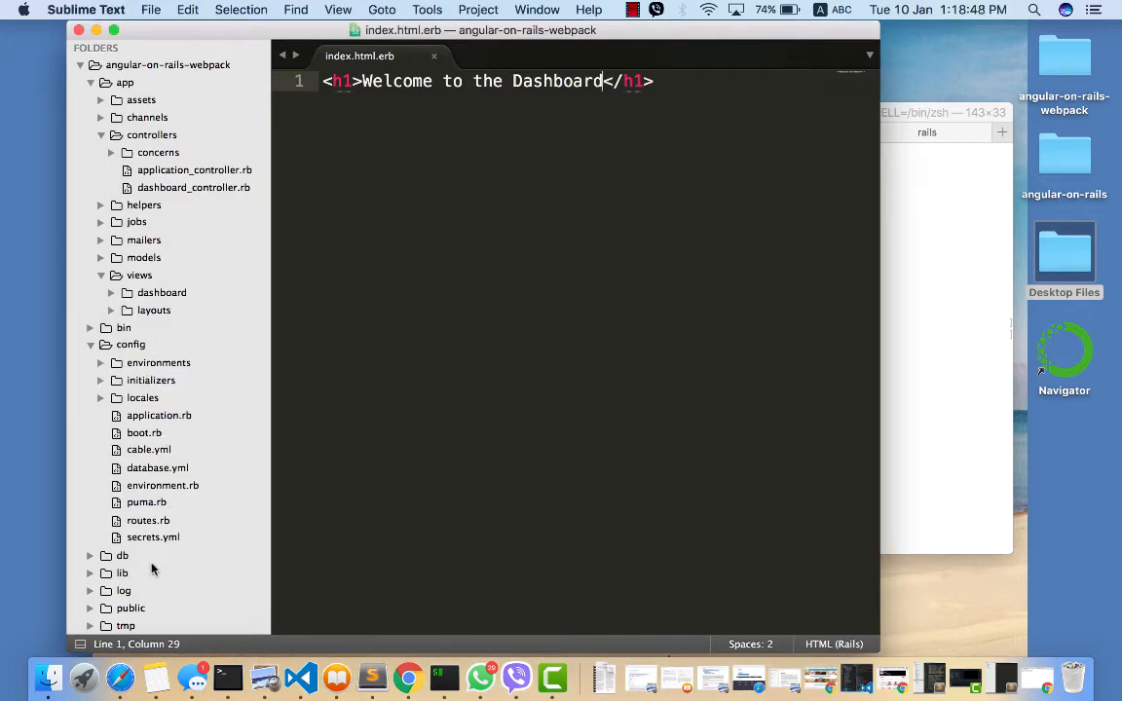
Add a gem 'webpack-rails' line to the Gemfile and return to the terminal.
click(133, 573)
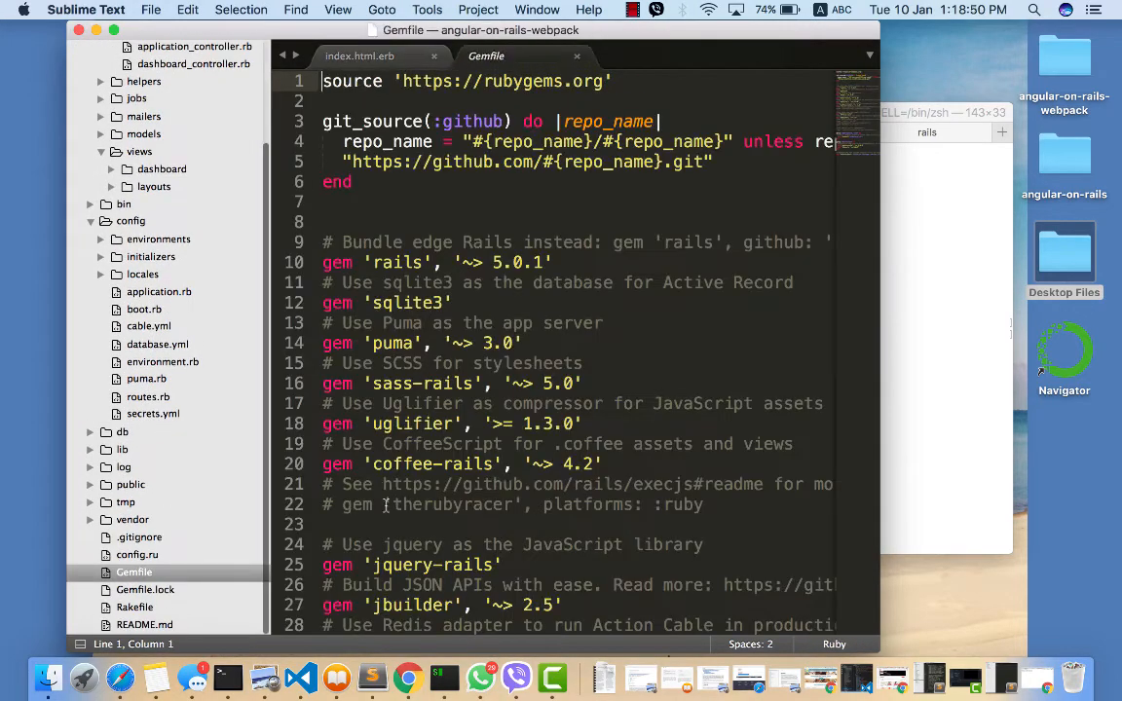
scroll(down, 3)
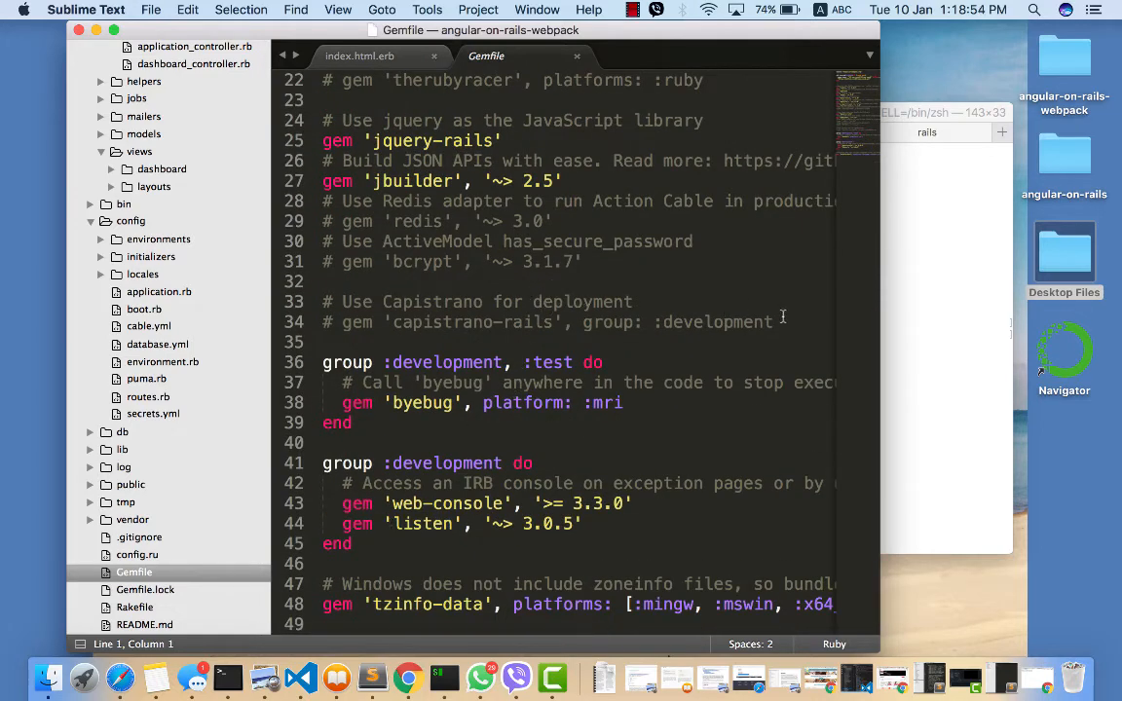
text(#)
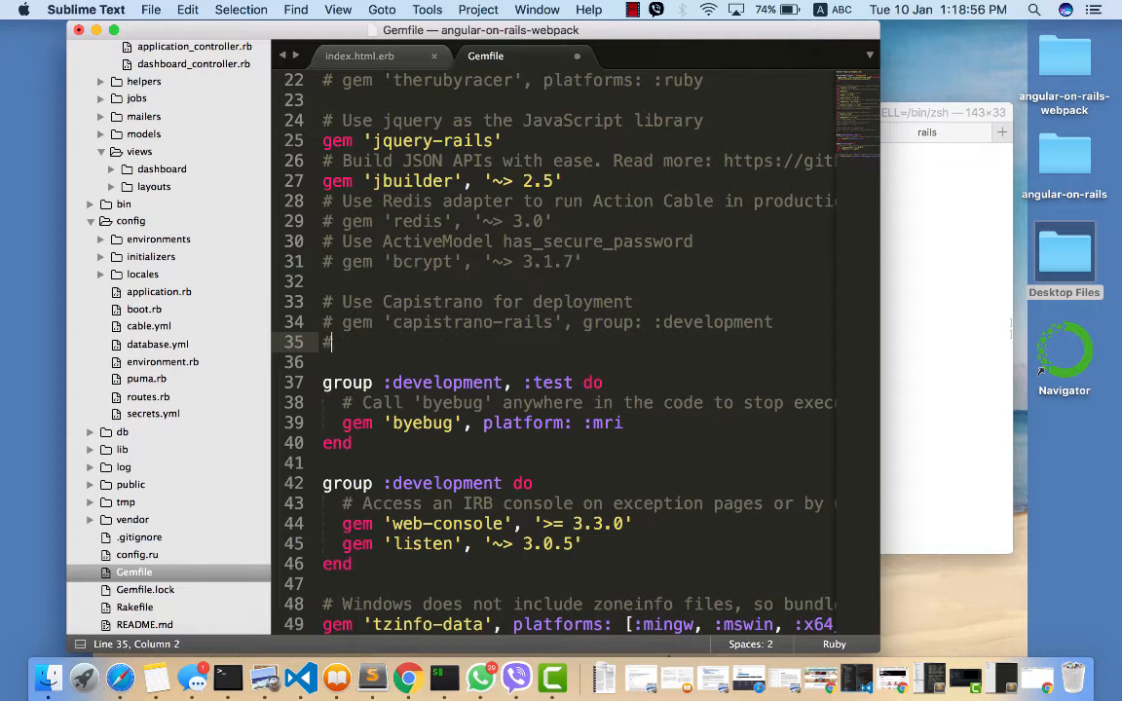
text(gem)
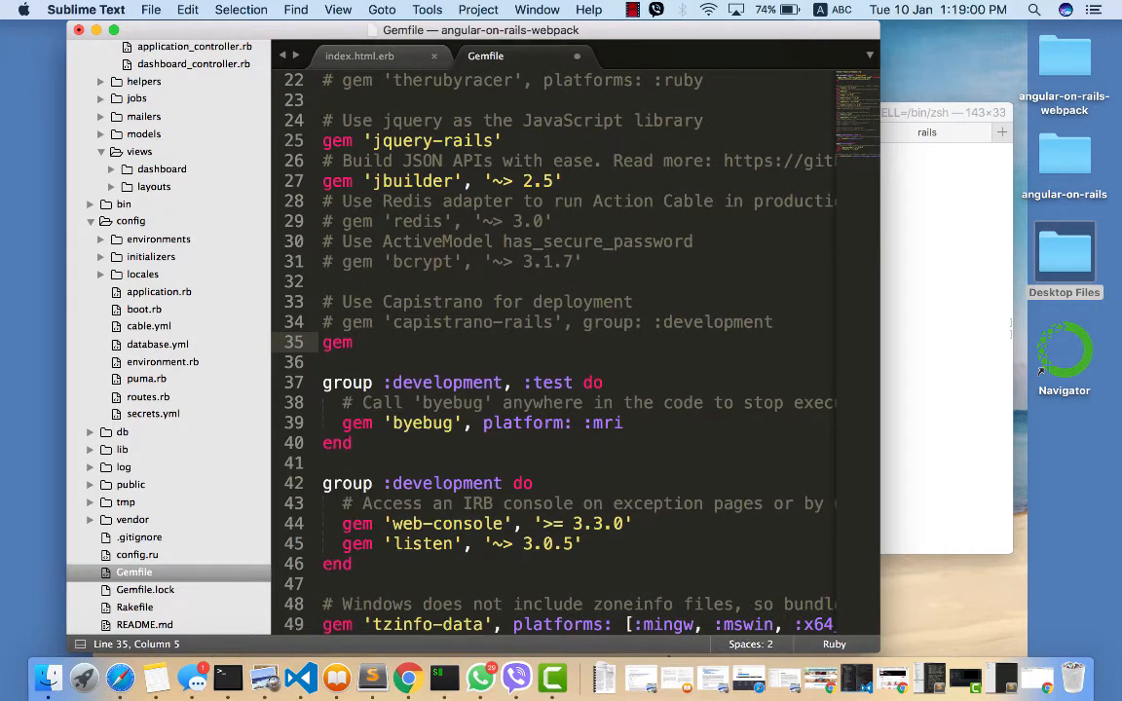
text('webpack')
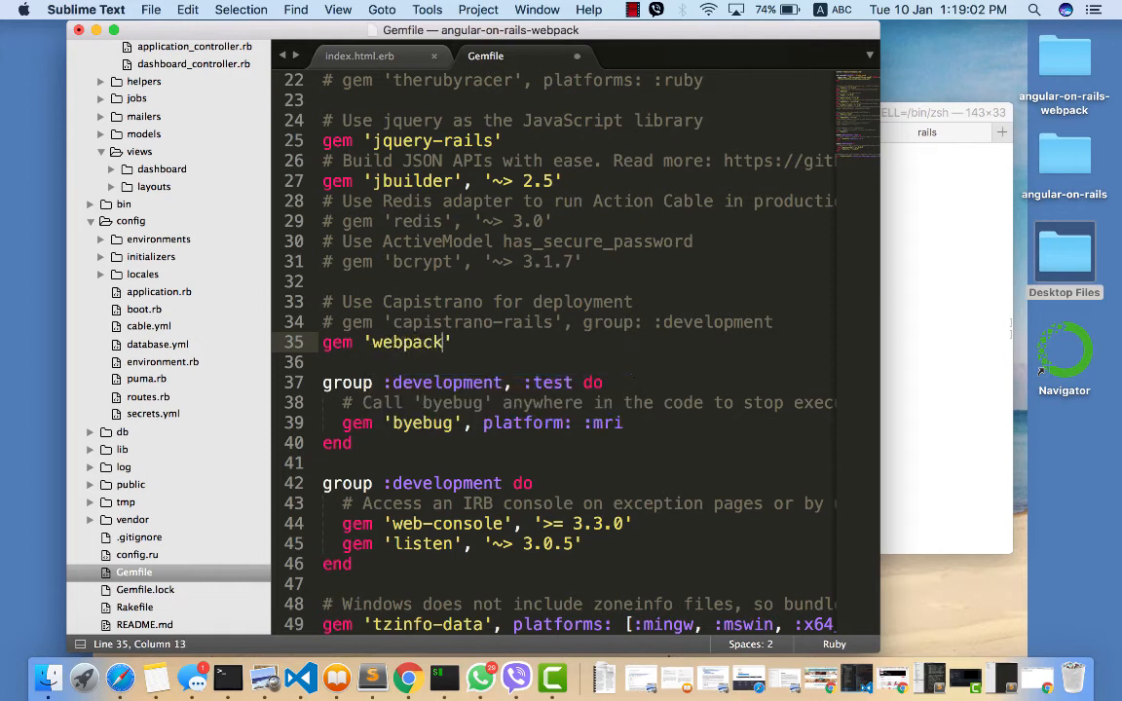
text(-rails)
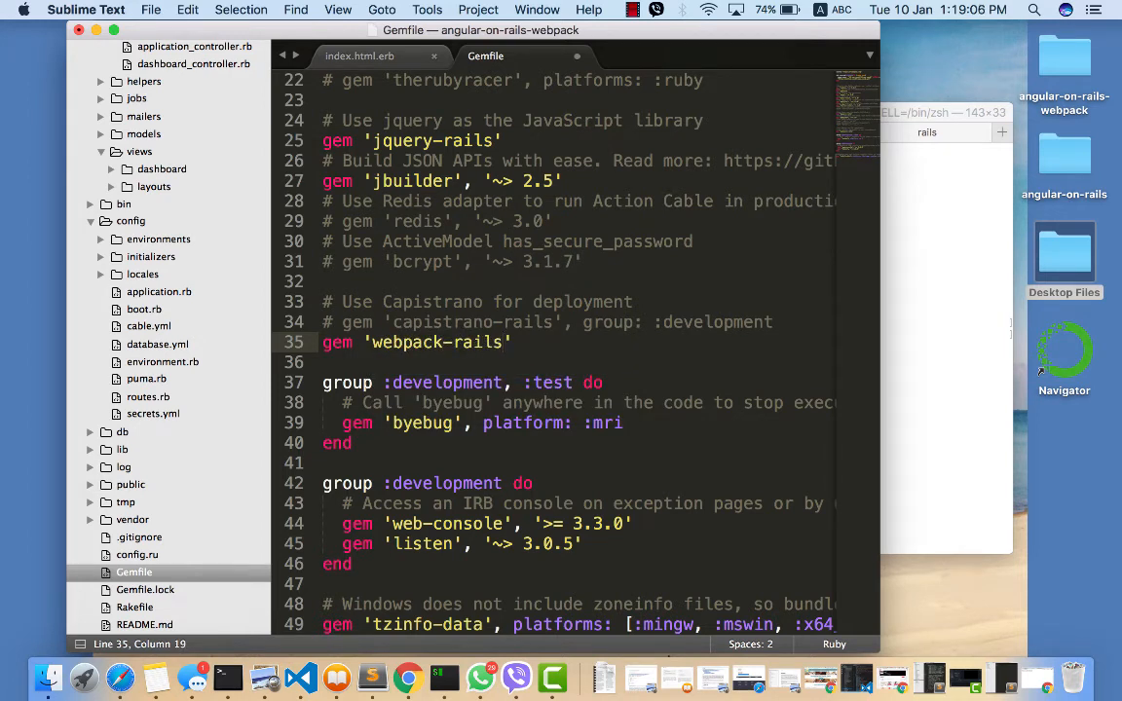
click(228, 678)
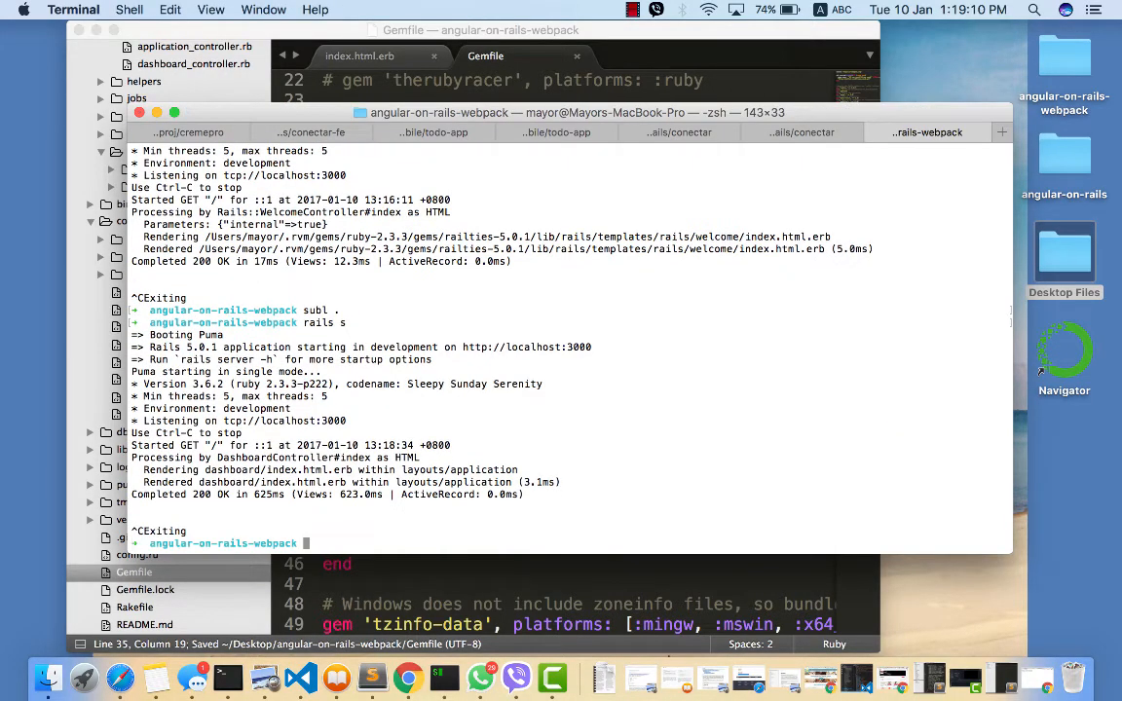
Run bundle install to install the webpack-rails gem.
text(bundle ins)
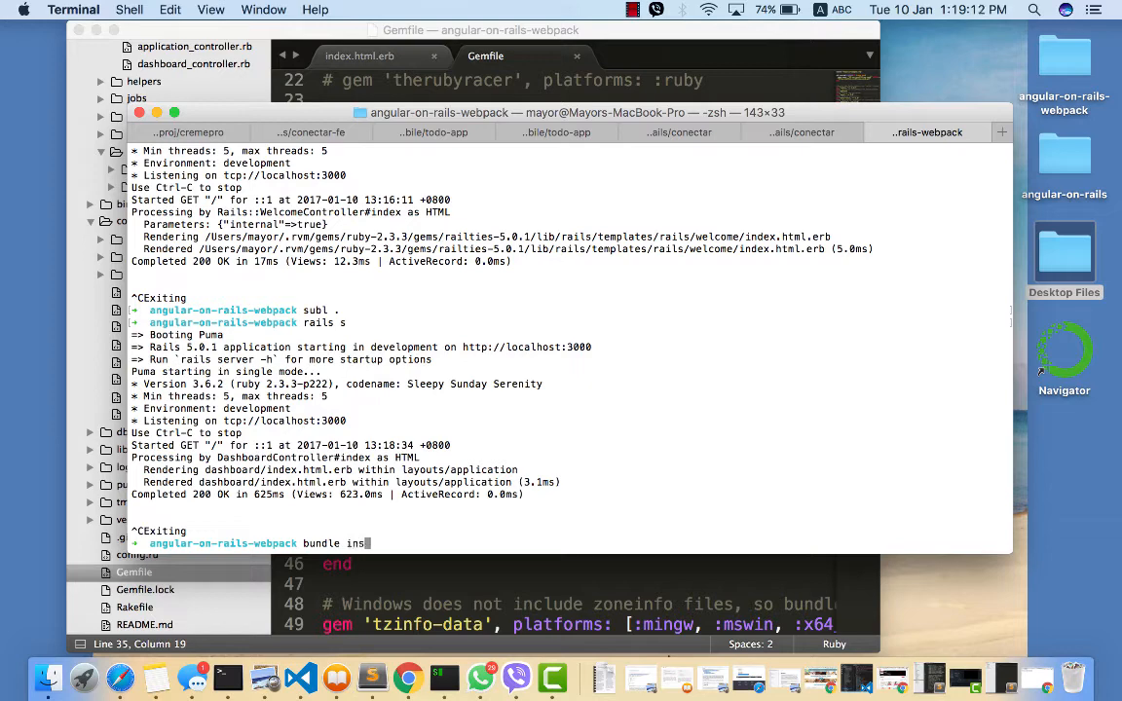
key(Return)
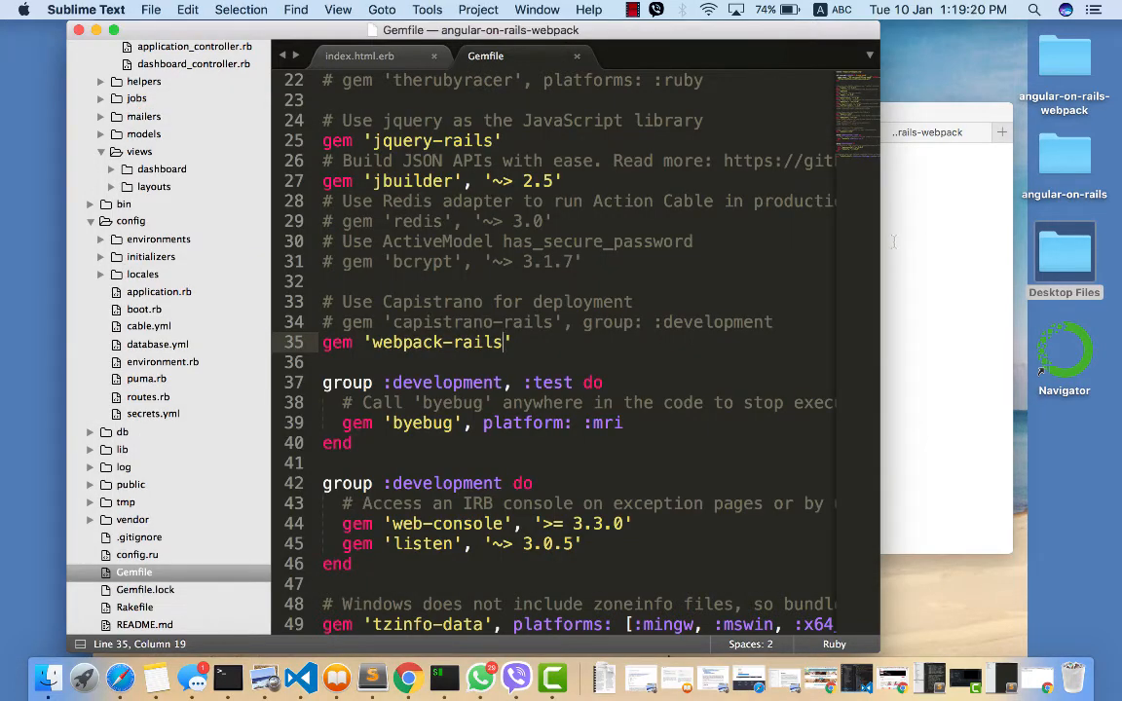
mouse_move(912, 284)
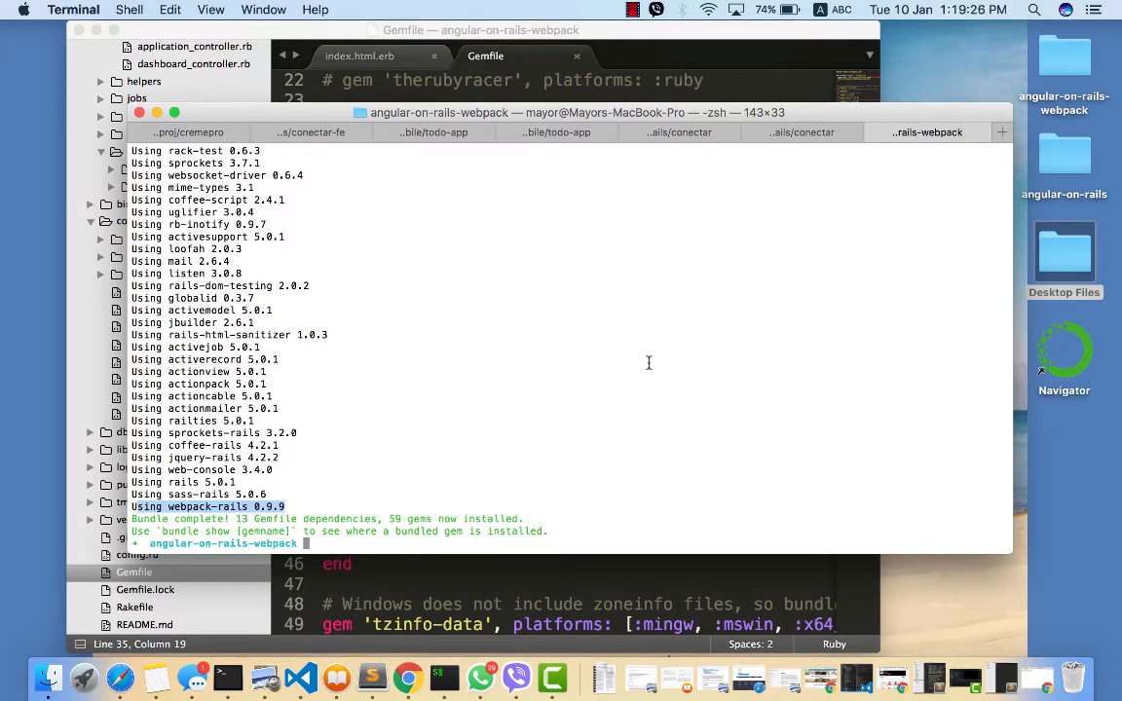
Run rails generate webpack_rails:install, answering yes to the npm and bundle install prompts.
text(rail)
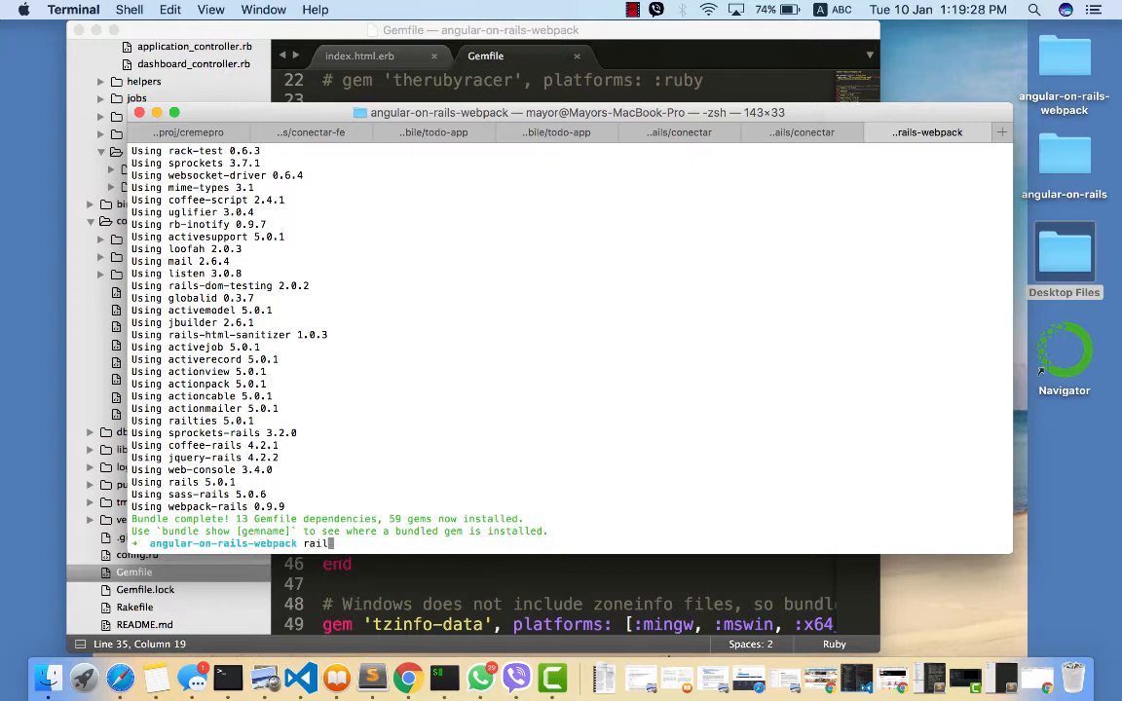
text(s)
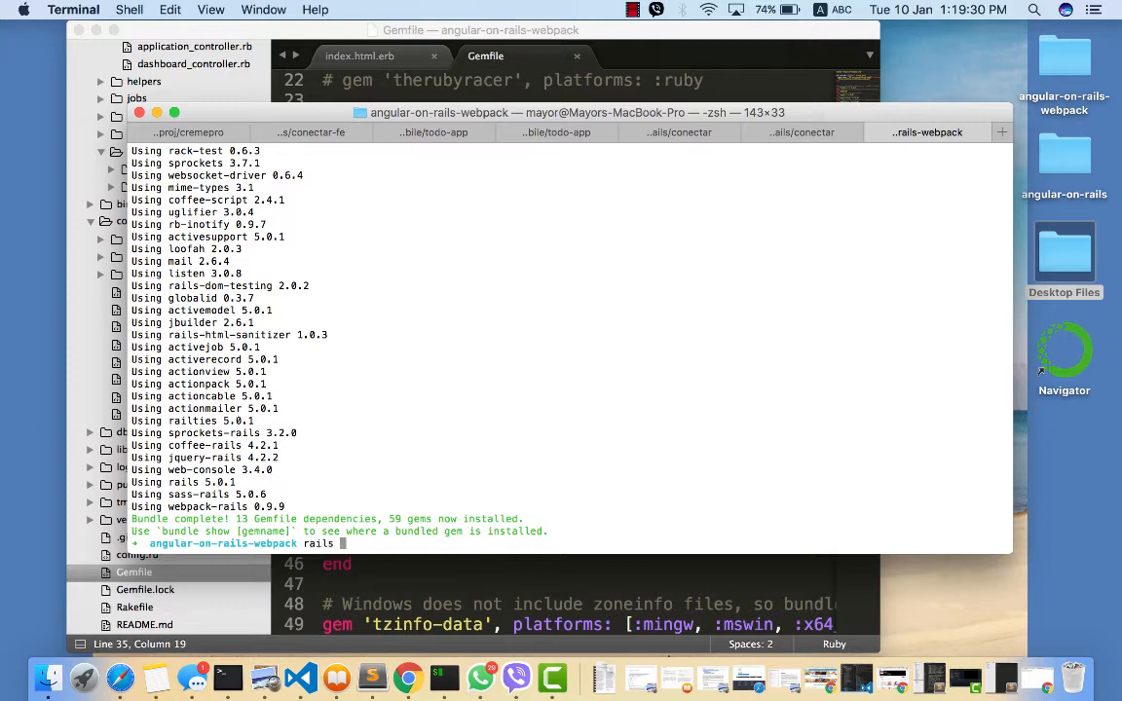
text(generate)
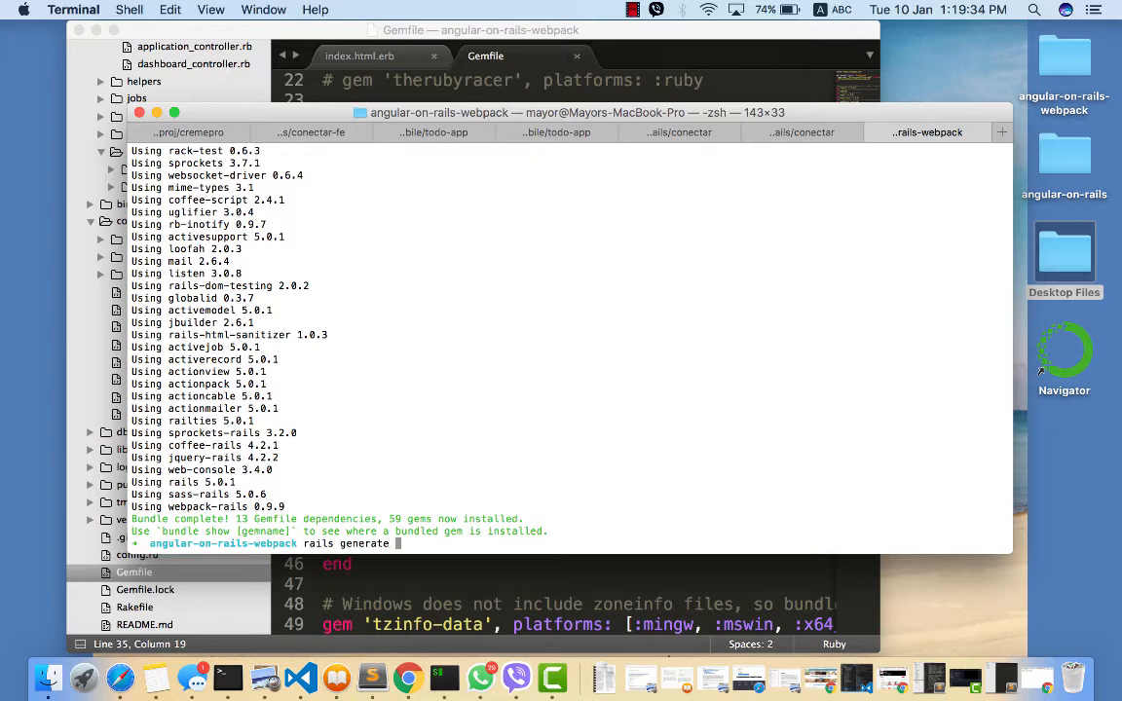
text(webpack)
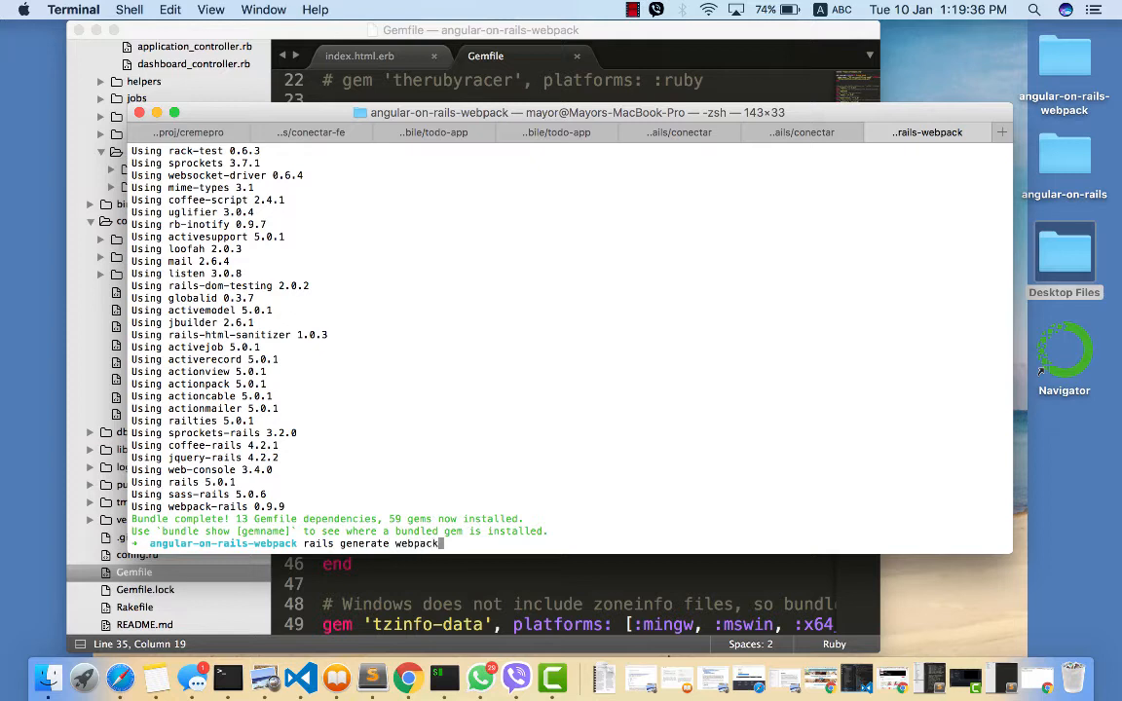
text(_rails)
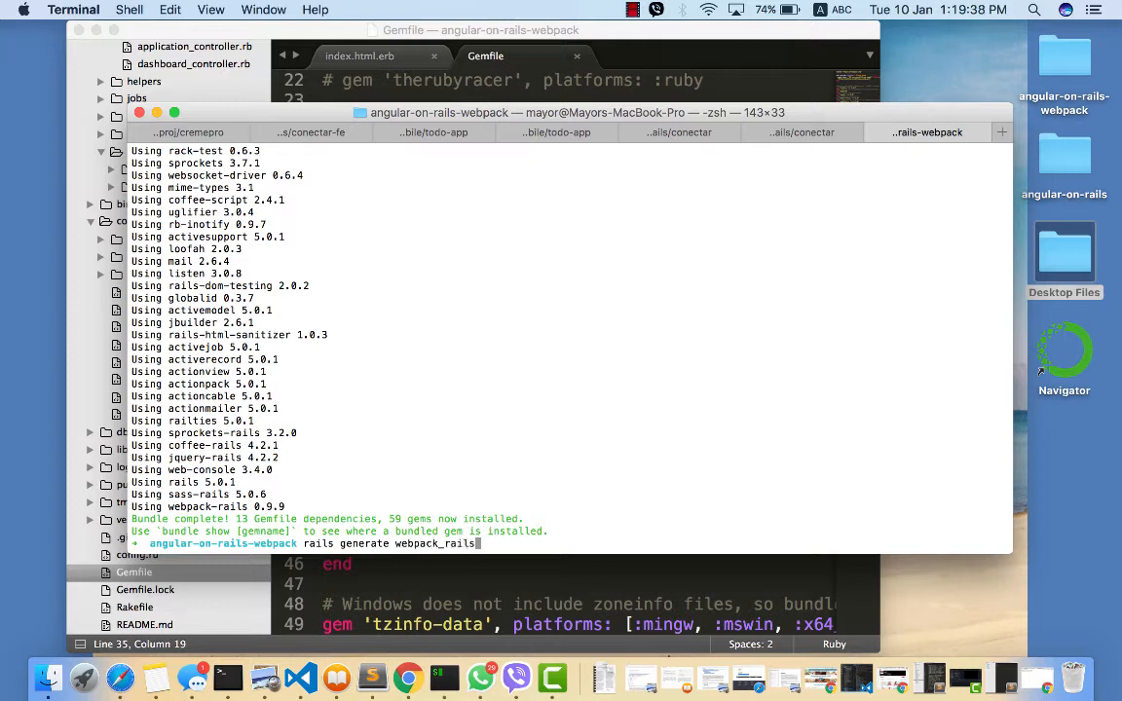
text(:i)
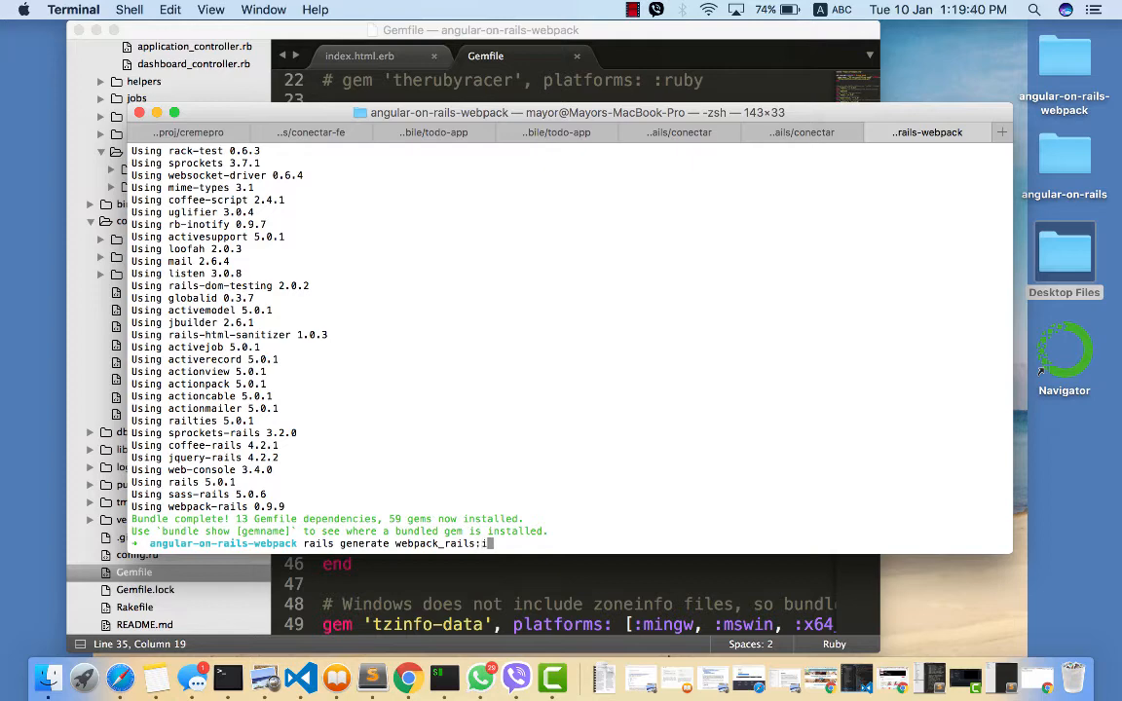
text(nstall)
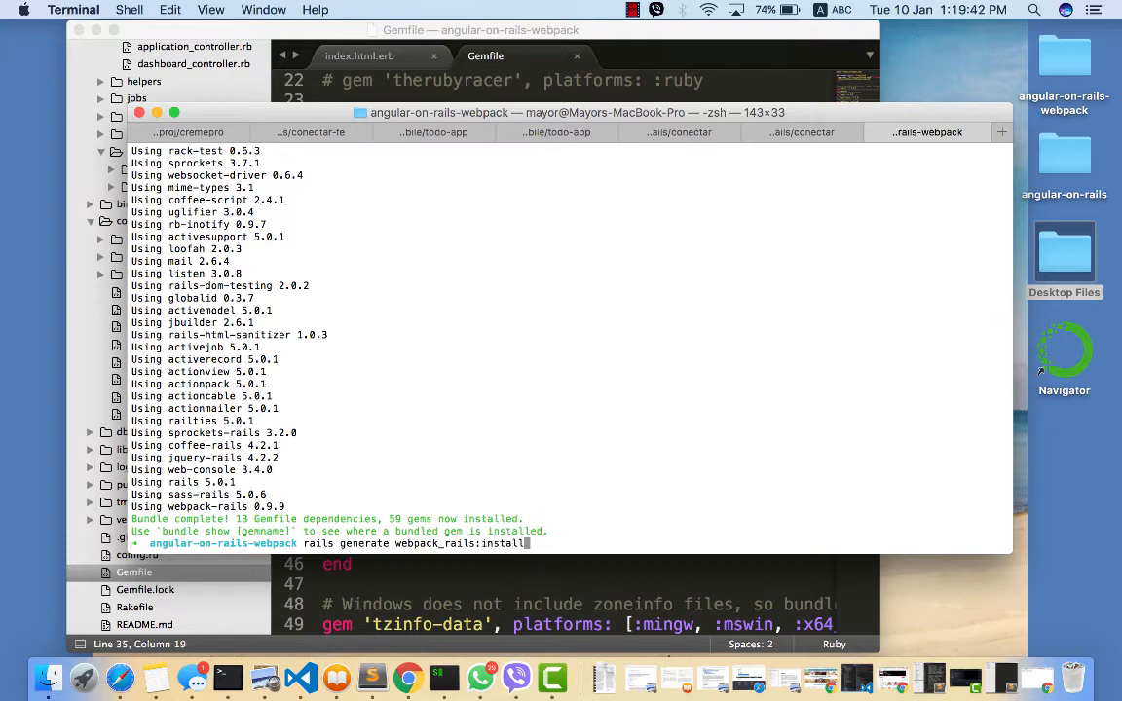
key(Return)
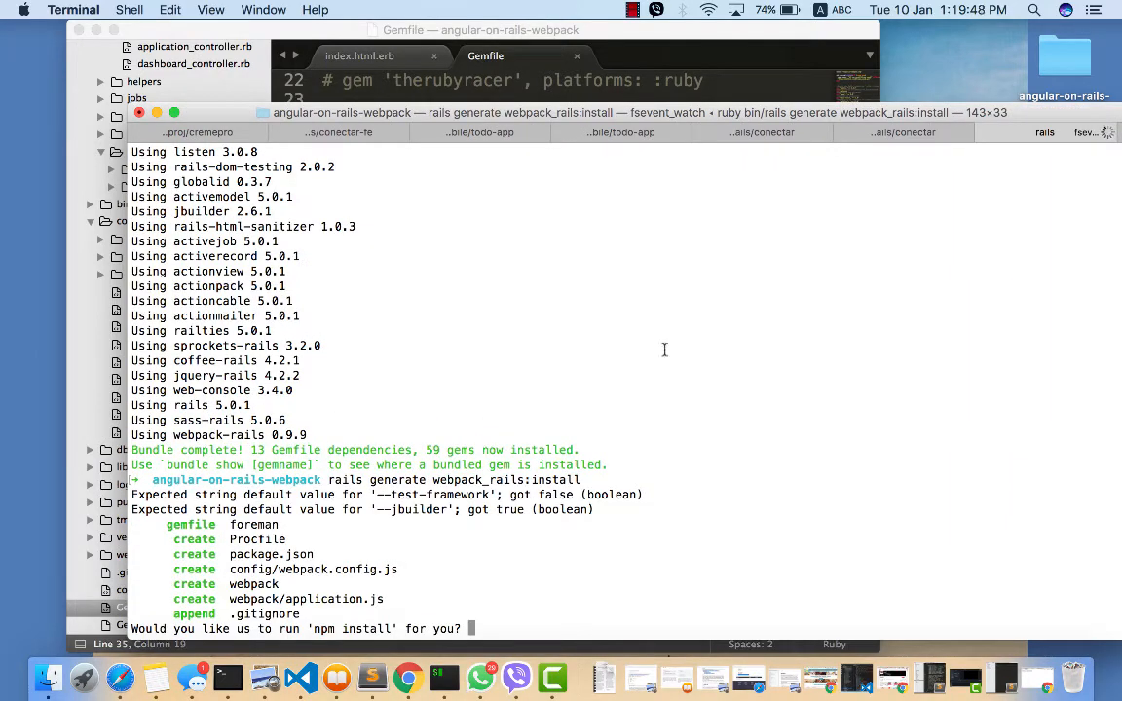
text(yes)
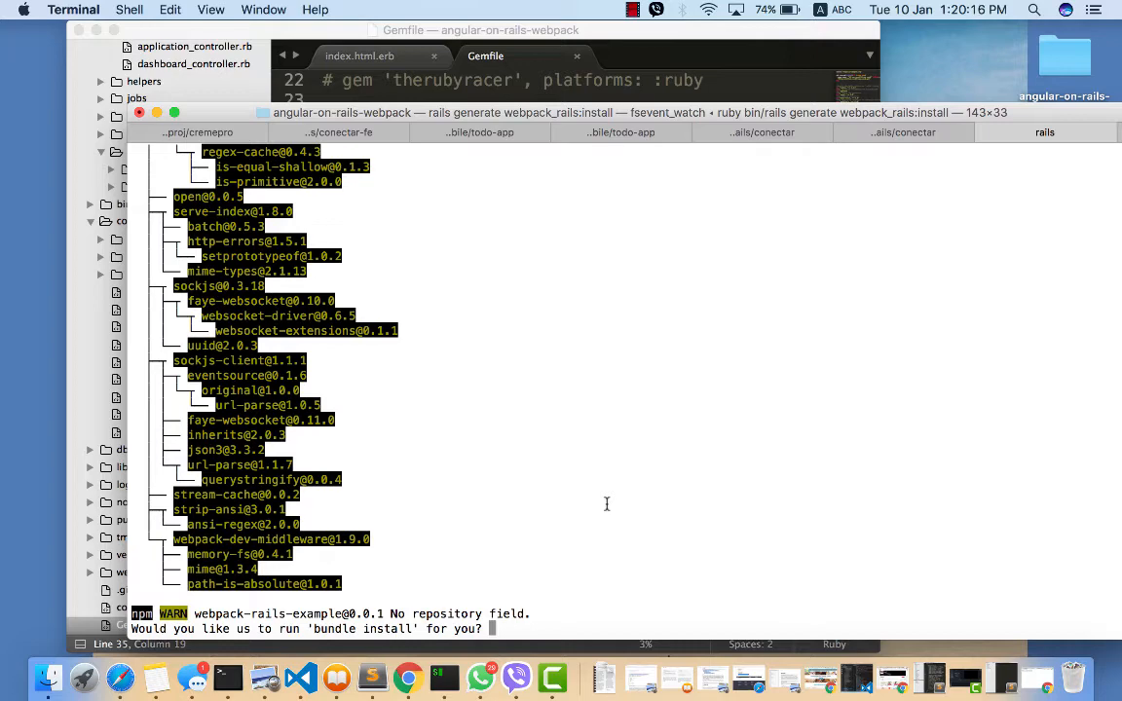
text(yes)
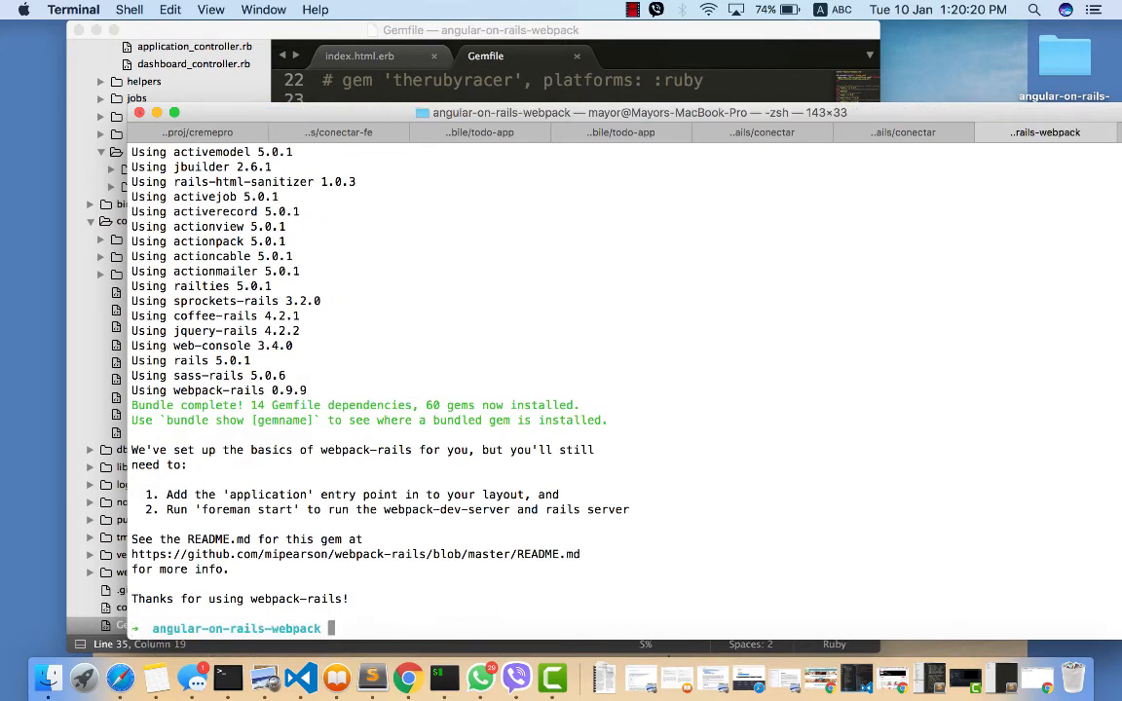
Run bundle install in Terminal to install the newly added foreman gem.
text(bundle)
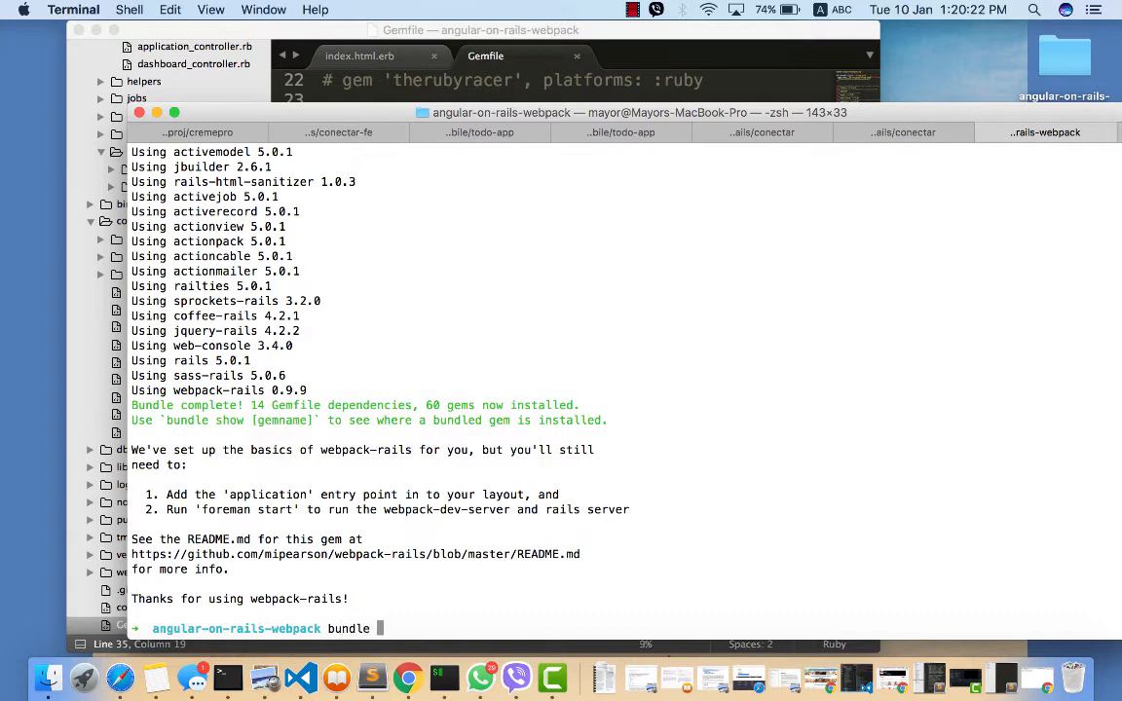
text(install)
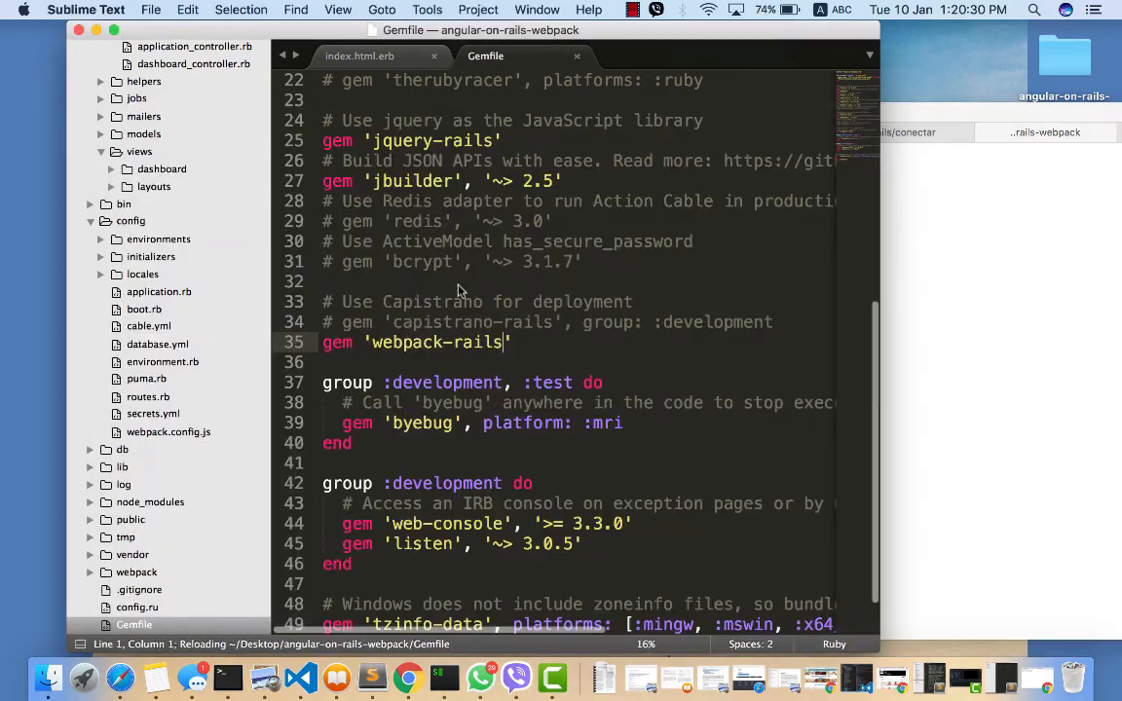
scroll(down, 3)
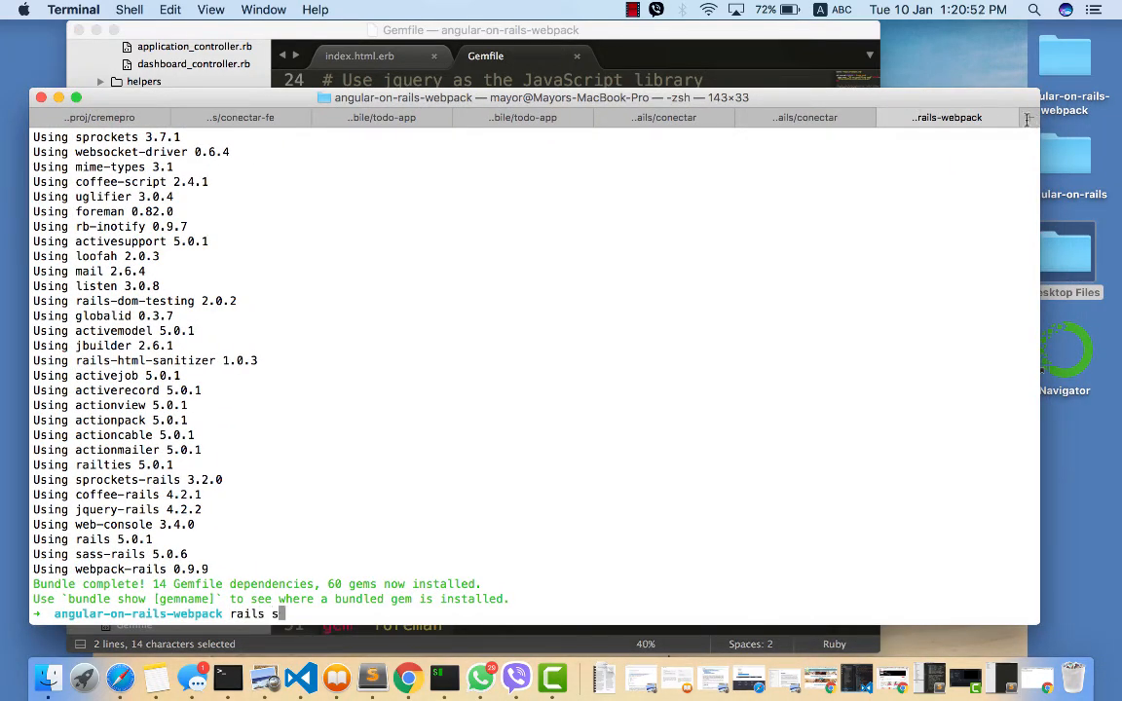
Add a fresh empty shell tab beside the existing project tabs.
click(1027, 117)
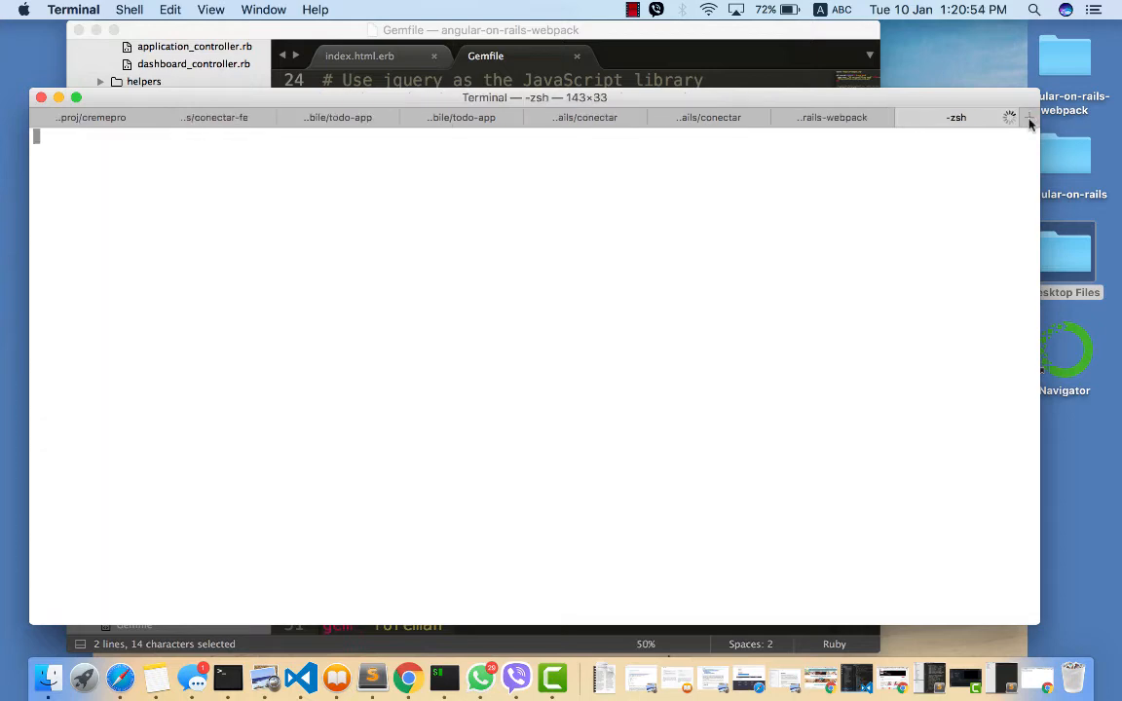
click(1029, 117)
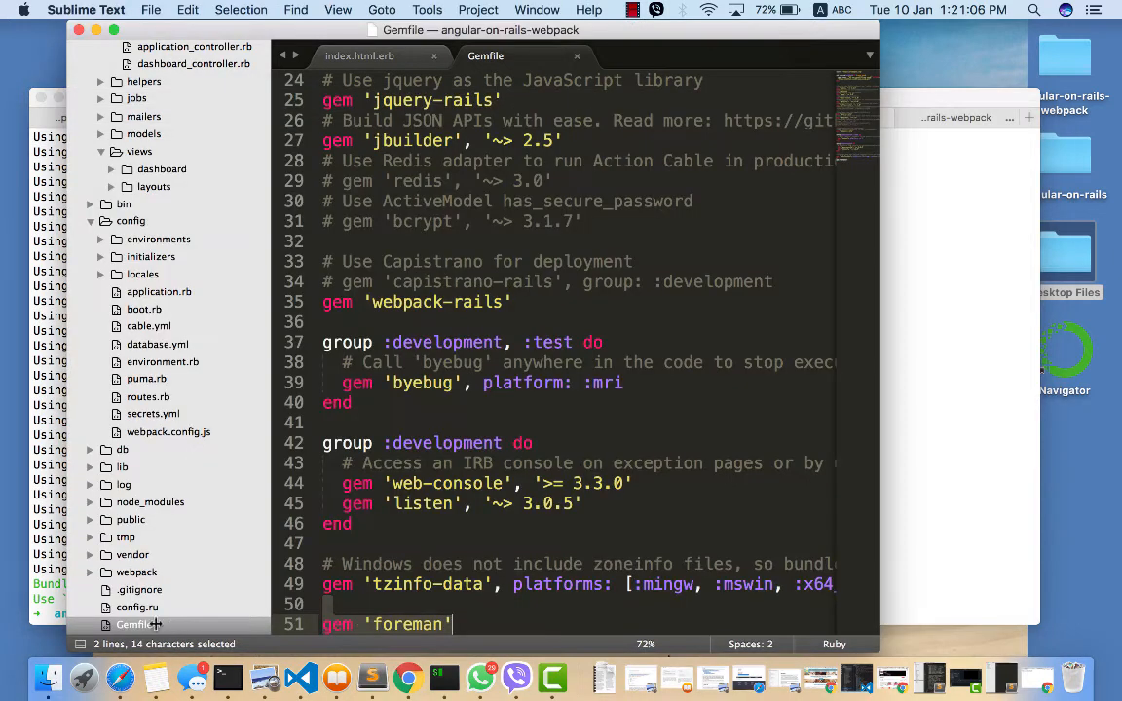
Show the Procfile defining the Rails server and webpack-dev-server processes.
click(132, 588)
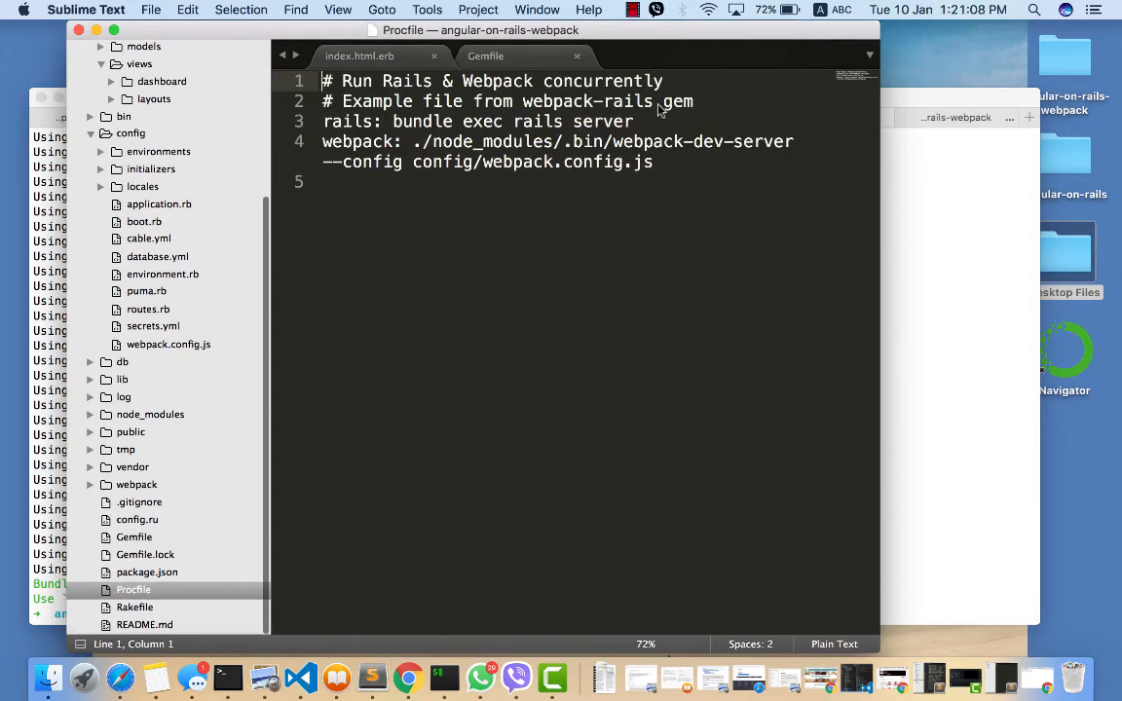
click(133, 589)
text(rail)
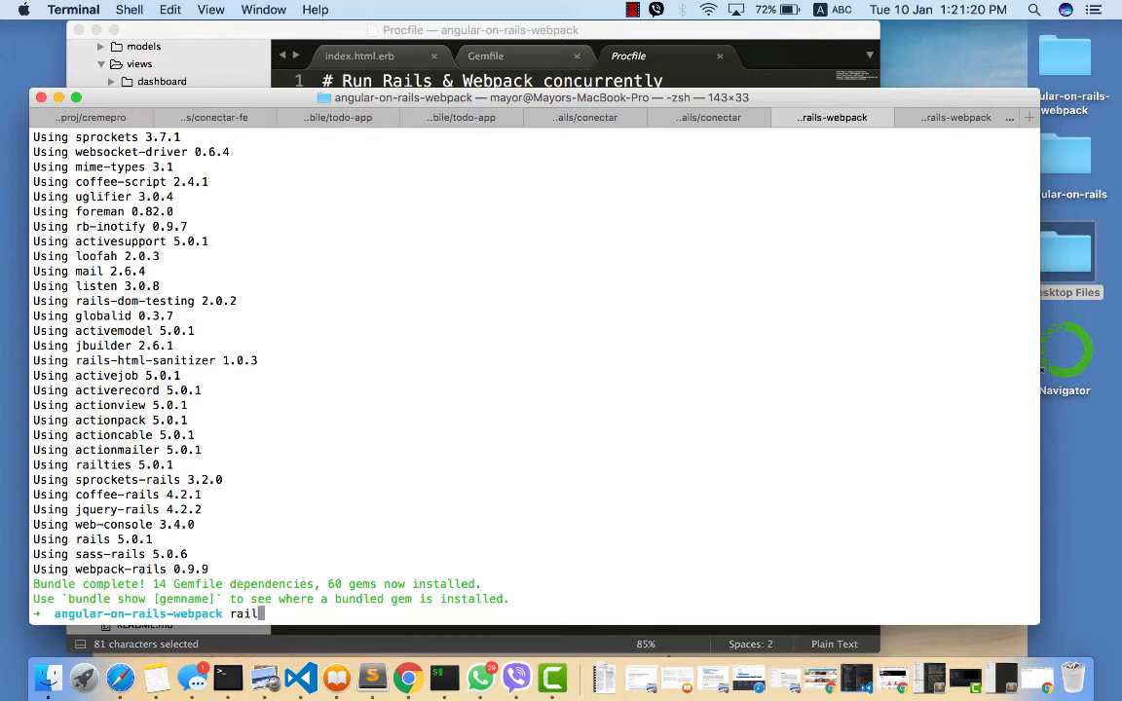
Run foreman start to launch both servers, then visit localhost:5000 in the browser.
text(s)
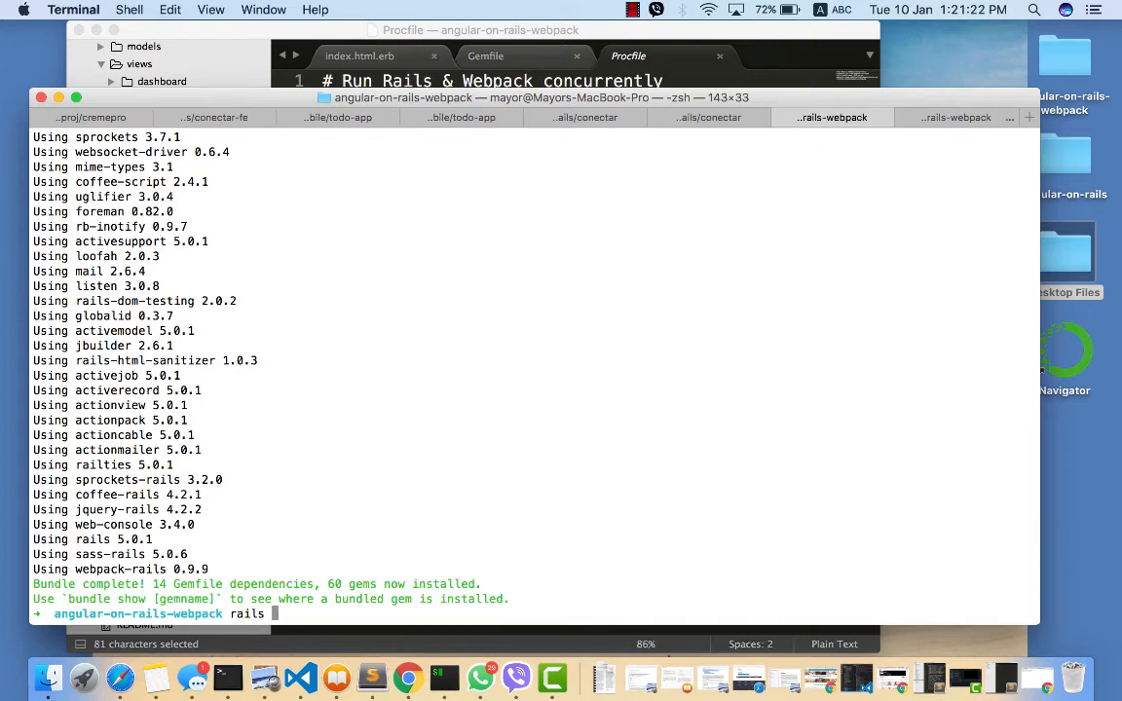
text(fore)
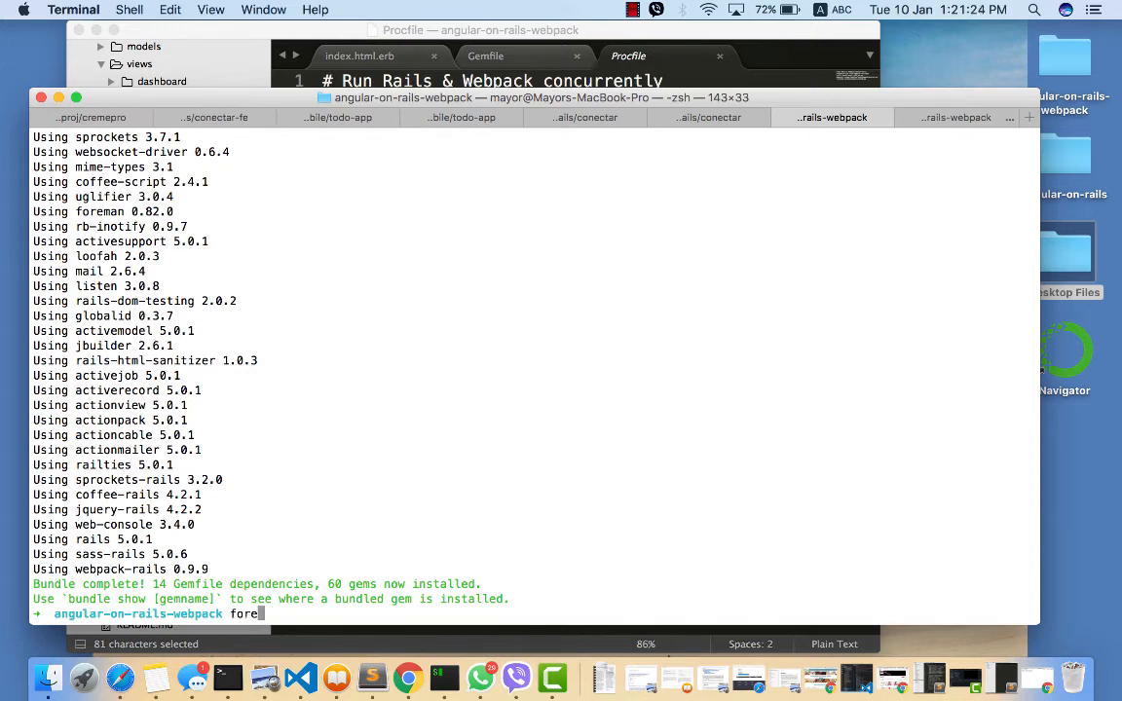
text(man star)
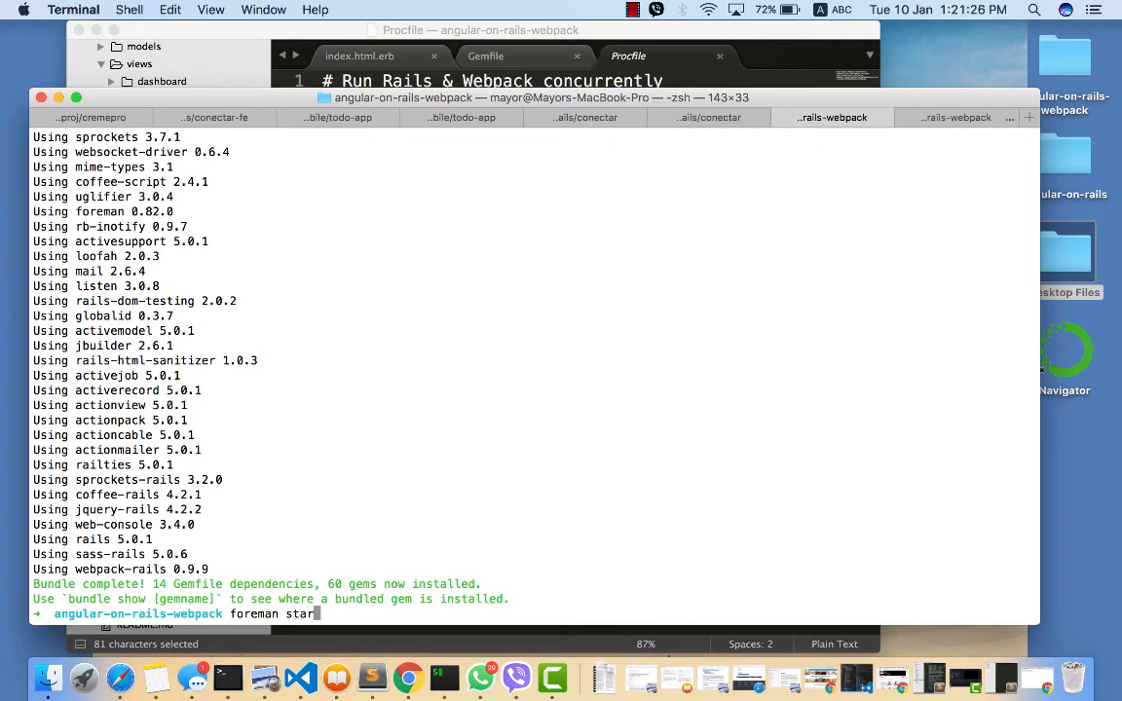
key(return)
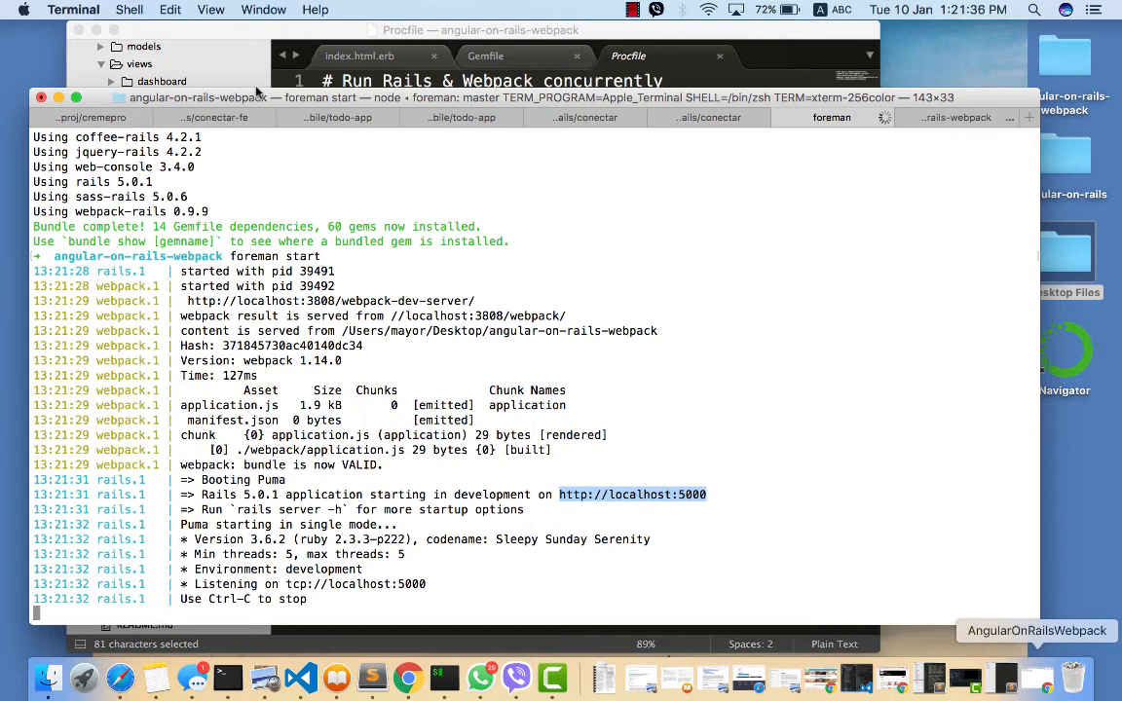
click(420, 678)
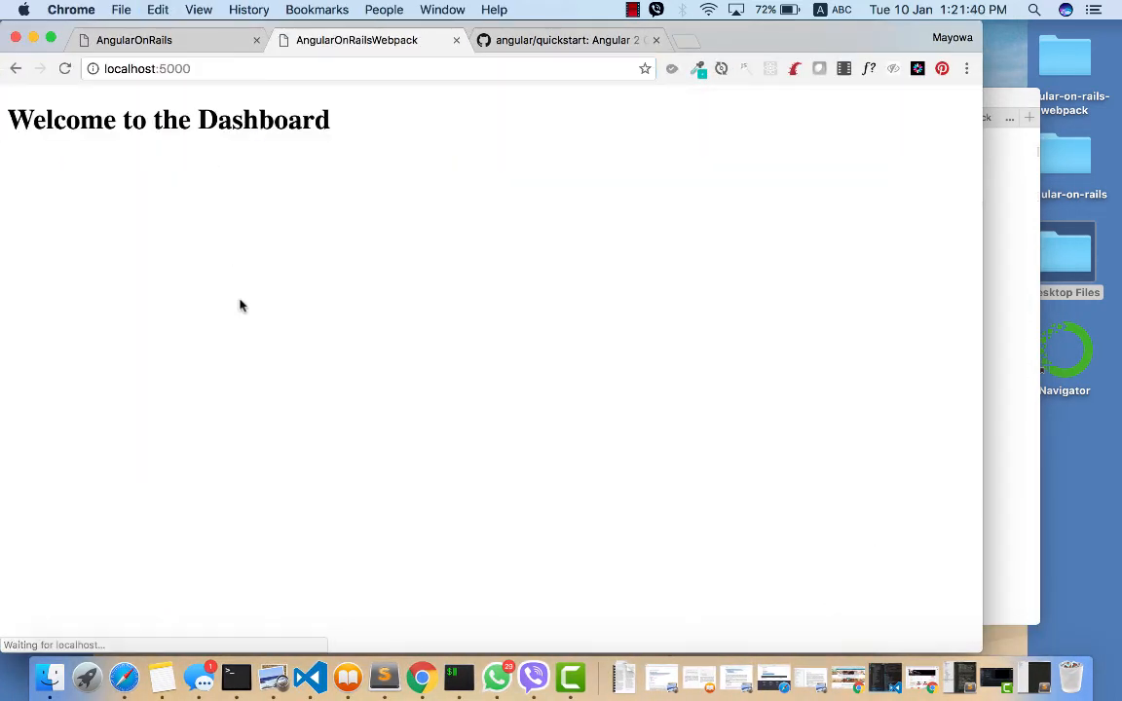
Inspect the dashboard page and view its empty DevTools Console.
right_click(242, 304)
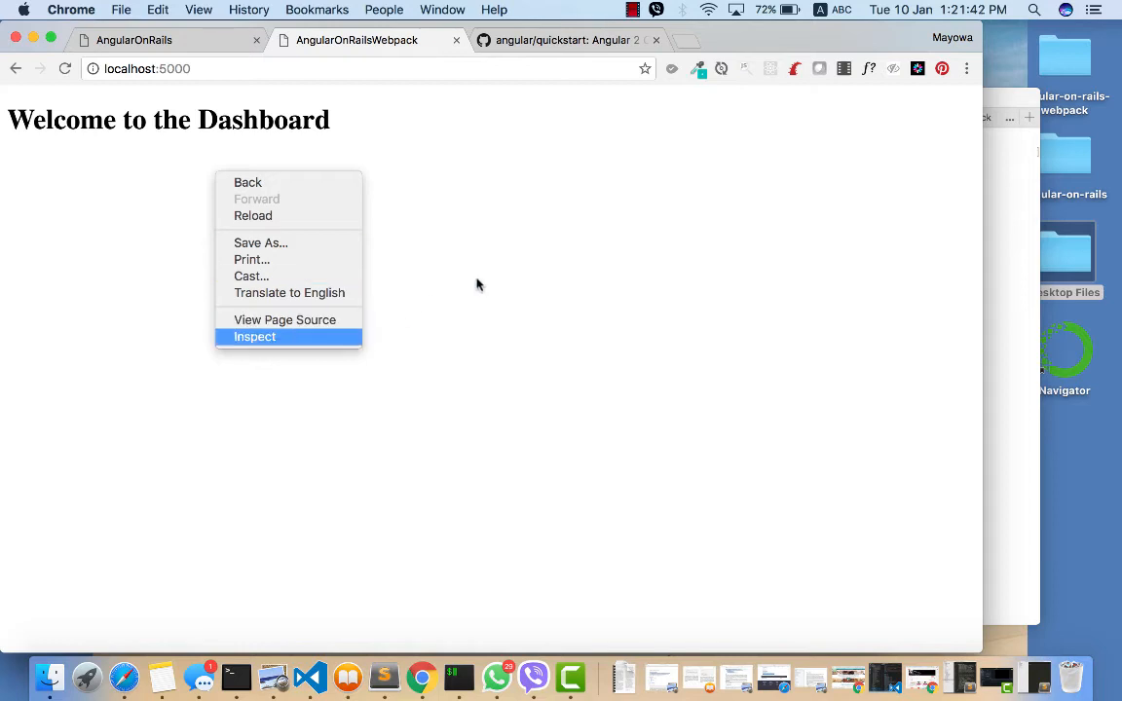
click(253, 335)
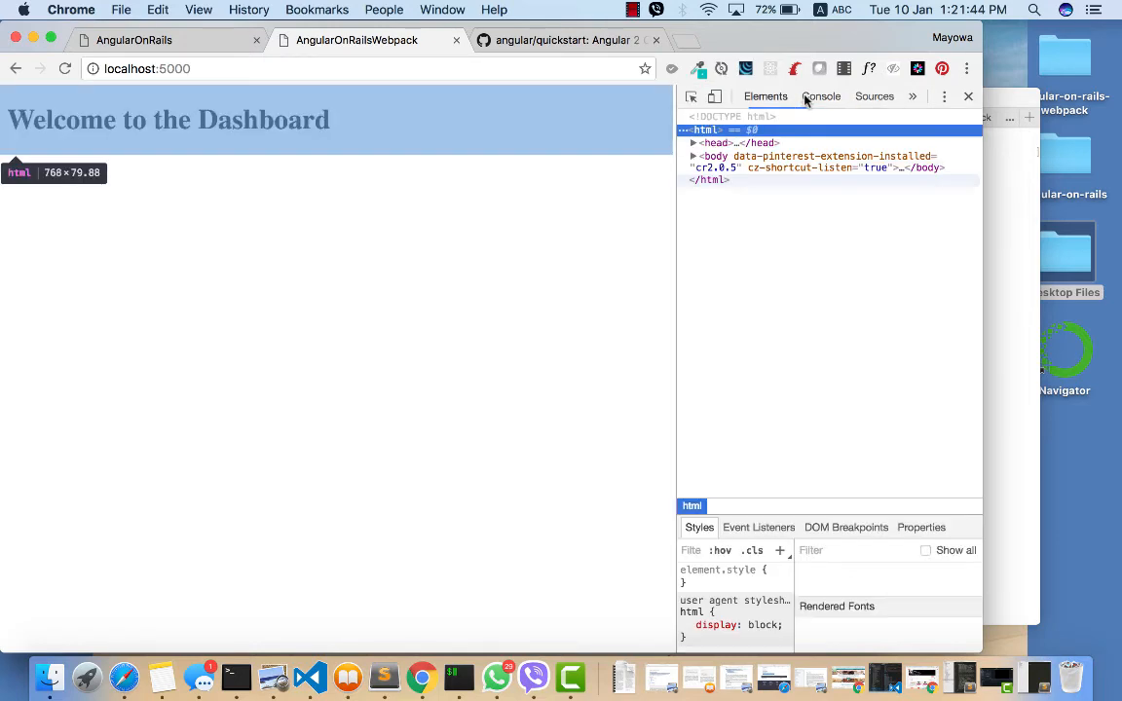
click(822, 97)
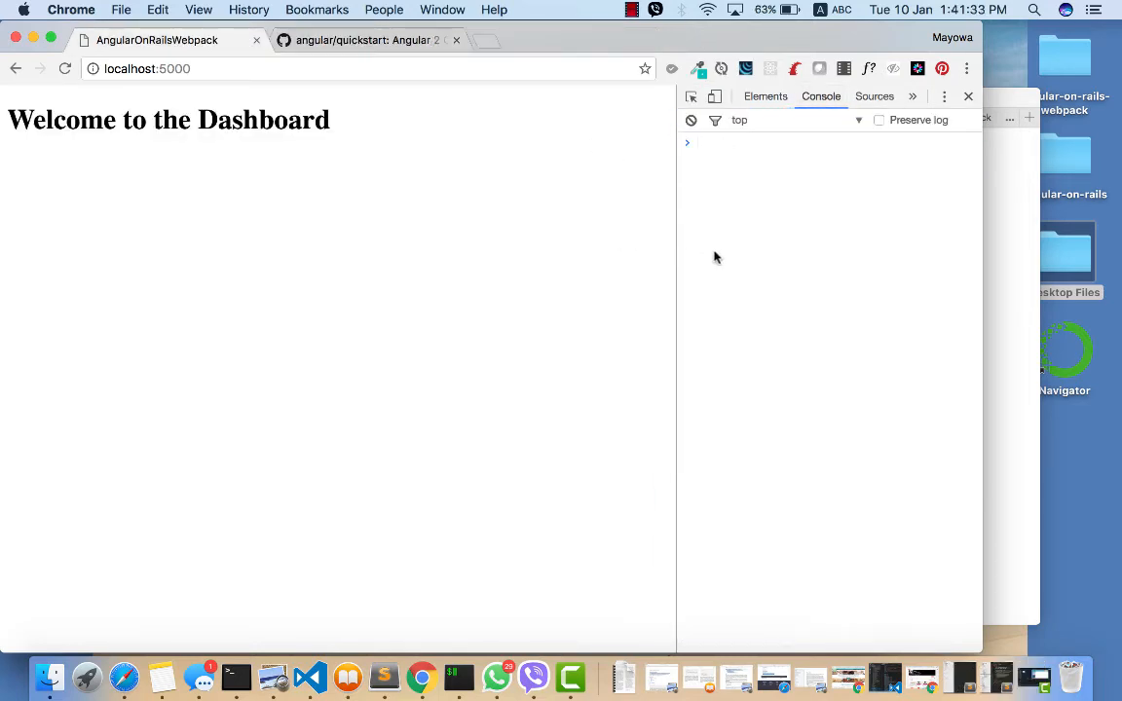
mouse_move(750, 183)
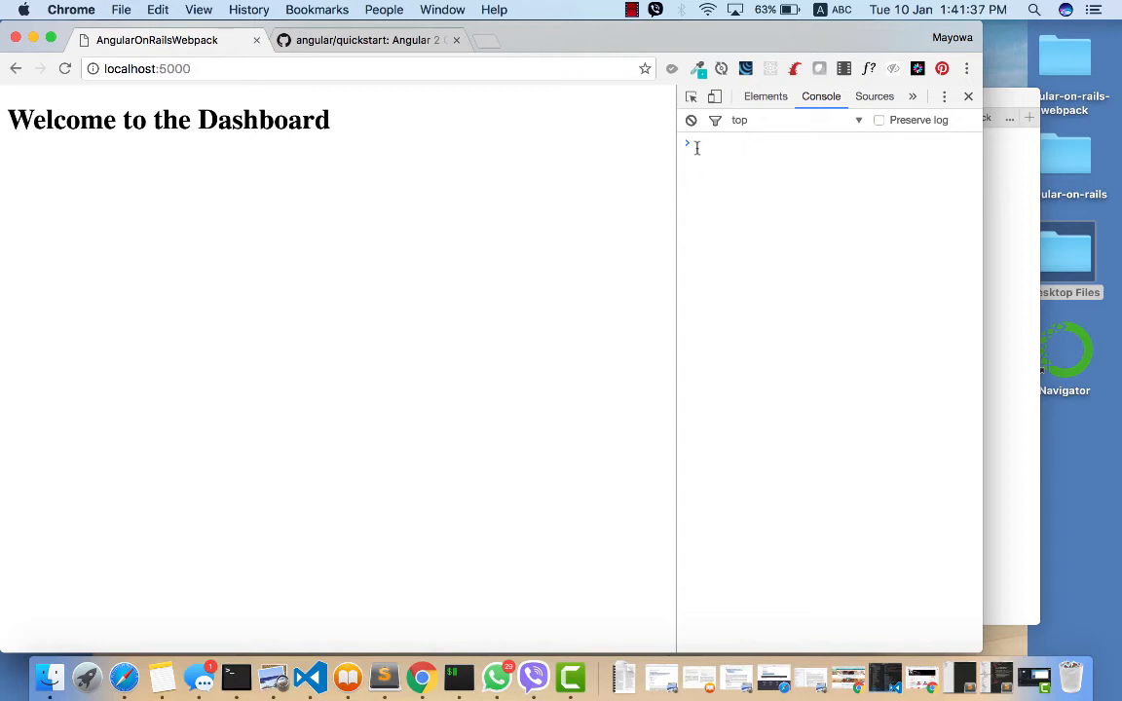
mouse_move(1015, 504)
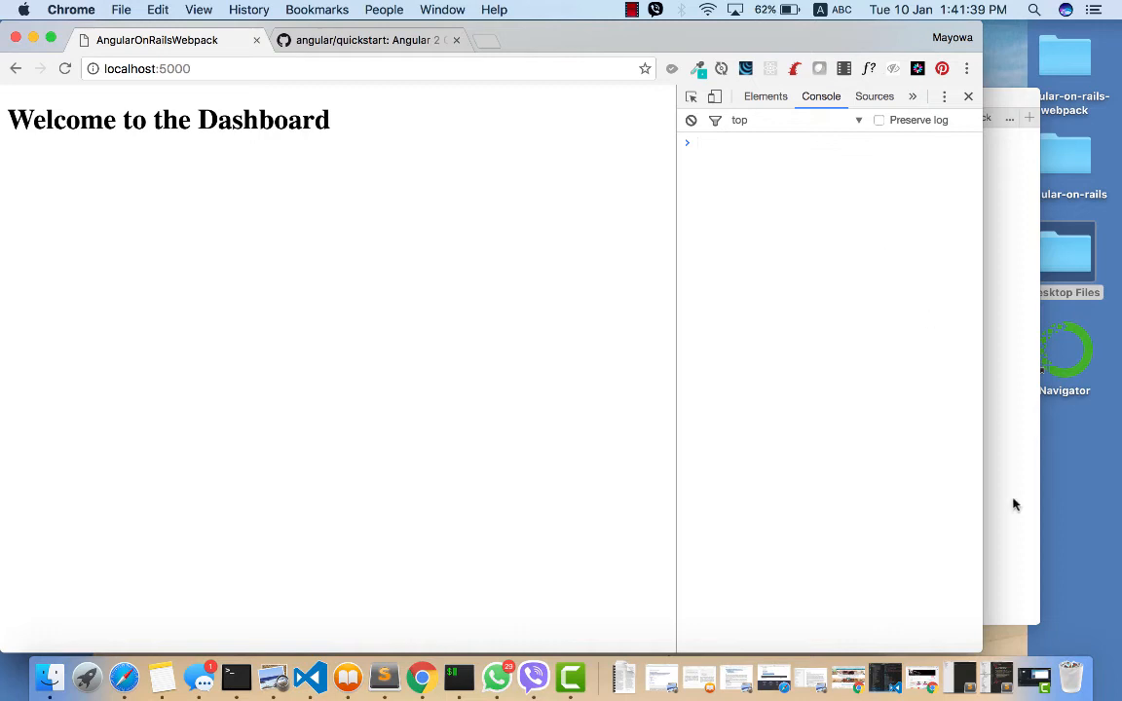
mouse_move(383, 678)
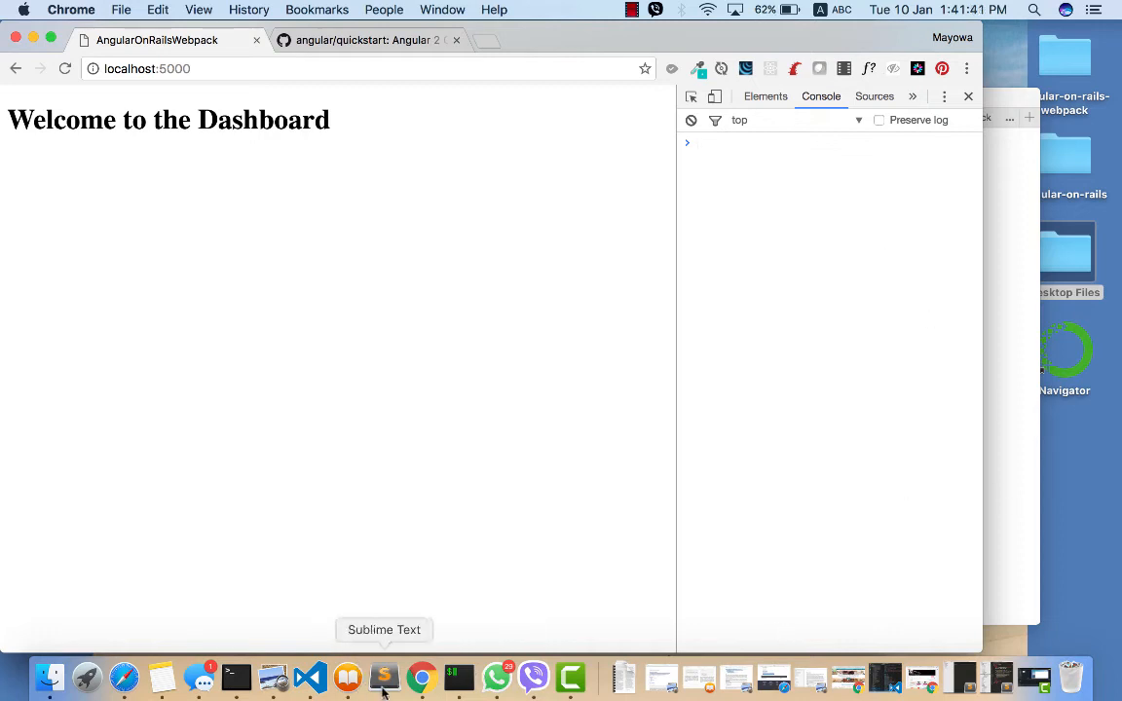
mouse_move(1035, 678)
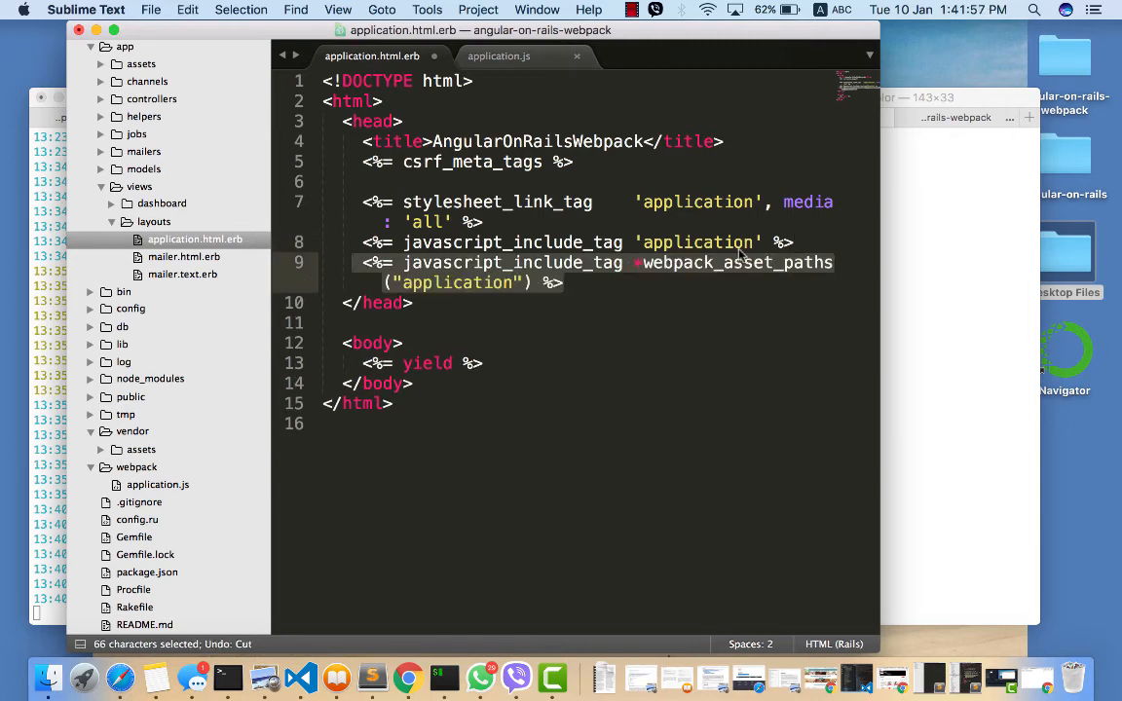
Load webpack_asset_paths("application") in the layout and log "Hello world!" from webpack/application.js.
click(413, 304)
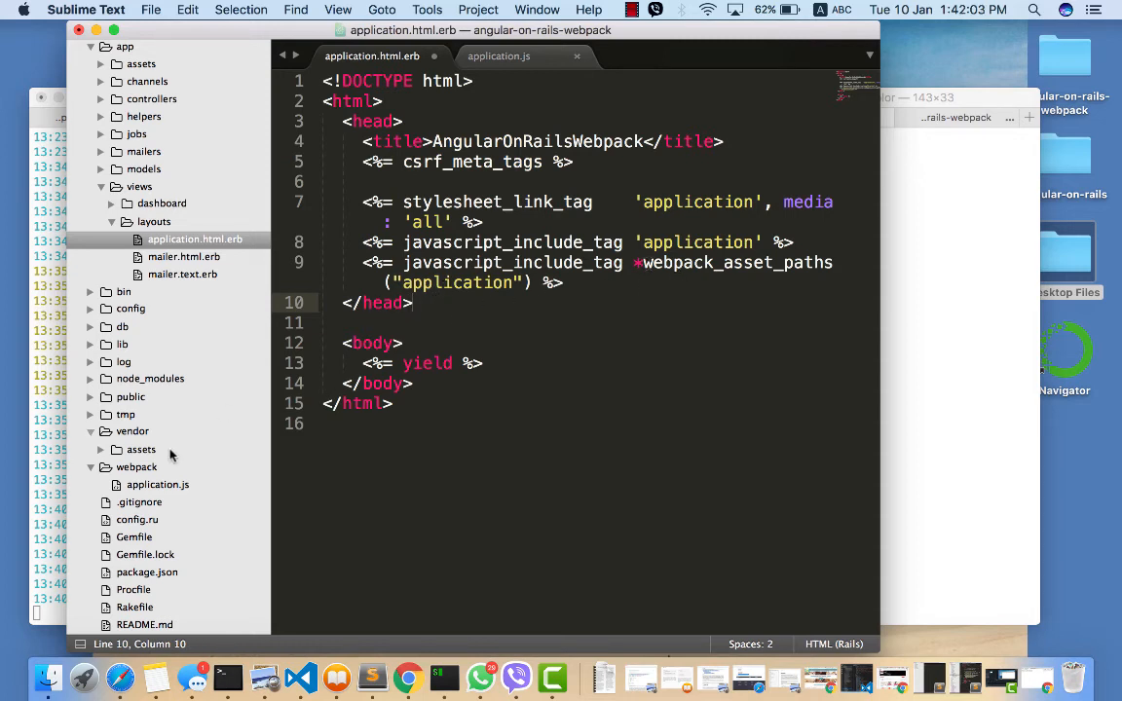
click(499, 54)
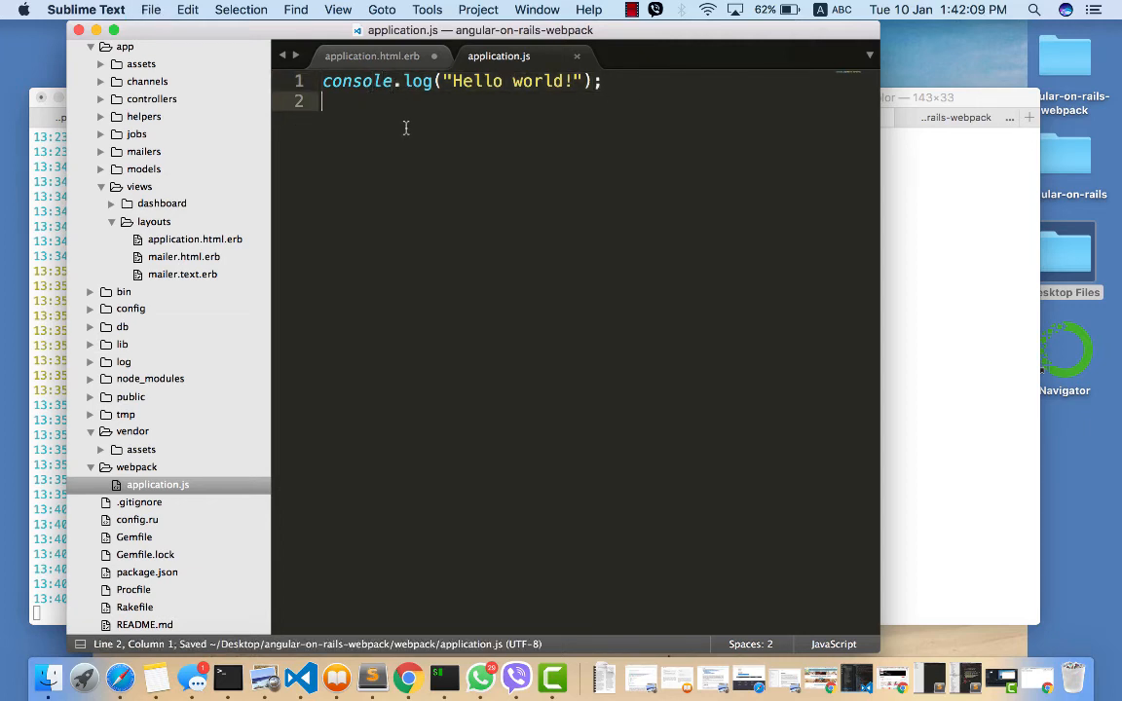
click(372, 55)
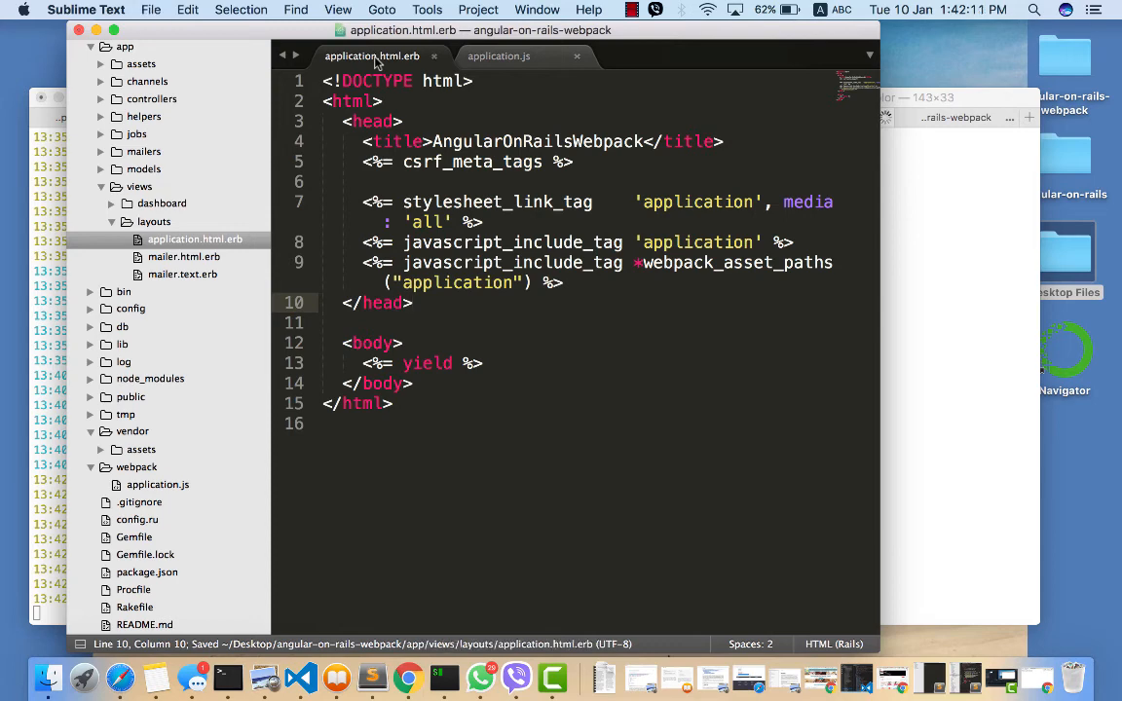
click(421, 678)
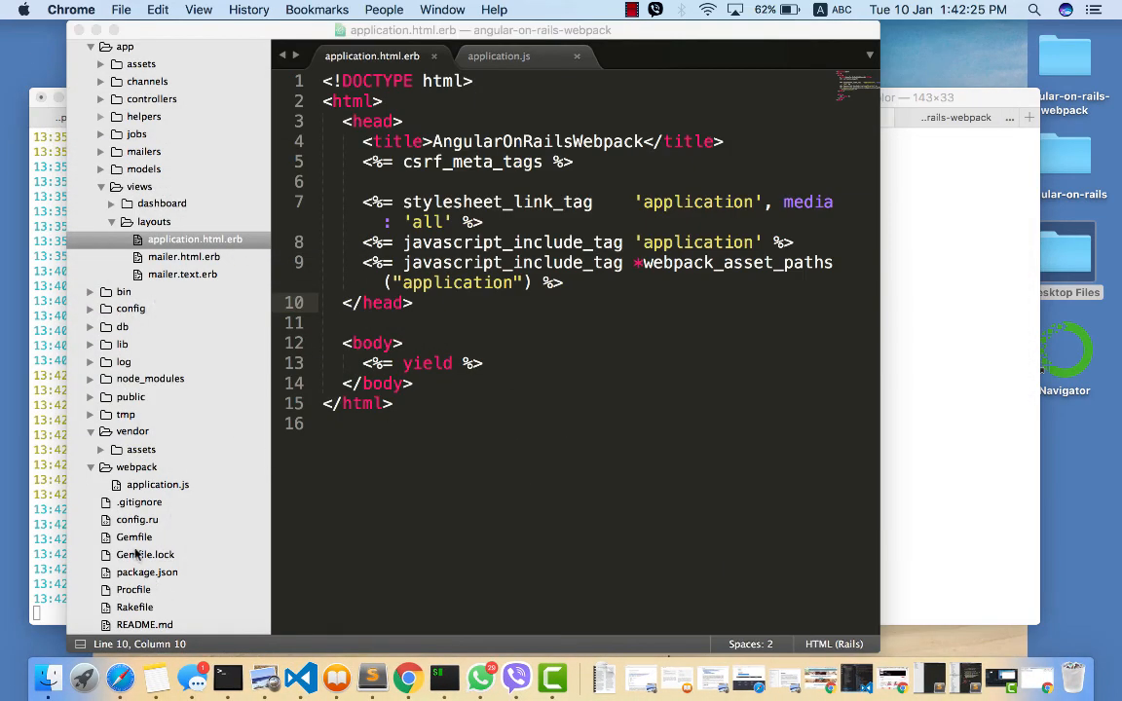
Flip between application.html.erb and application.js, ending on the Hello world! log.
click(499, 54)
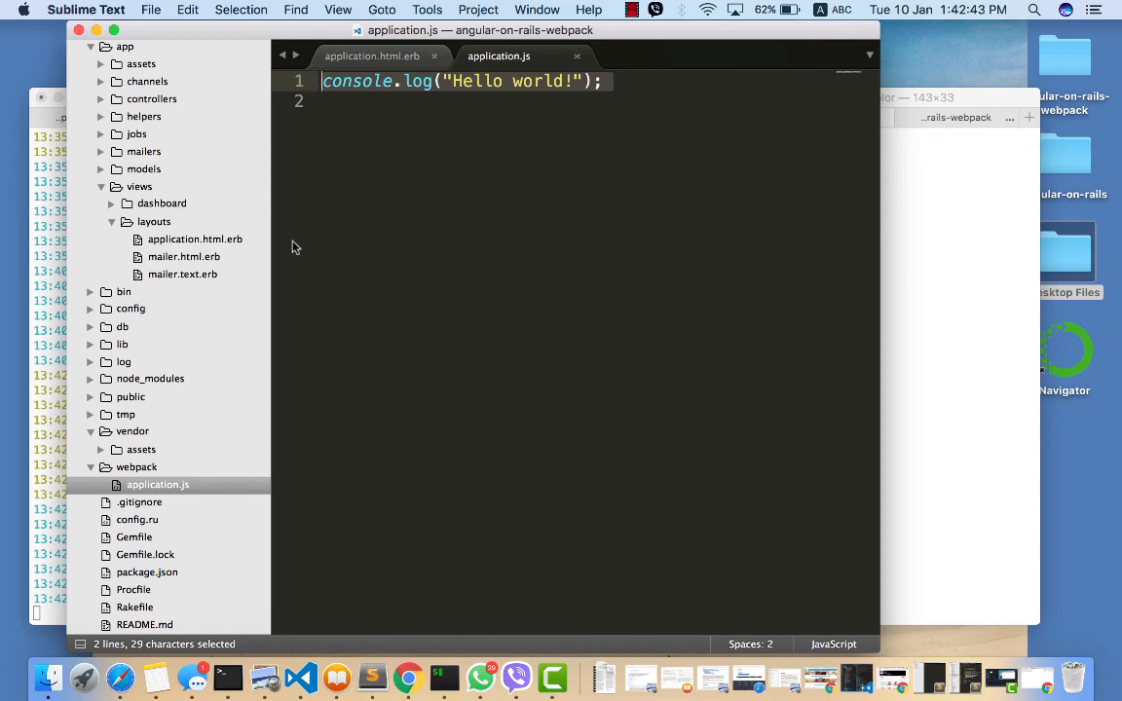
mouse_move(206, 290)
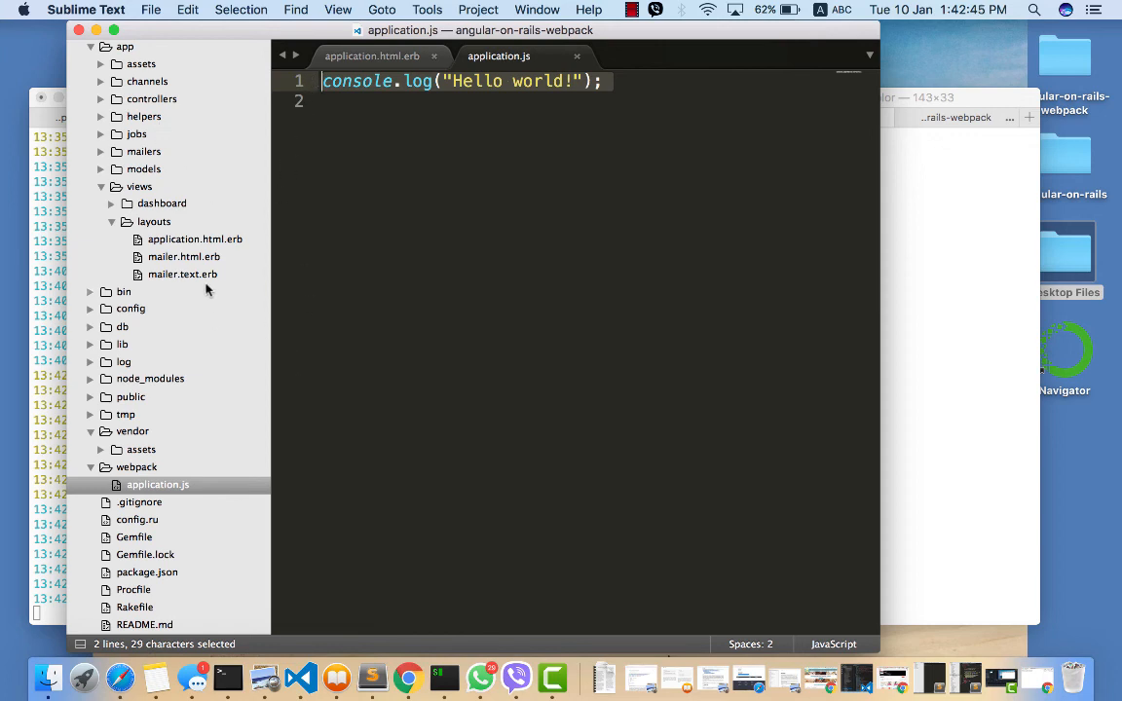
click(195, 238)
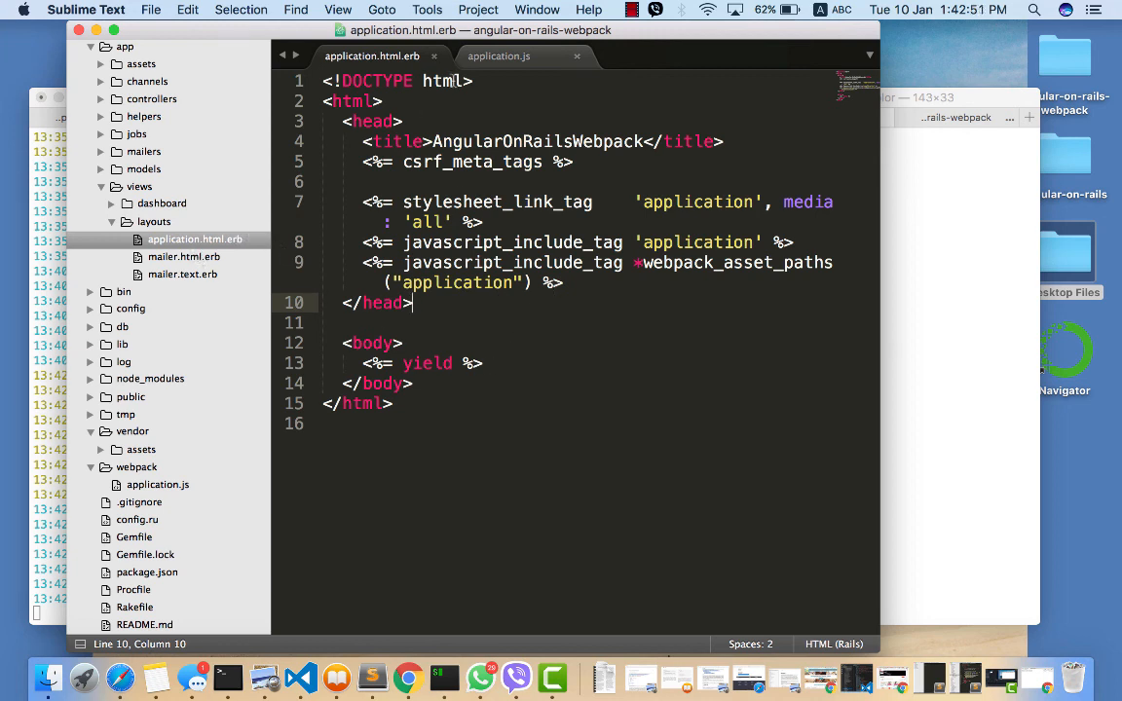
click(499, 54)
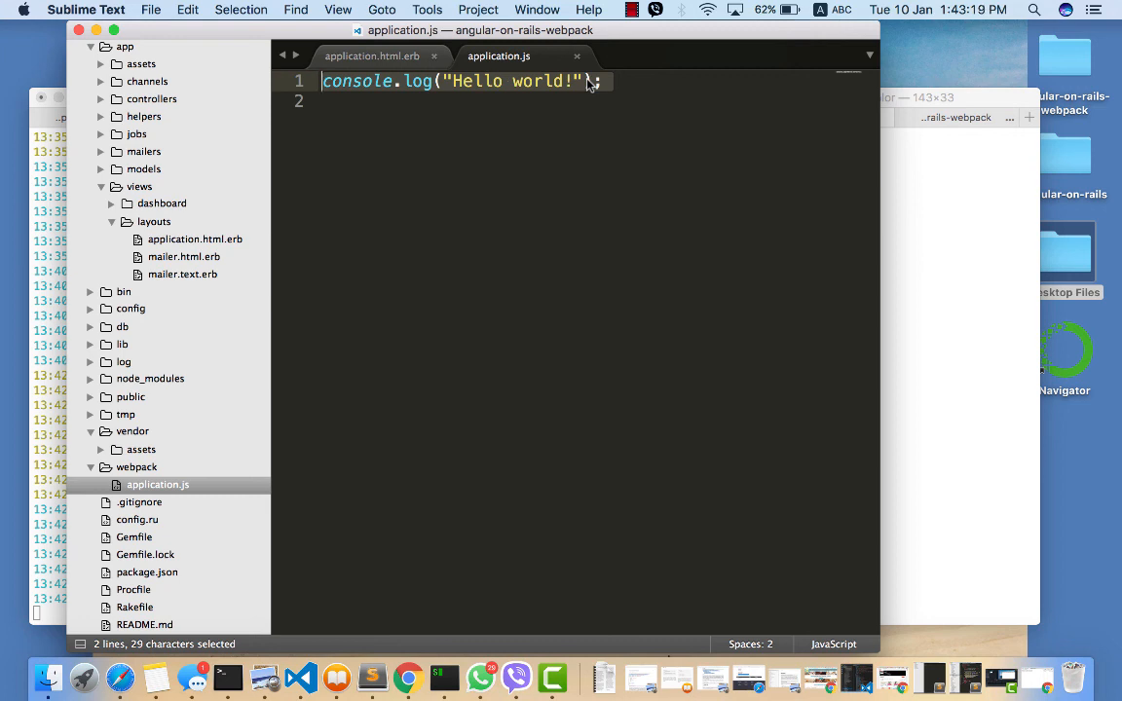
mouse_move(662, 310)
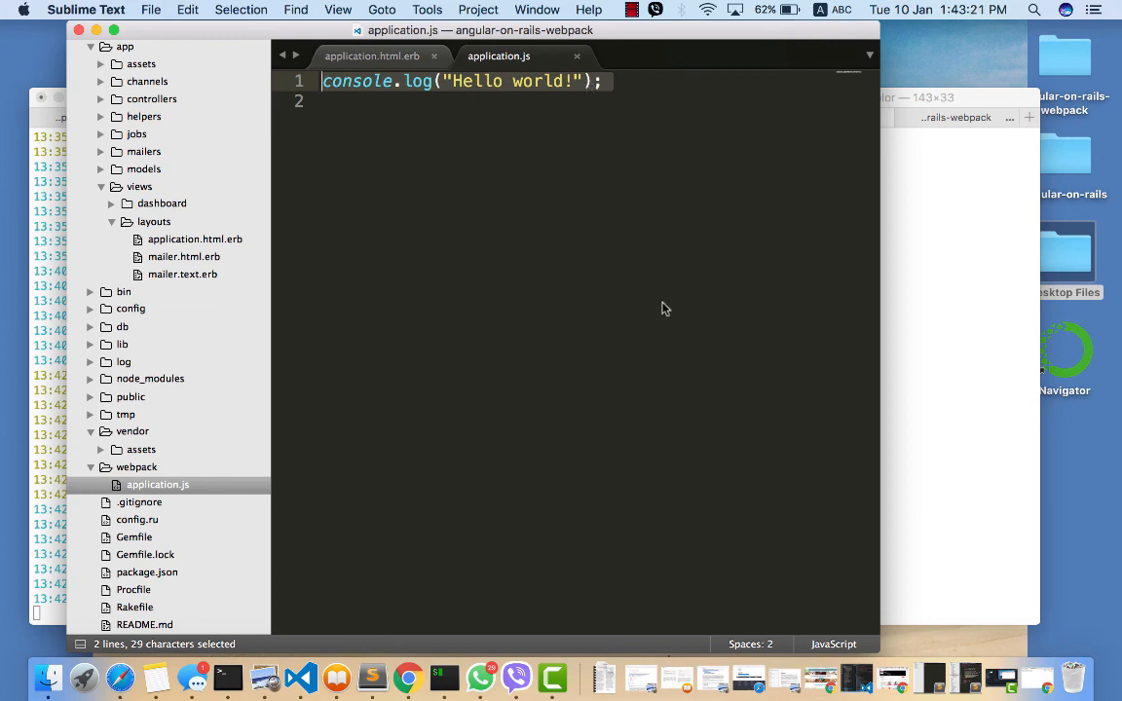